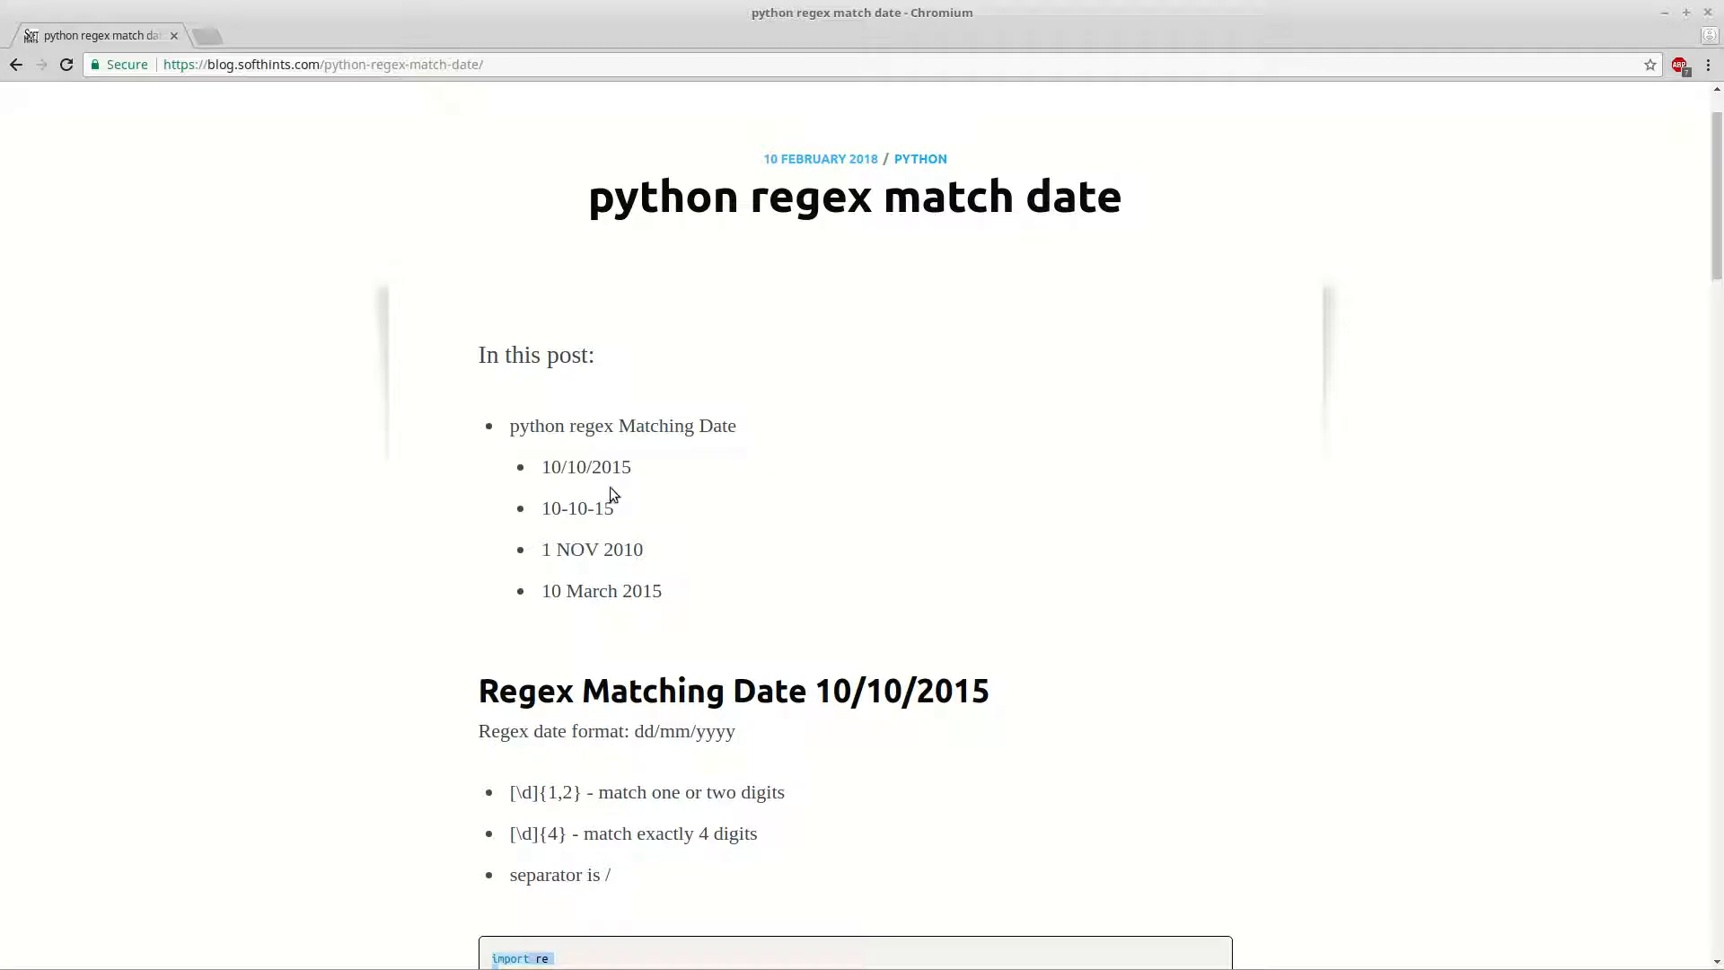
{"action": "mouse_move", "coordinate": [802, 477]}
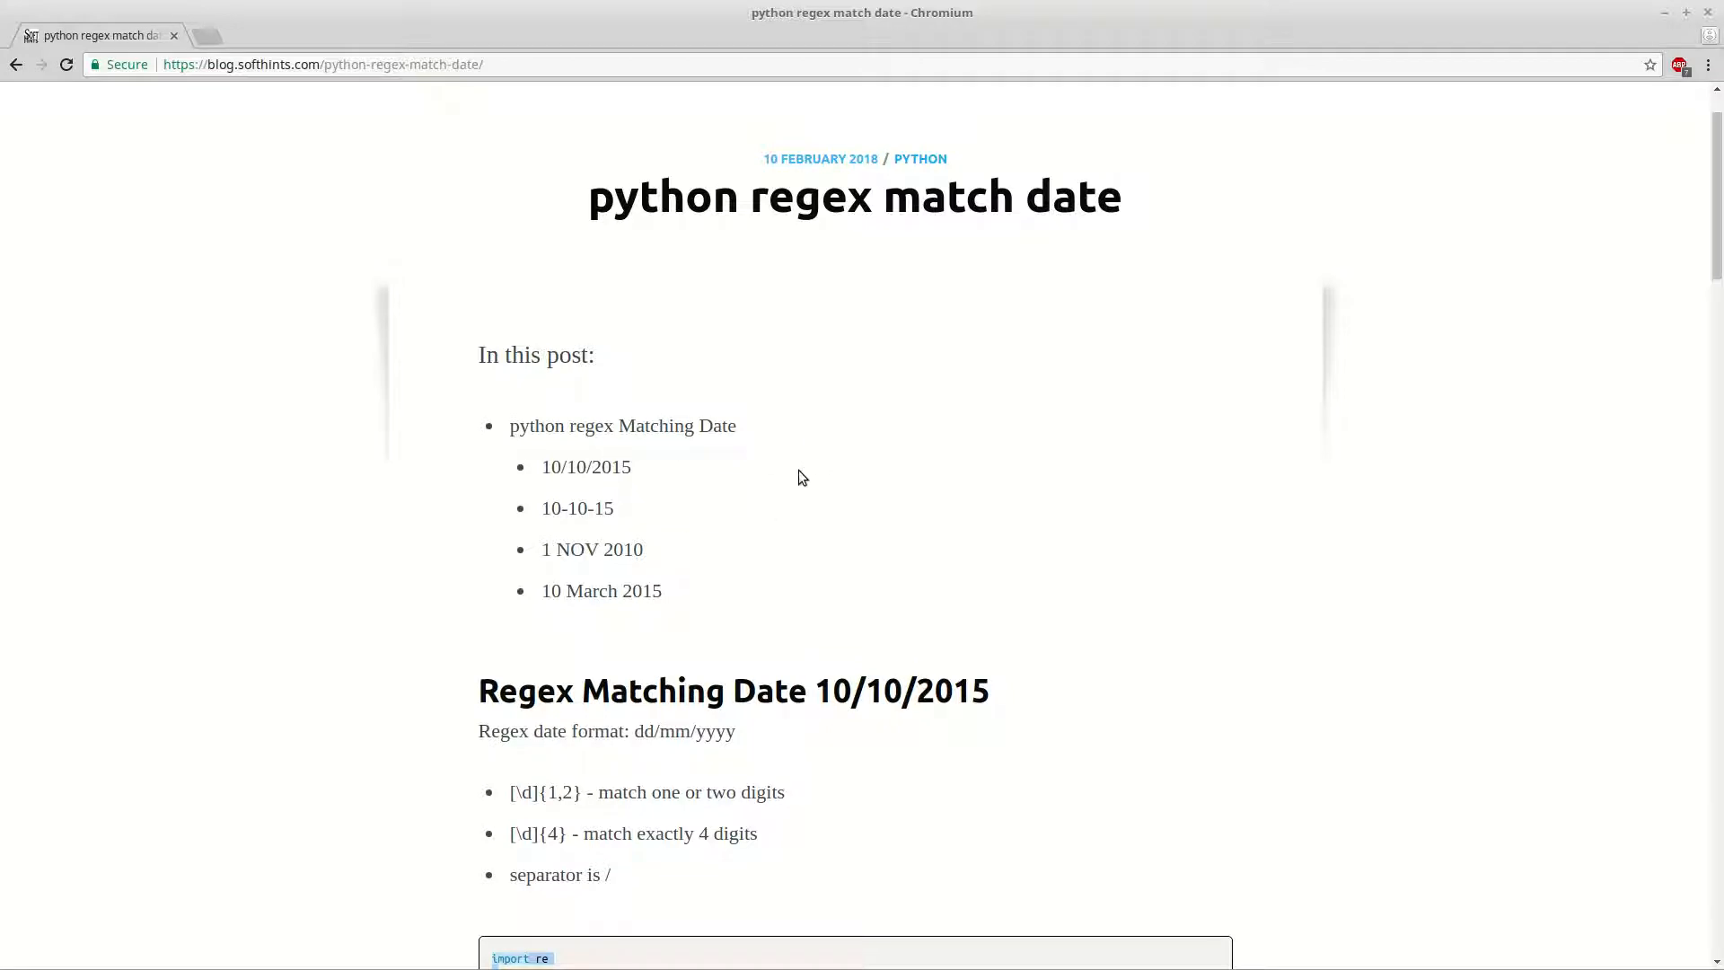
{"action": "mouse_move", "coordinate": [746, 490]}
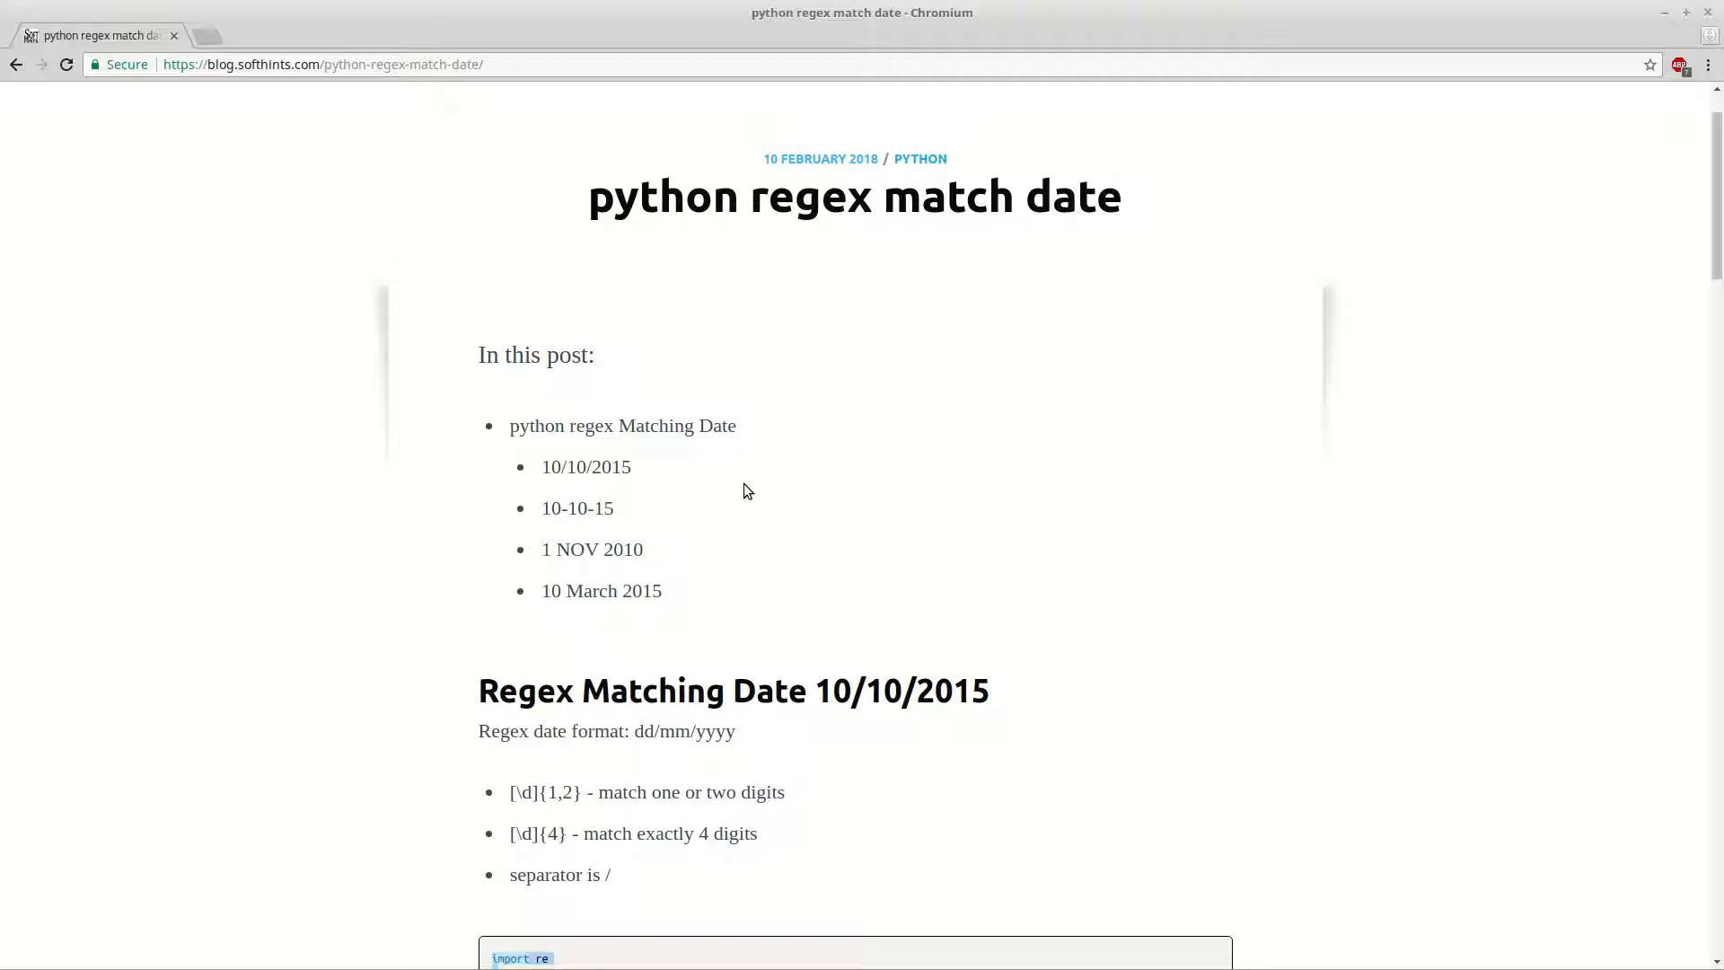
{"action": "mouse_move", "coordinate": [713, 502]}
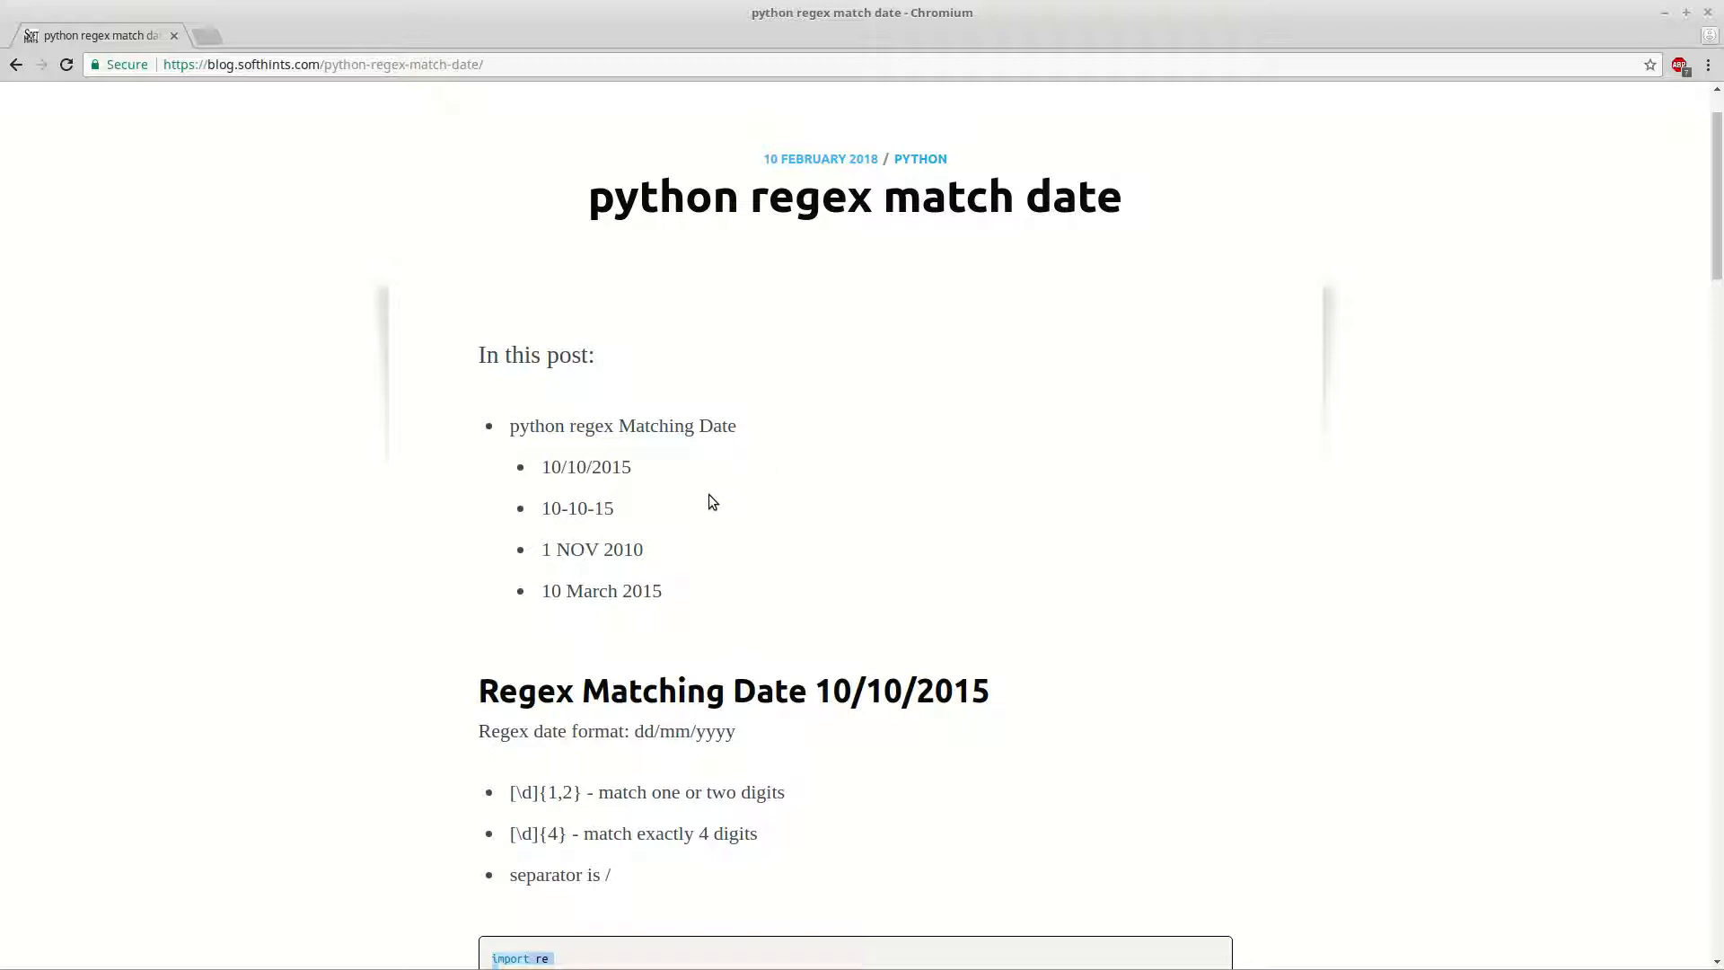
{"action": "mouse_move", "coordinate": [615, 509]}
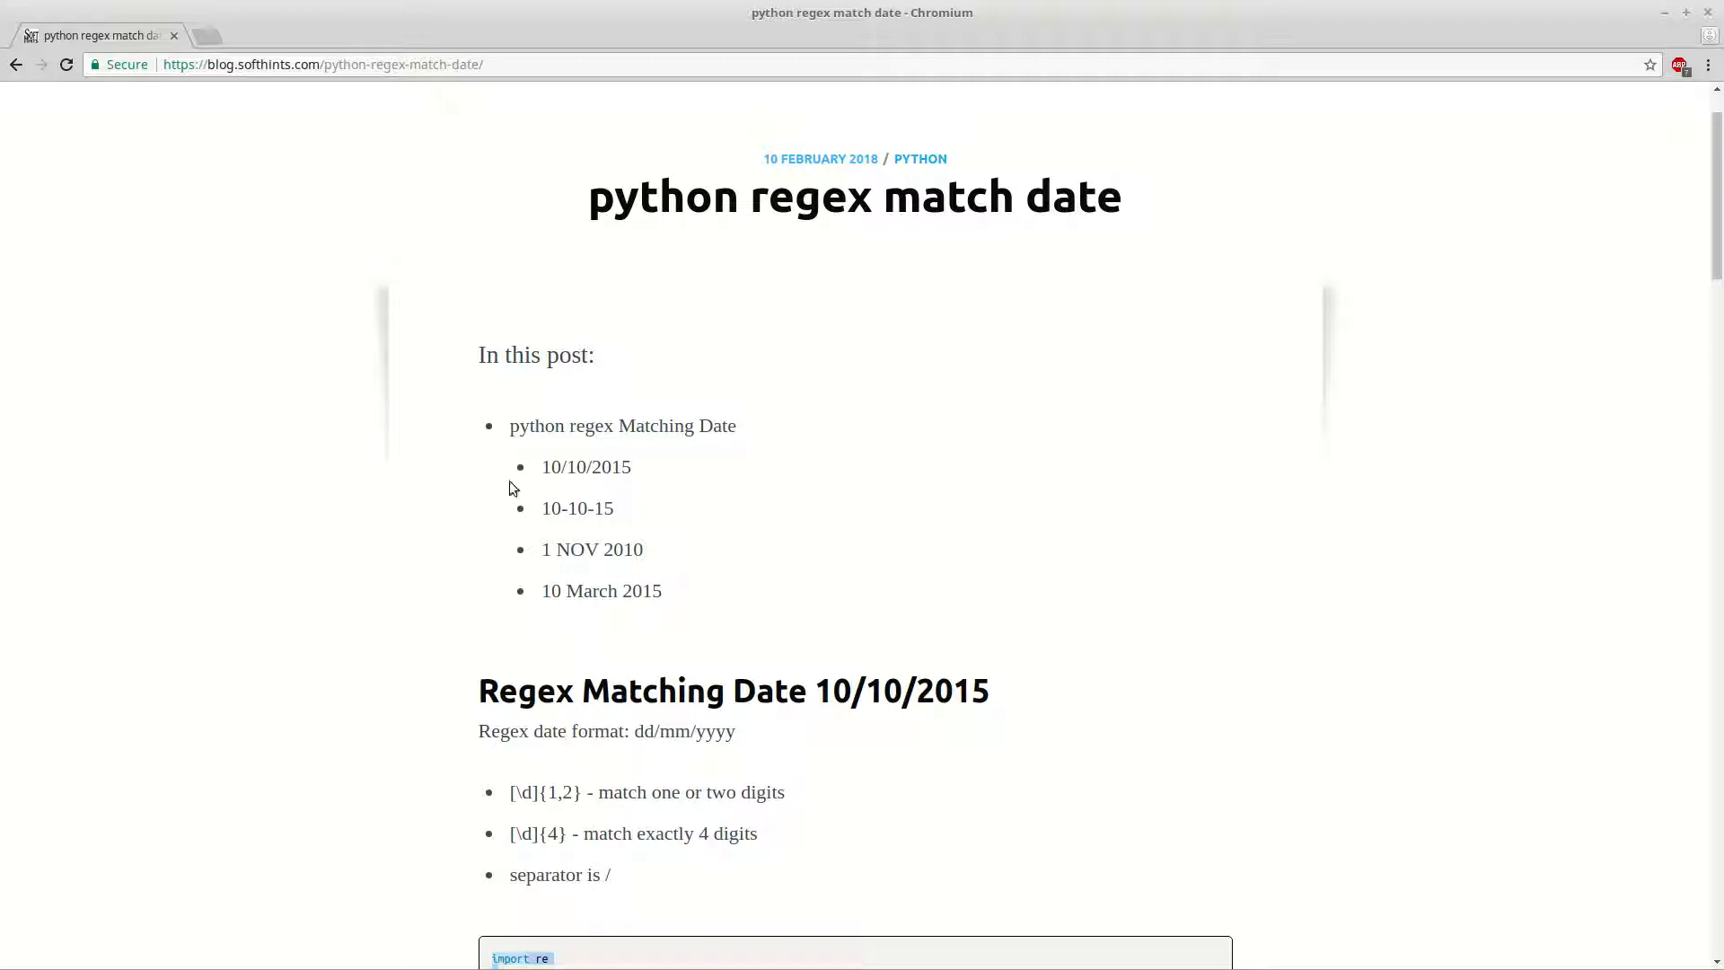
{"action": "mouse_move", "coordinate": [539, 466]}
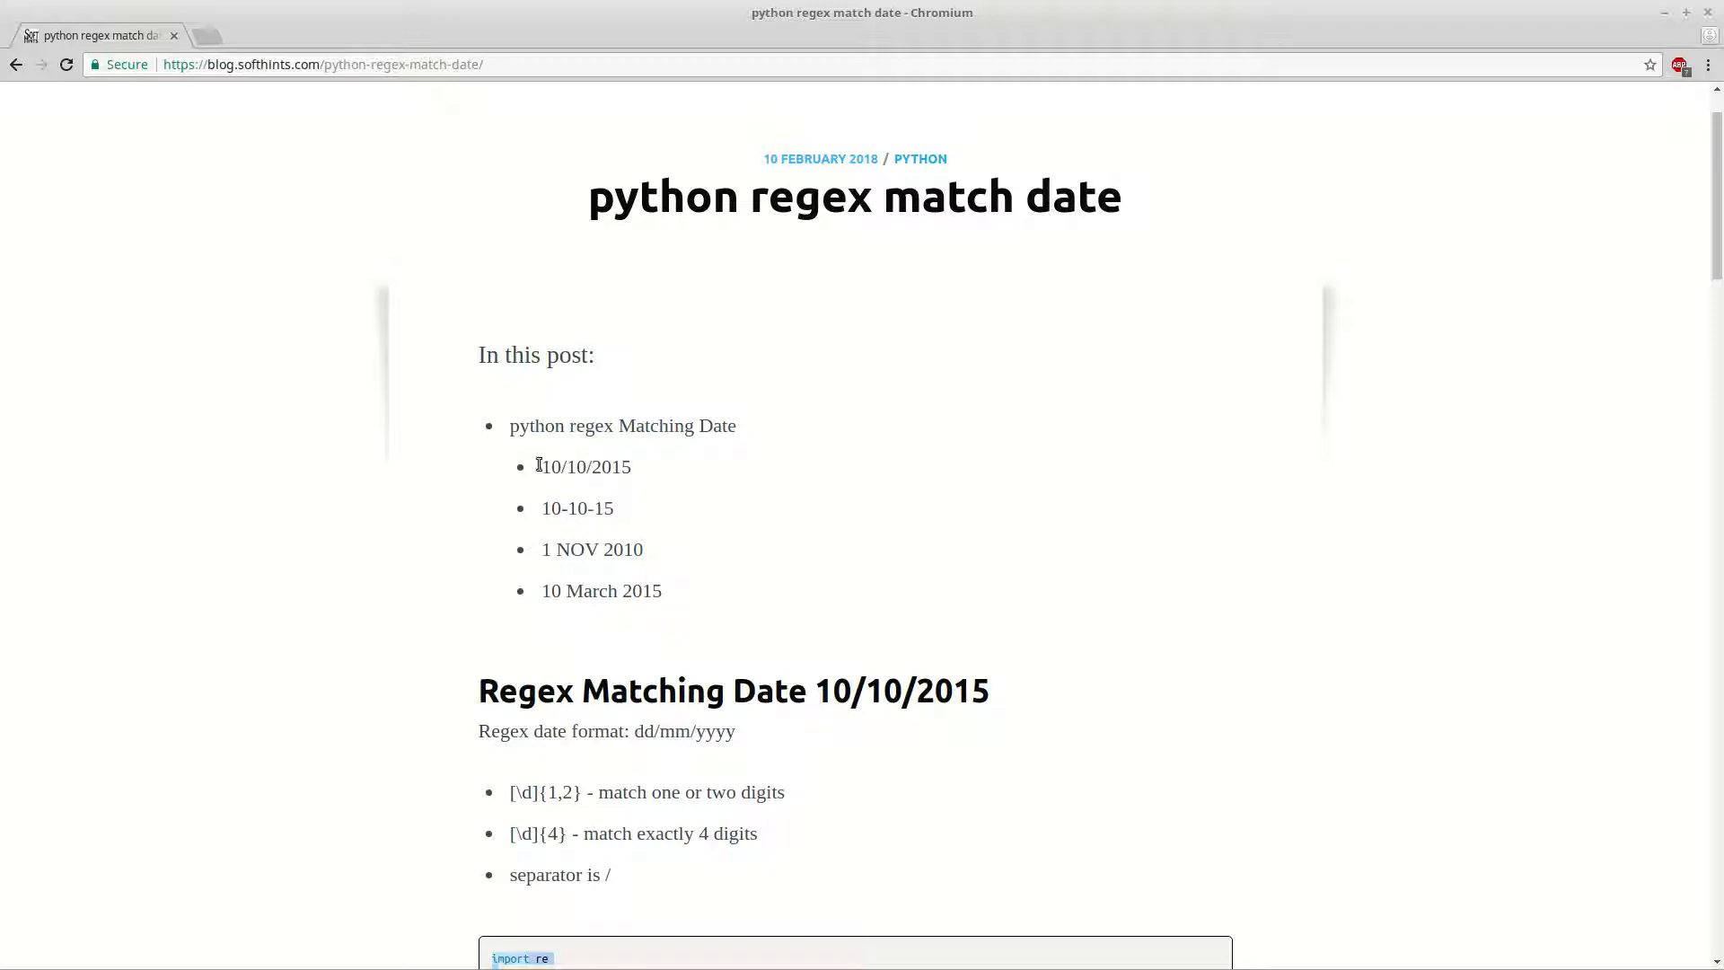
{"action": "mouse_move", "coordinate": [574, 476]}
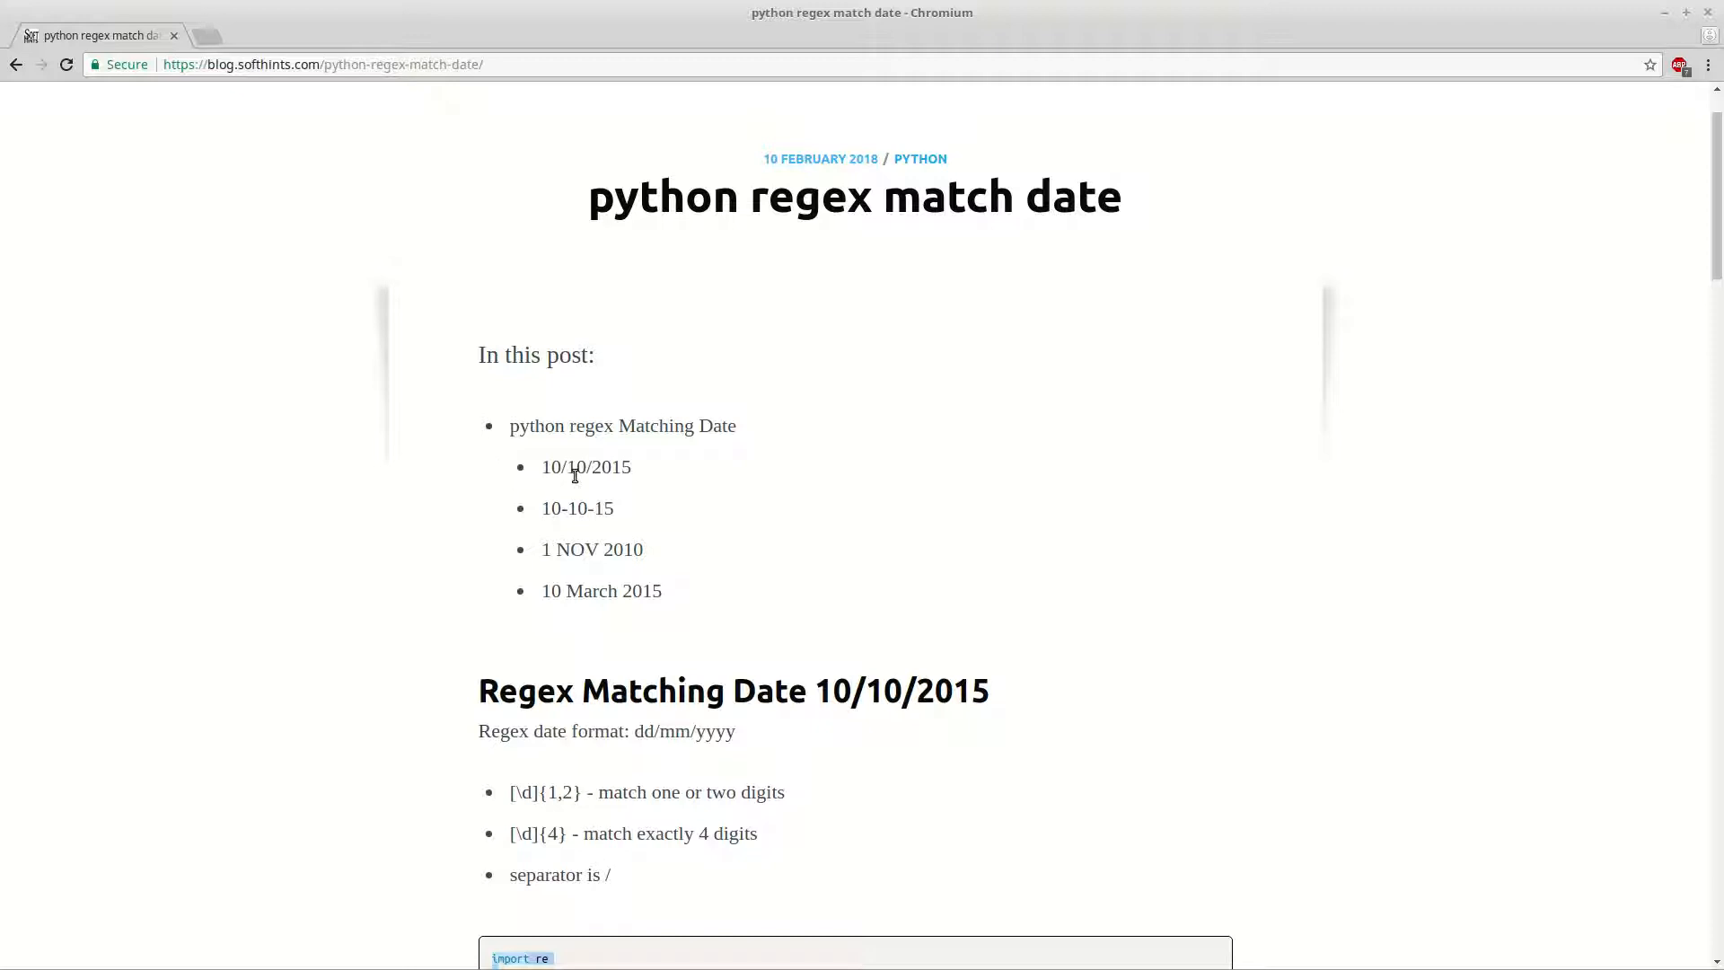
{"action": "mouse_move", "coordinate": [563, 508]}
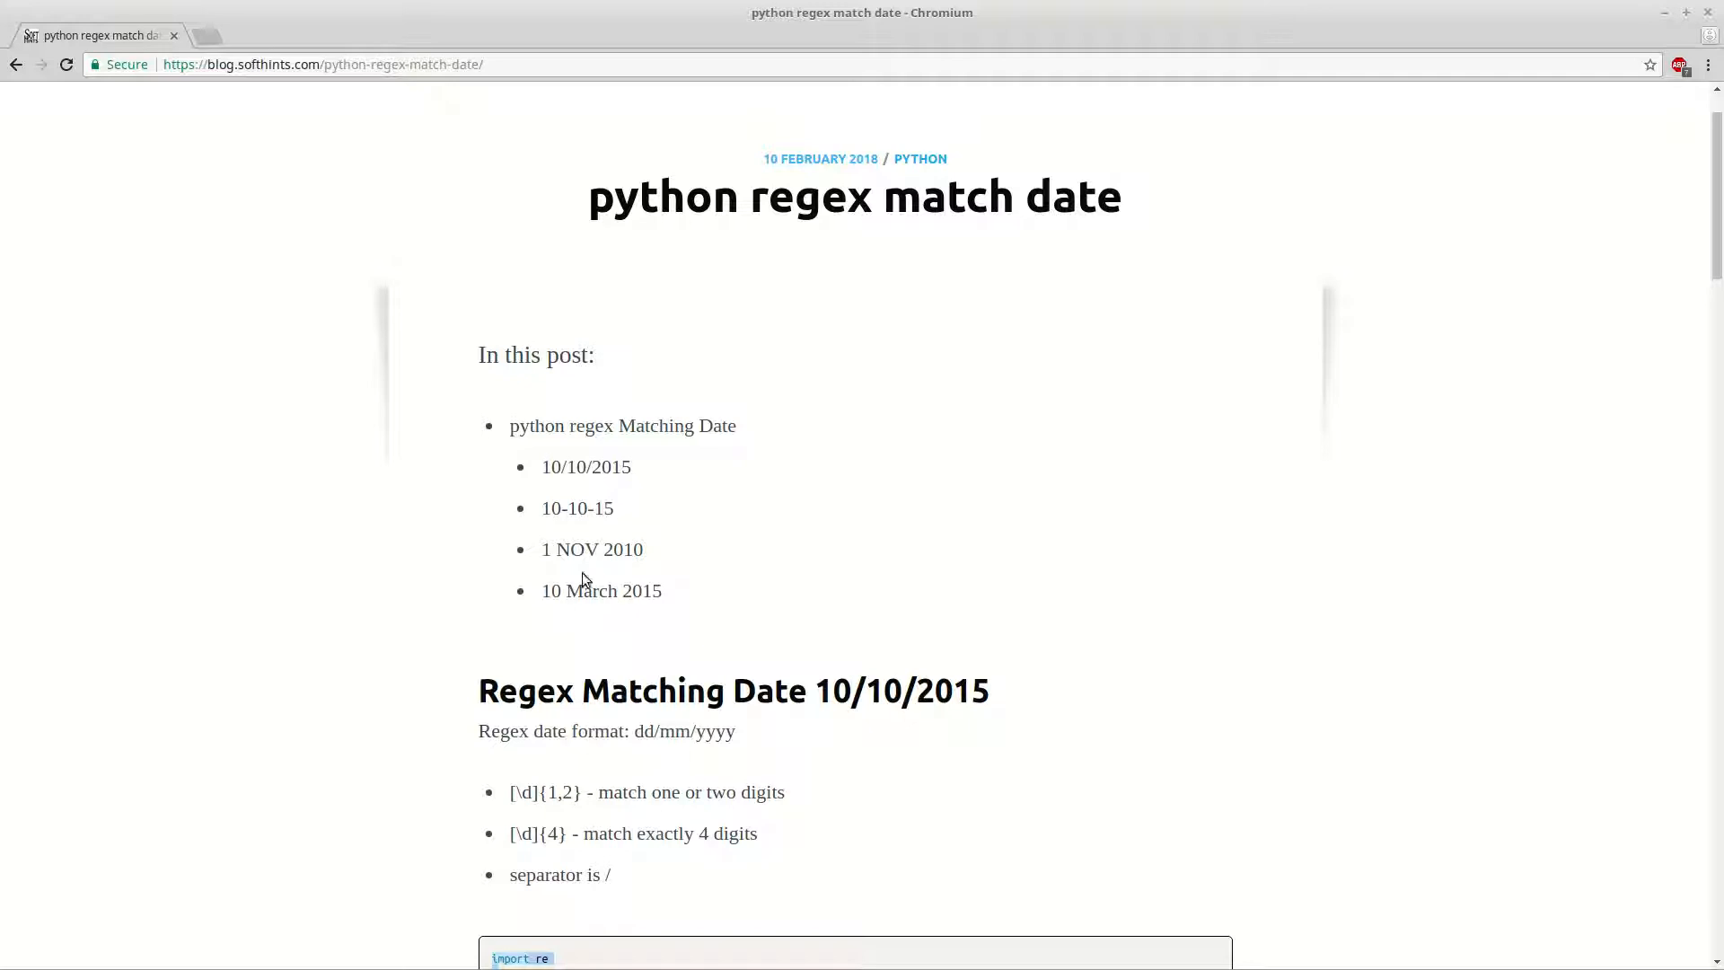
Scroll the blog post down to the 'Regex Matching Date 10/10/2015' code example.
{"action": "scroll", "scroll_direction": "down", "scroll_amount": 3}
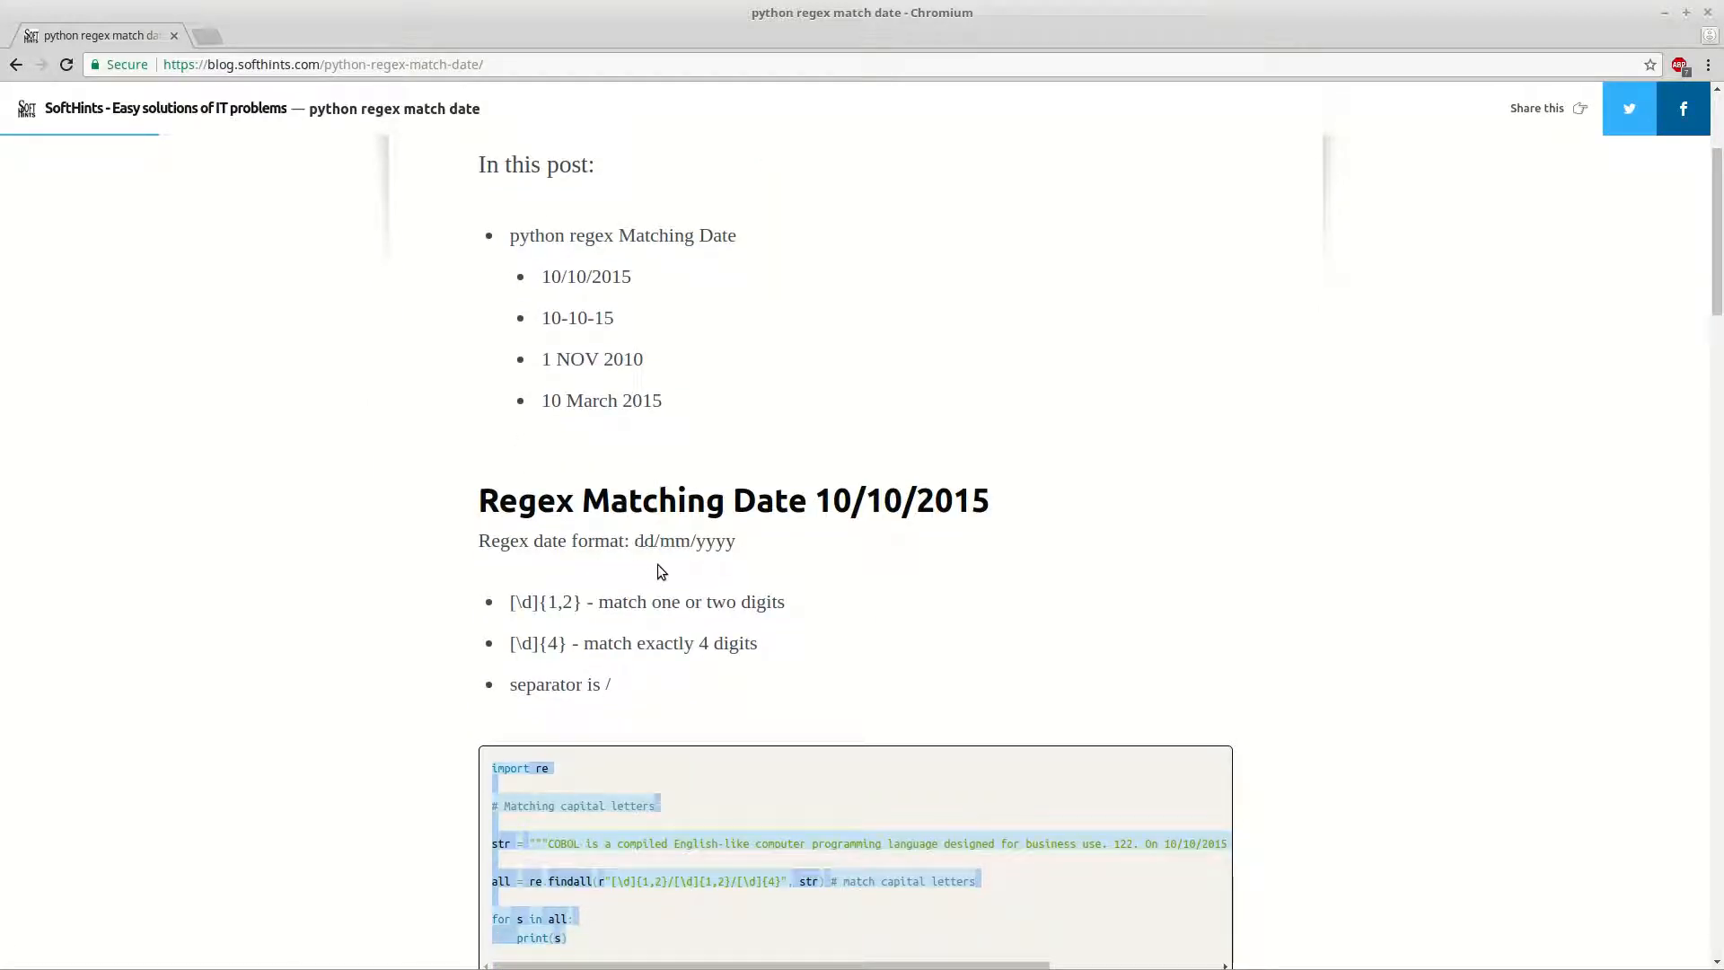
{"action": "scroll", "scroll_direction": "down", "scroll_amount": 3}
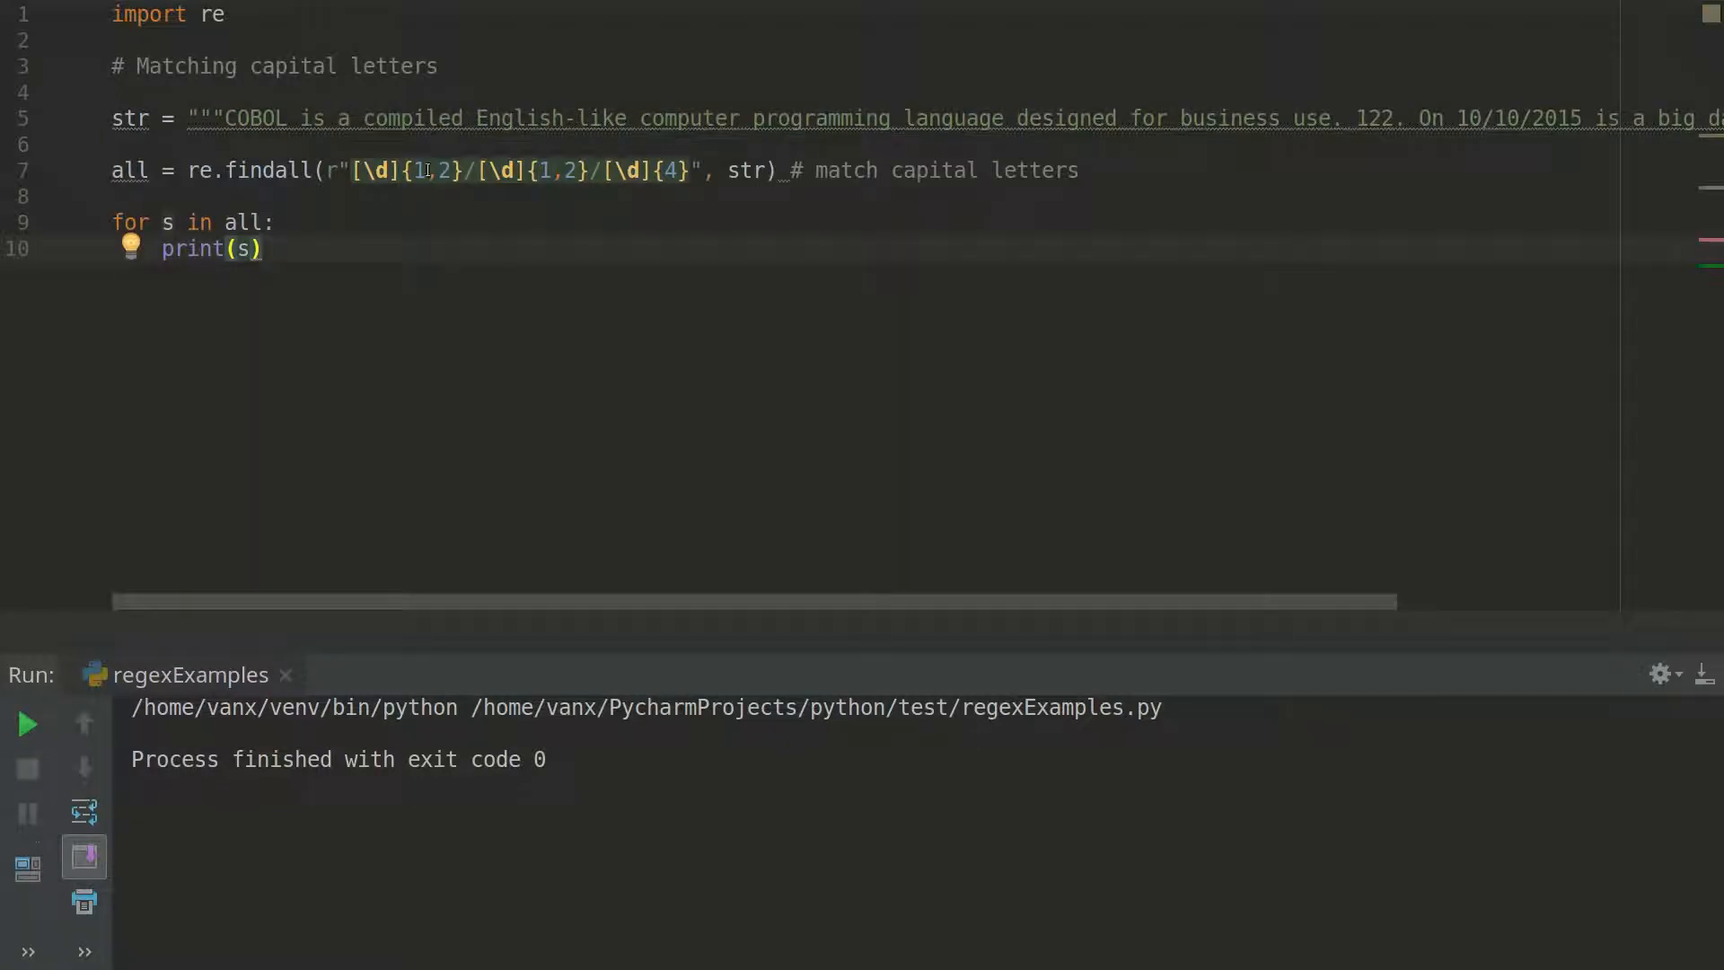
{"action": "mouse_move", "coordinate": [1365, 115]}
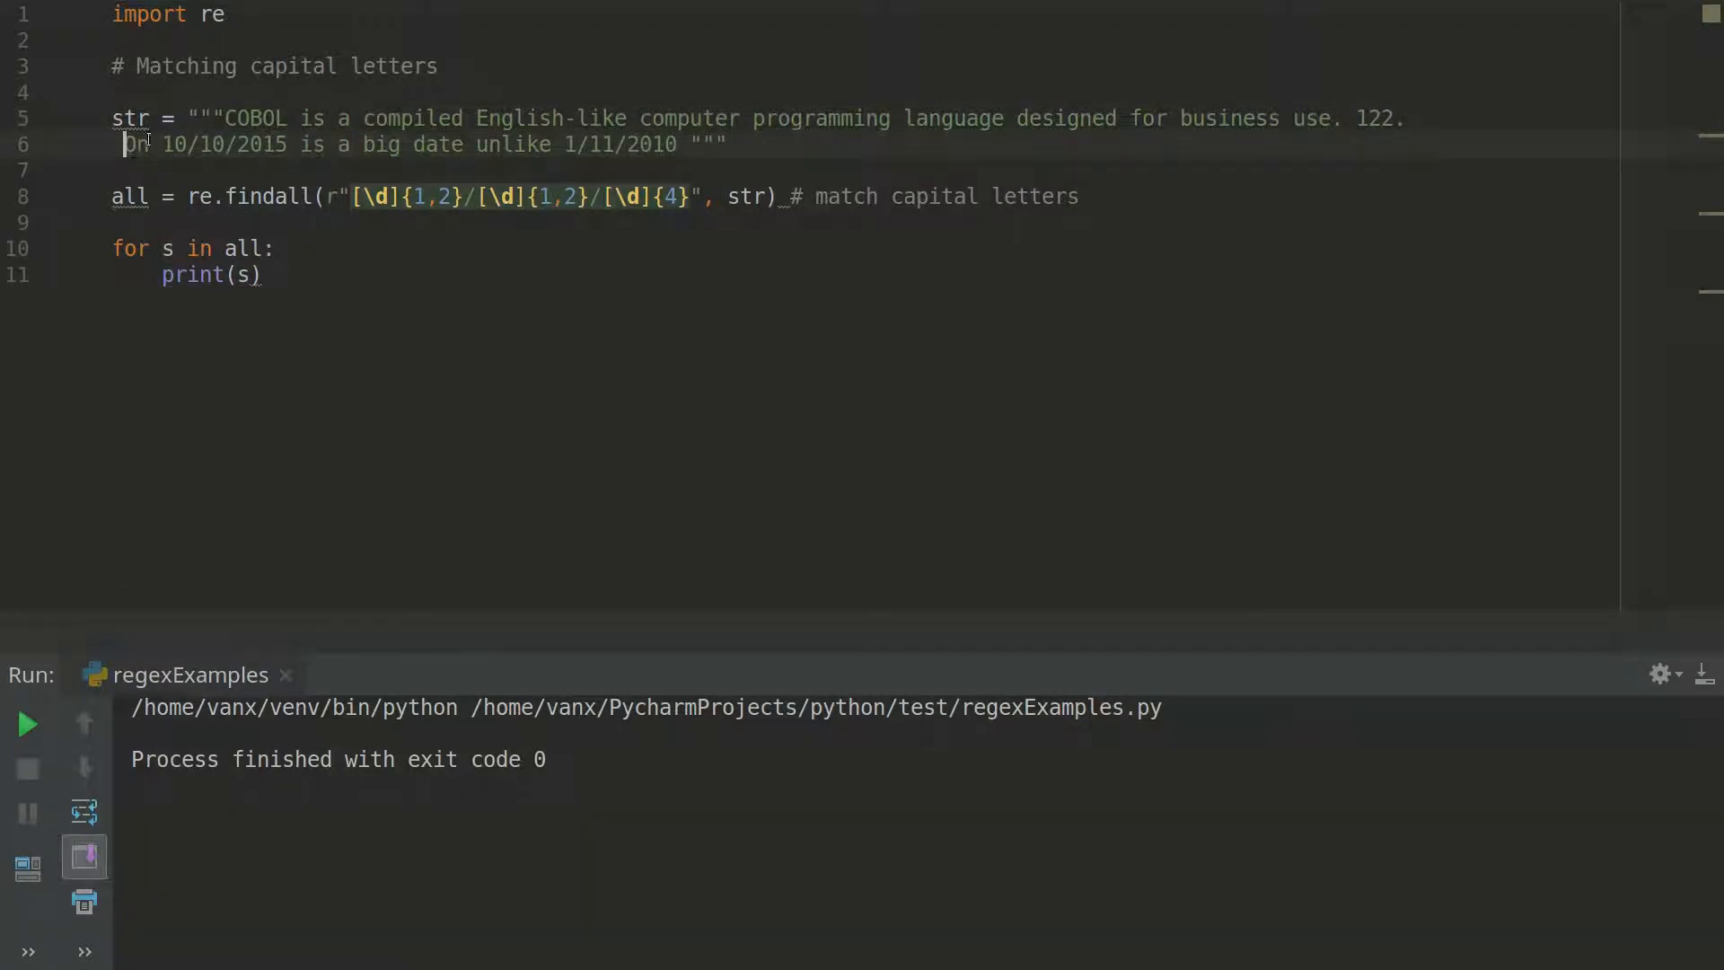
{"action": "mouse_move", "coordinate": [675, 165]}
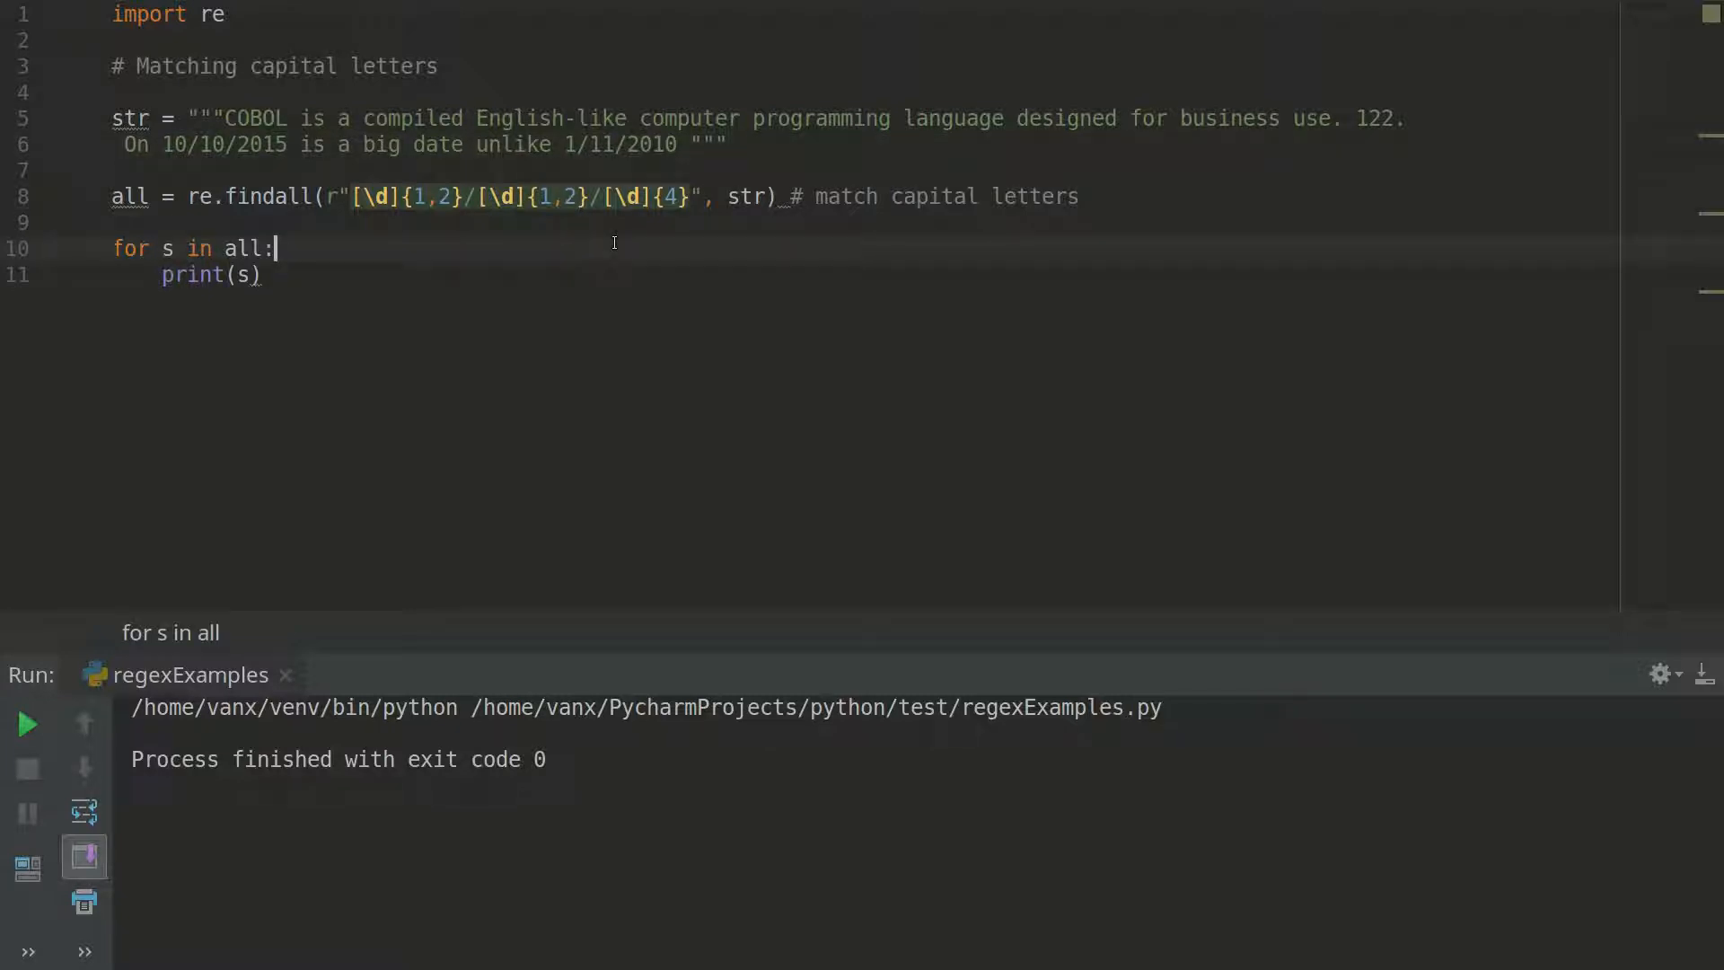
Run the script, then append 34 to the year of 1/11/2010 and rerun.
{"action": "left_click", "coordinate": [27, 724]}
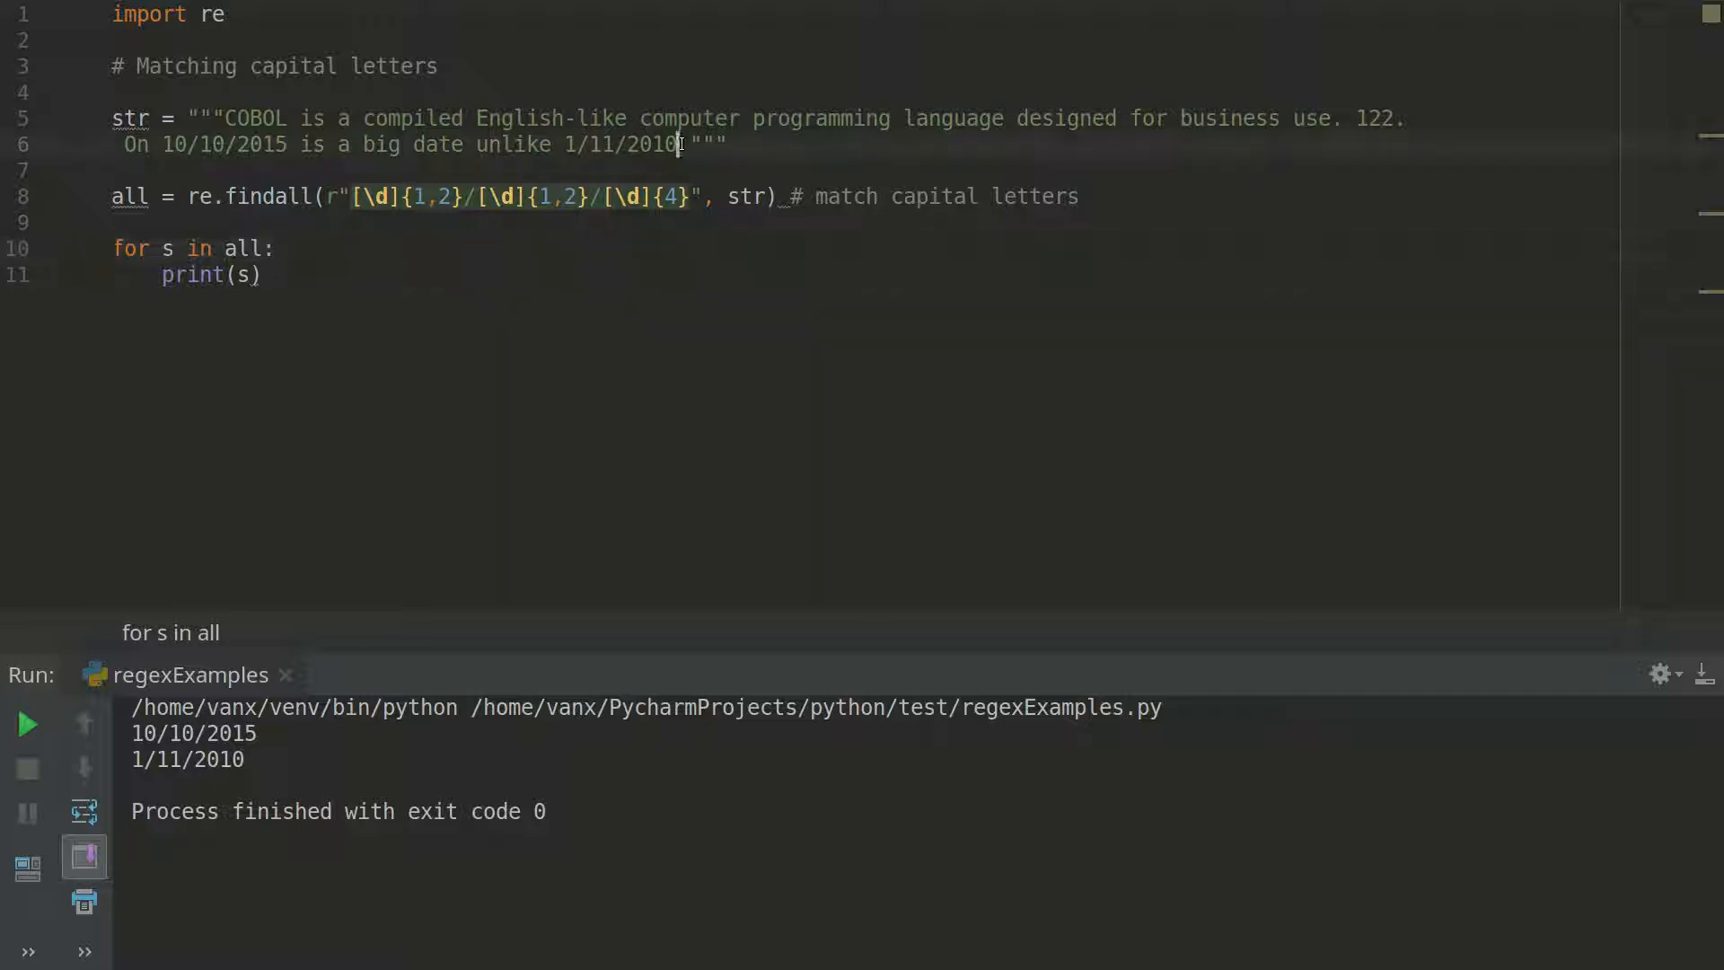
{"action": "type", "text": "34"}
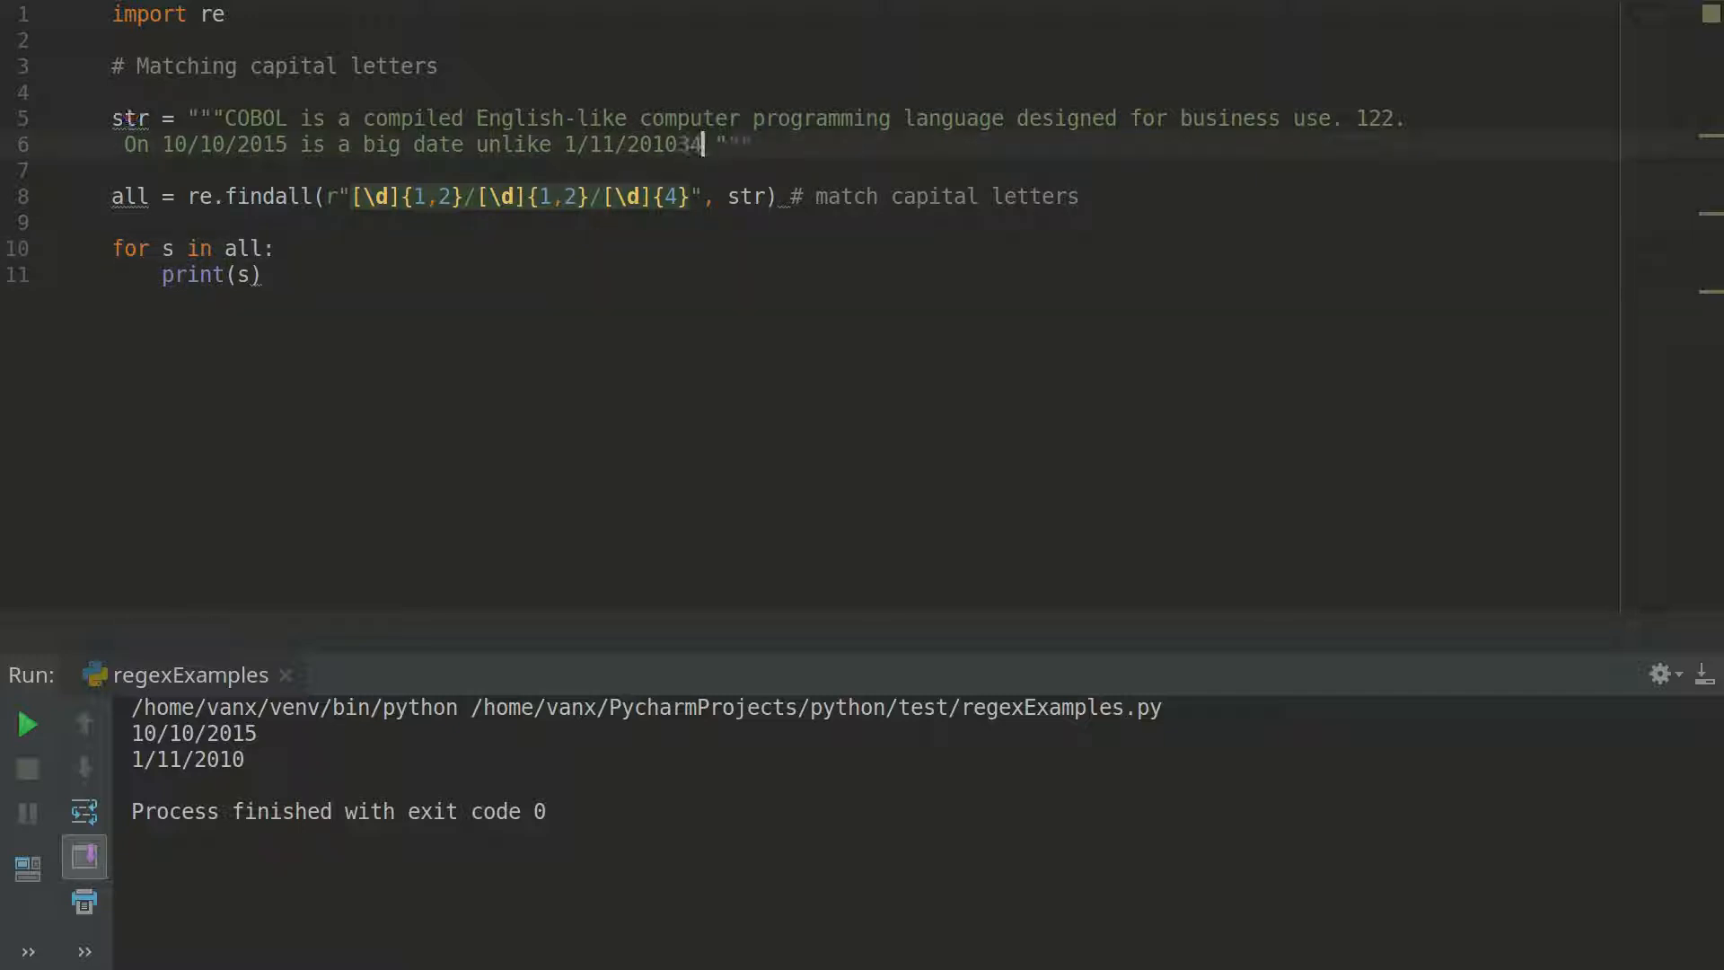
{"action": "left_click", "coordinate": [26, 724]}
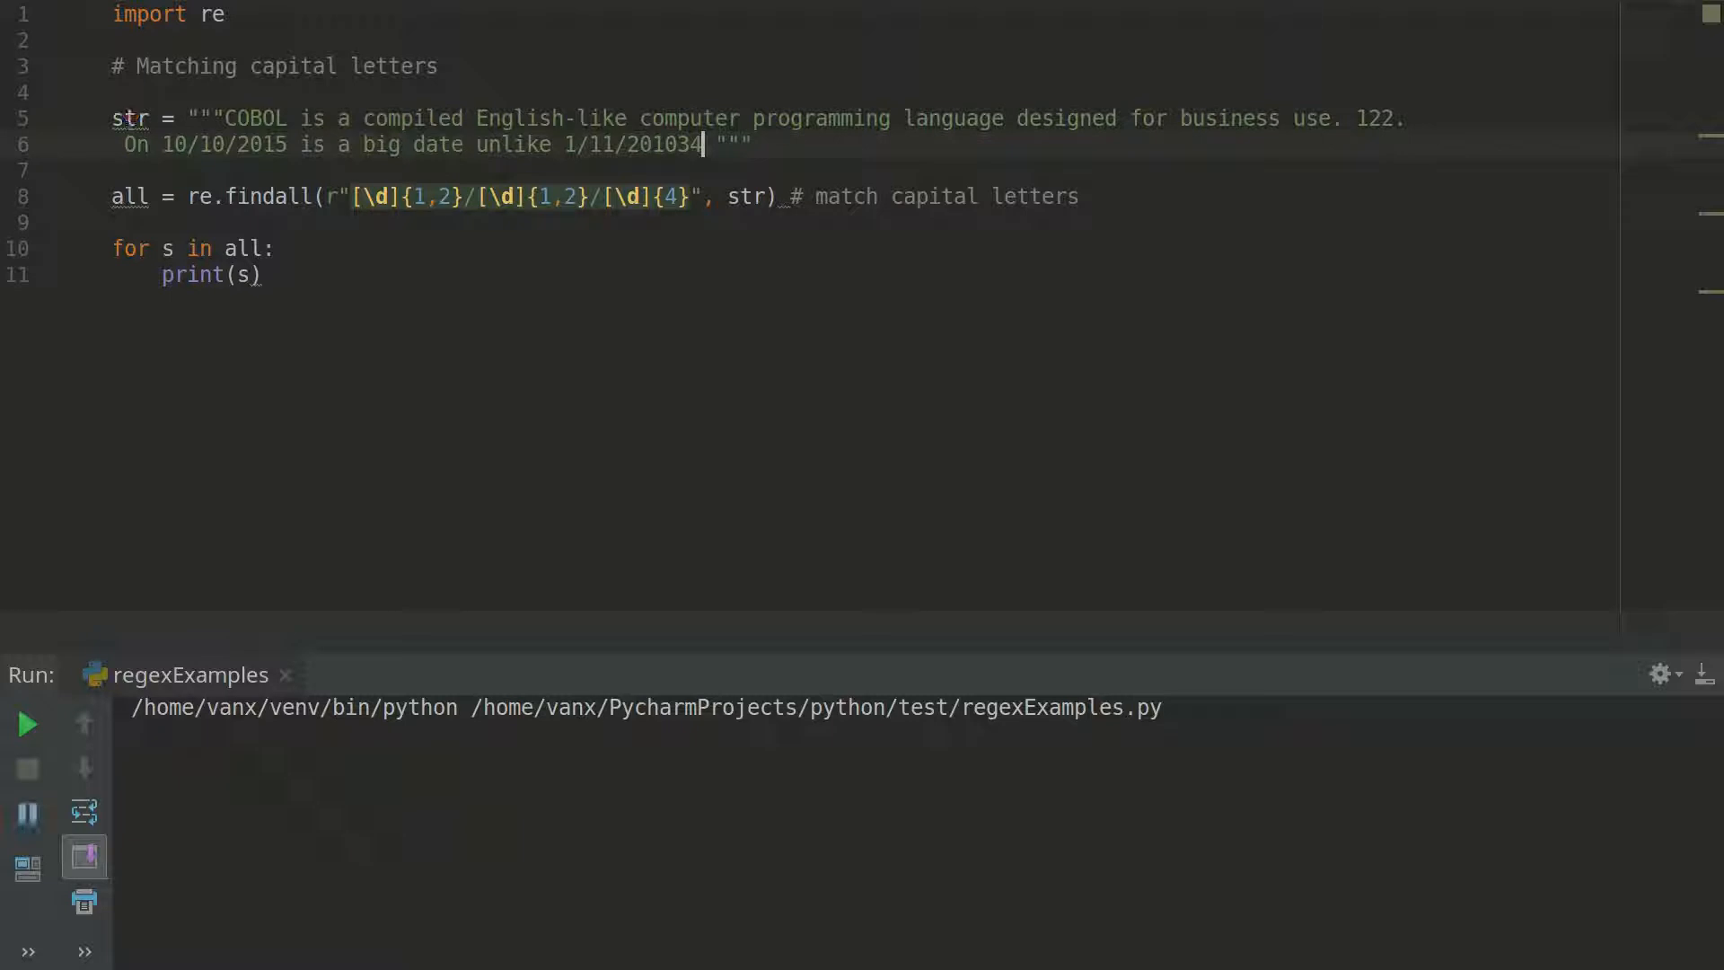
Remove the extra digits to restore the sample date 1/11/2010.
{"action": "left_click", "coordinate": [27, 722]}
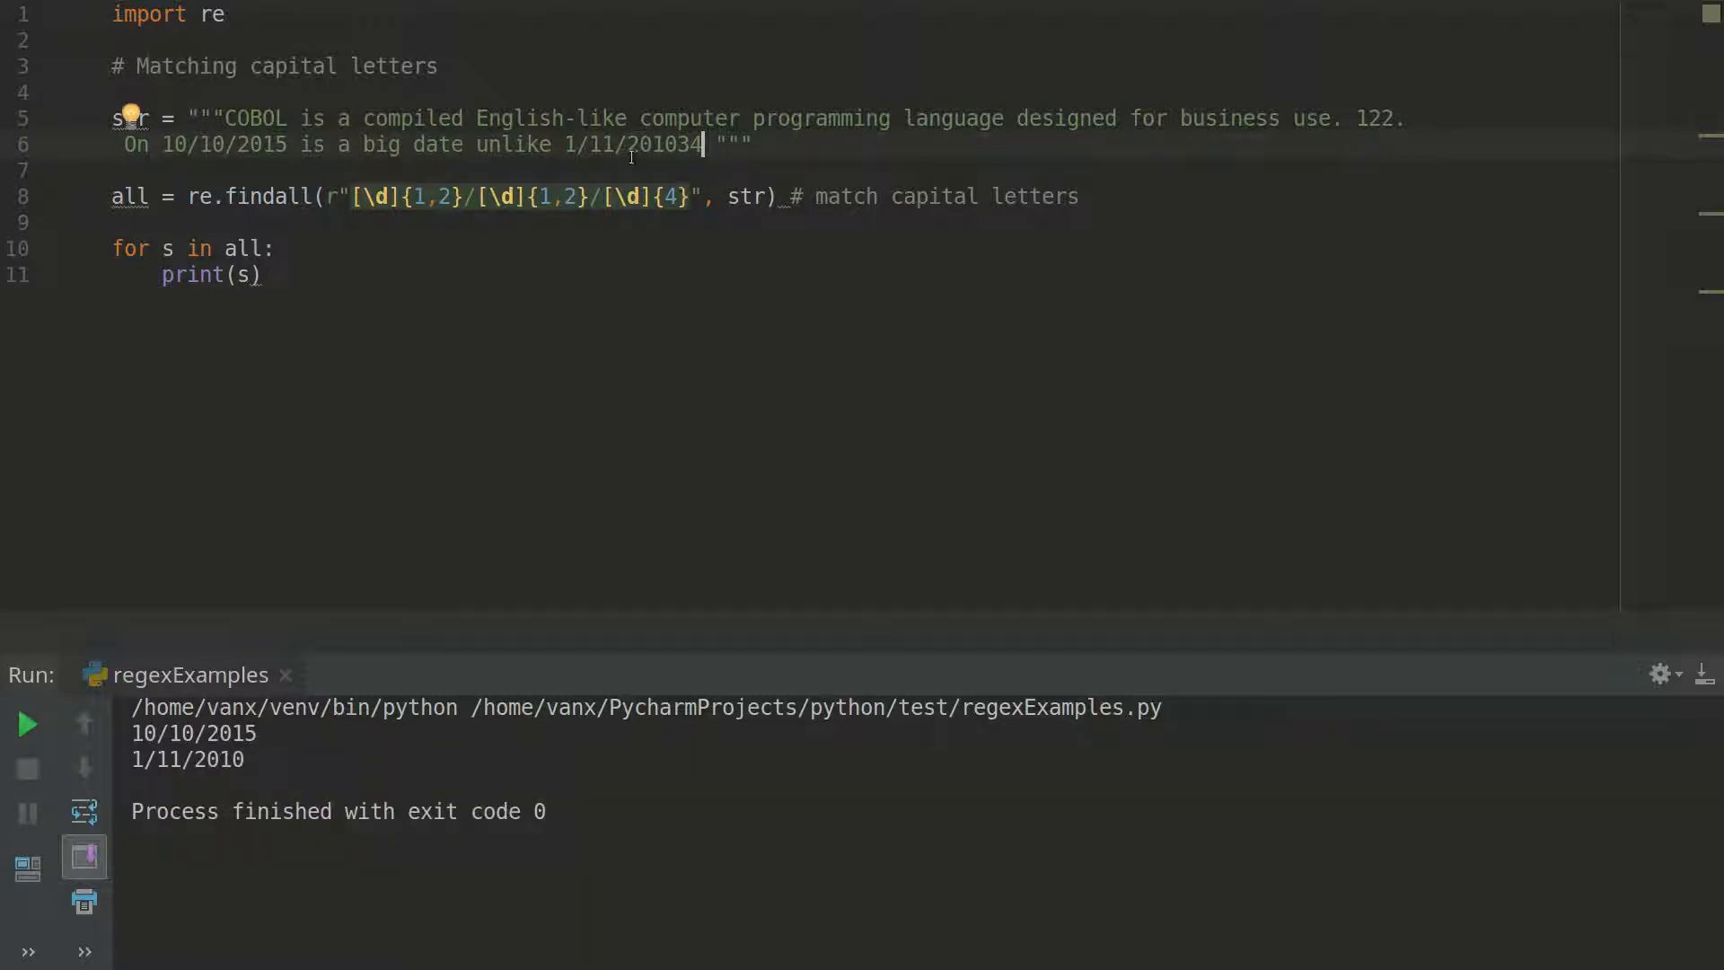
{"action": "key", "text": "Backspace"}
{"action": "type", "text": "a"}
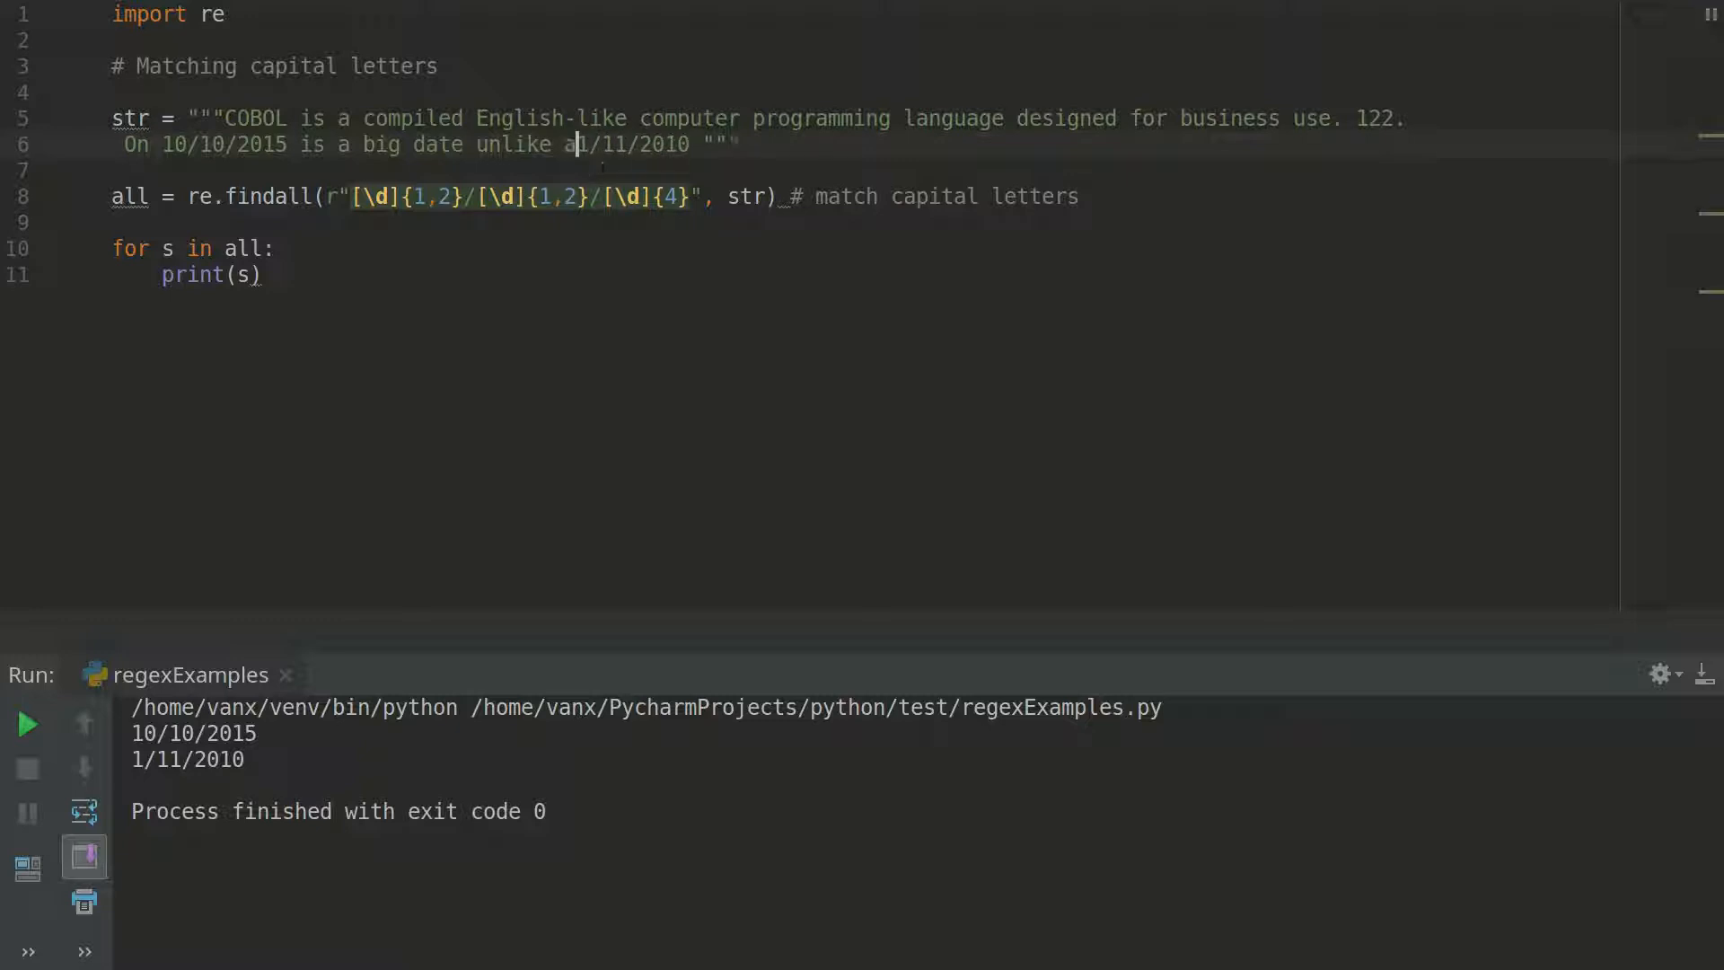
{"action": "type", "text": "s"}
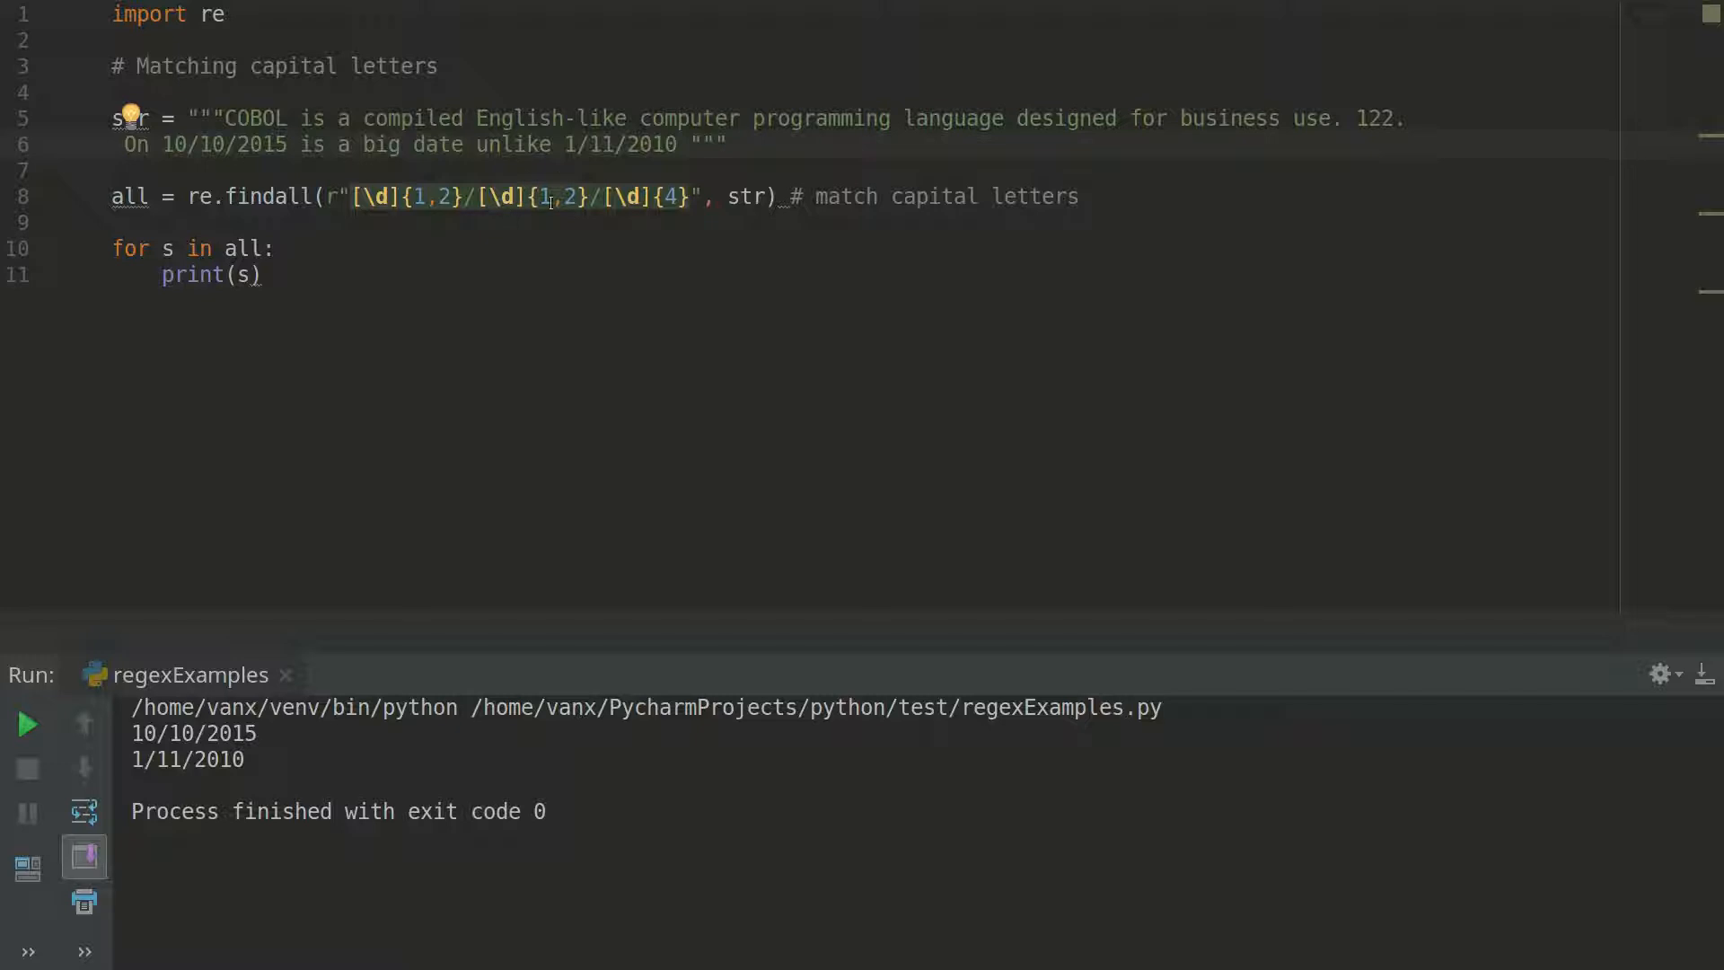
{"action": "mouse_move", "coordinate": [635, 199]}
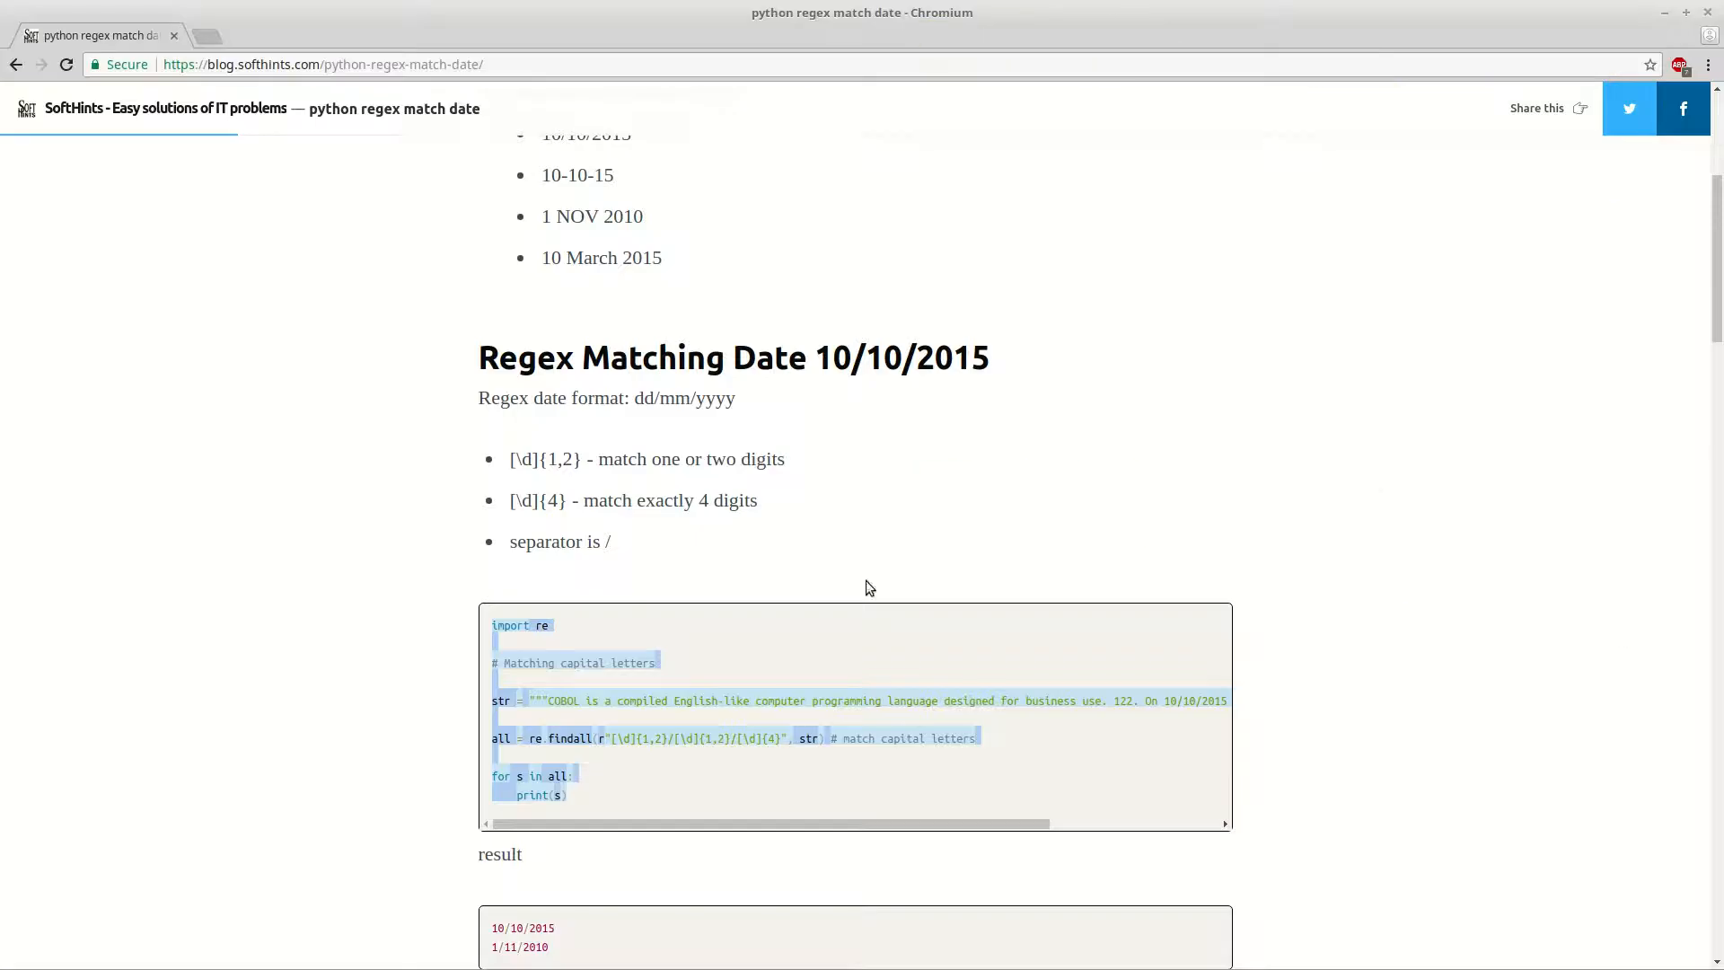
Zoom the blog page in and scroll to 'Regex Matching Date 1 NOV 2010'.
{"action": "scroll", "scroll_direction": "down", "scroll_amount": 3}
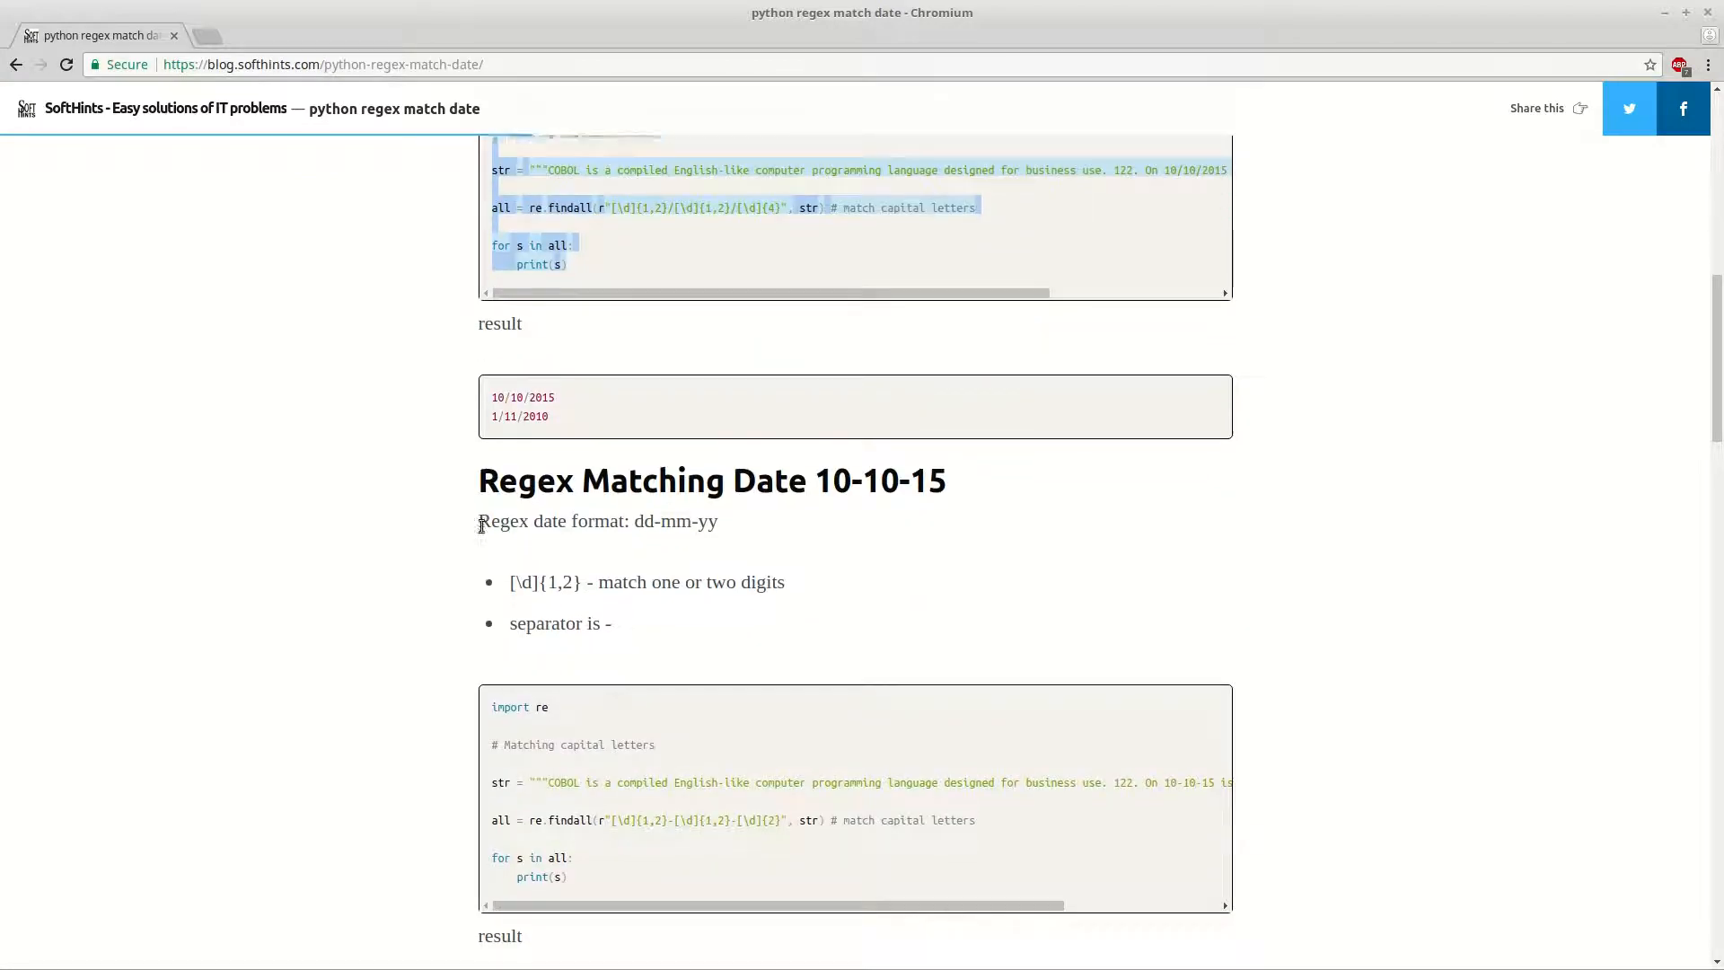
{"action": "scroll", "scroll_direction": "down", "scroll_amount": 3}
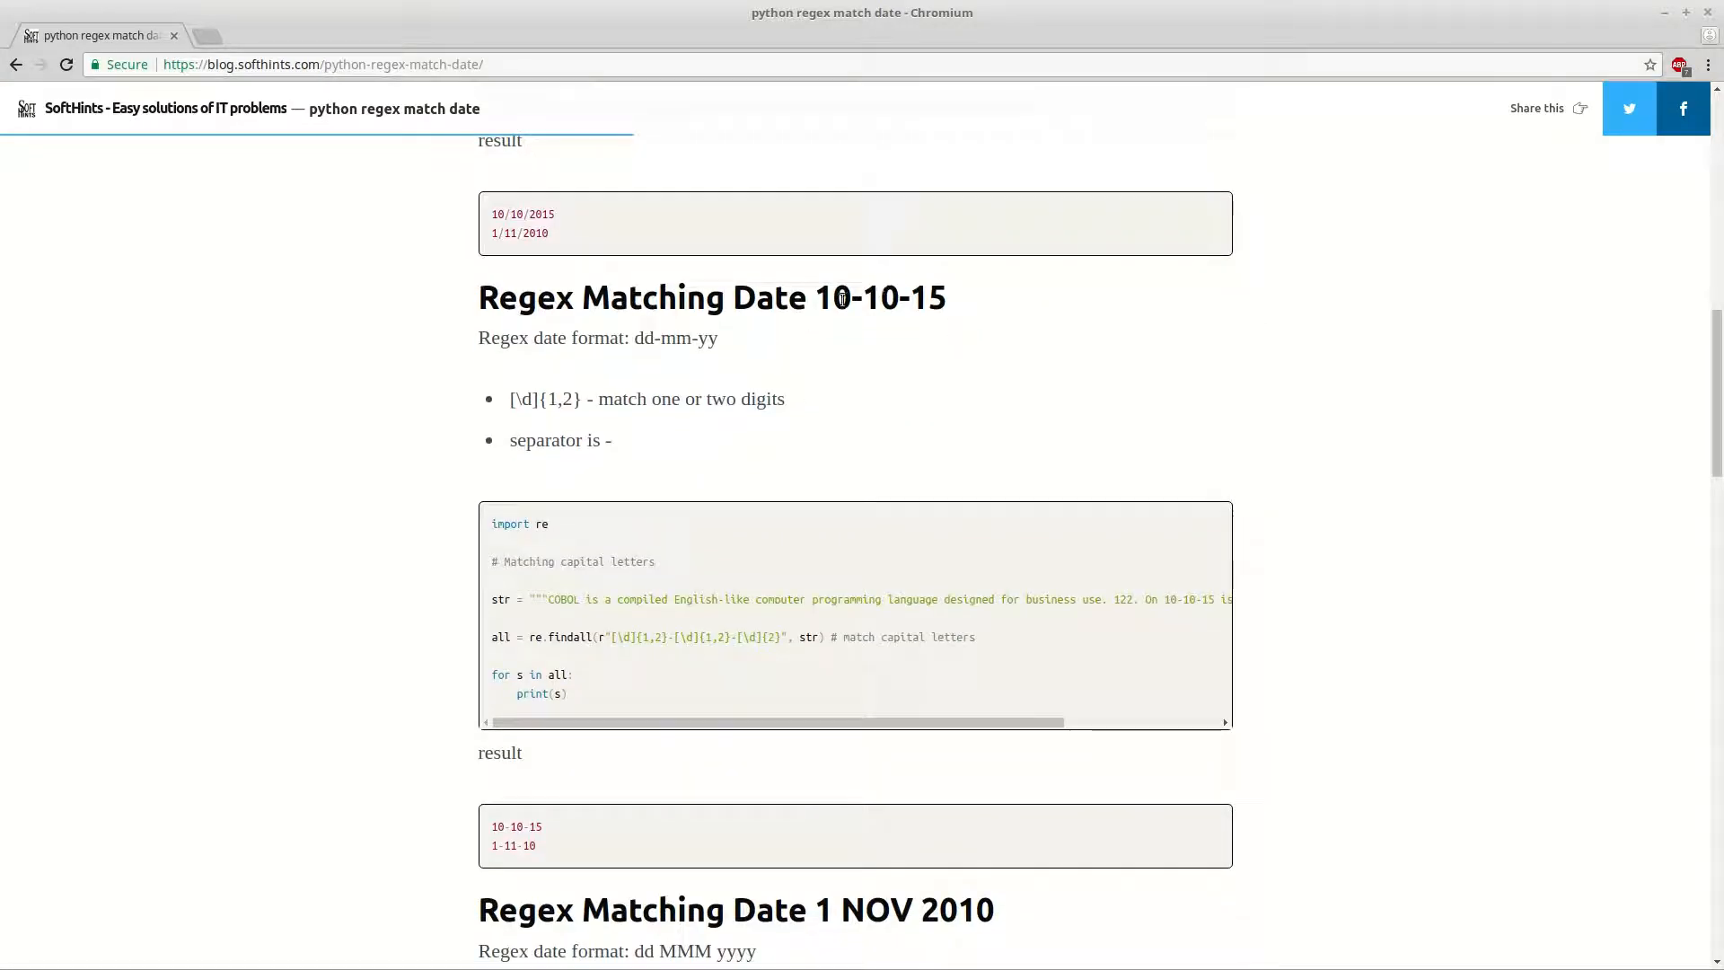
{"action": "mouse_move", "coordinate": [873, 380]}
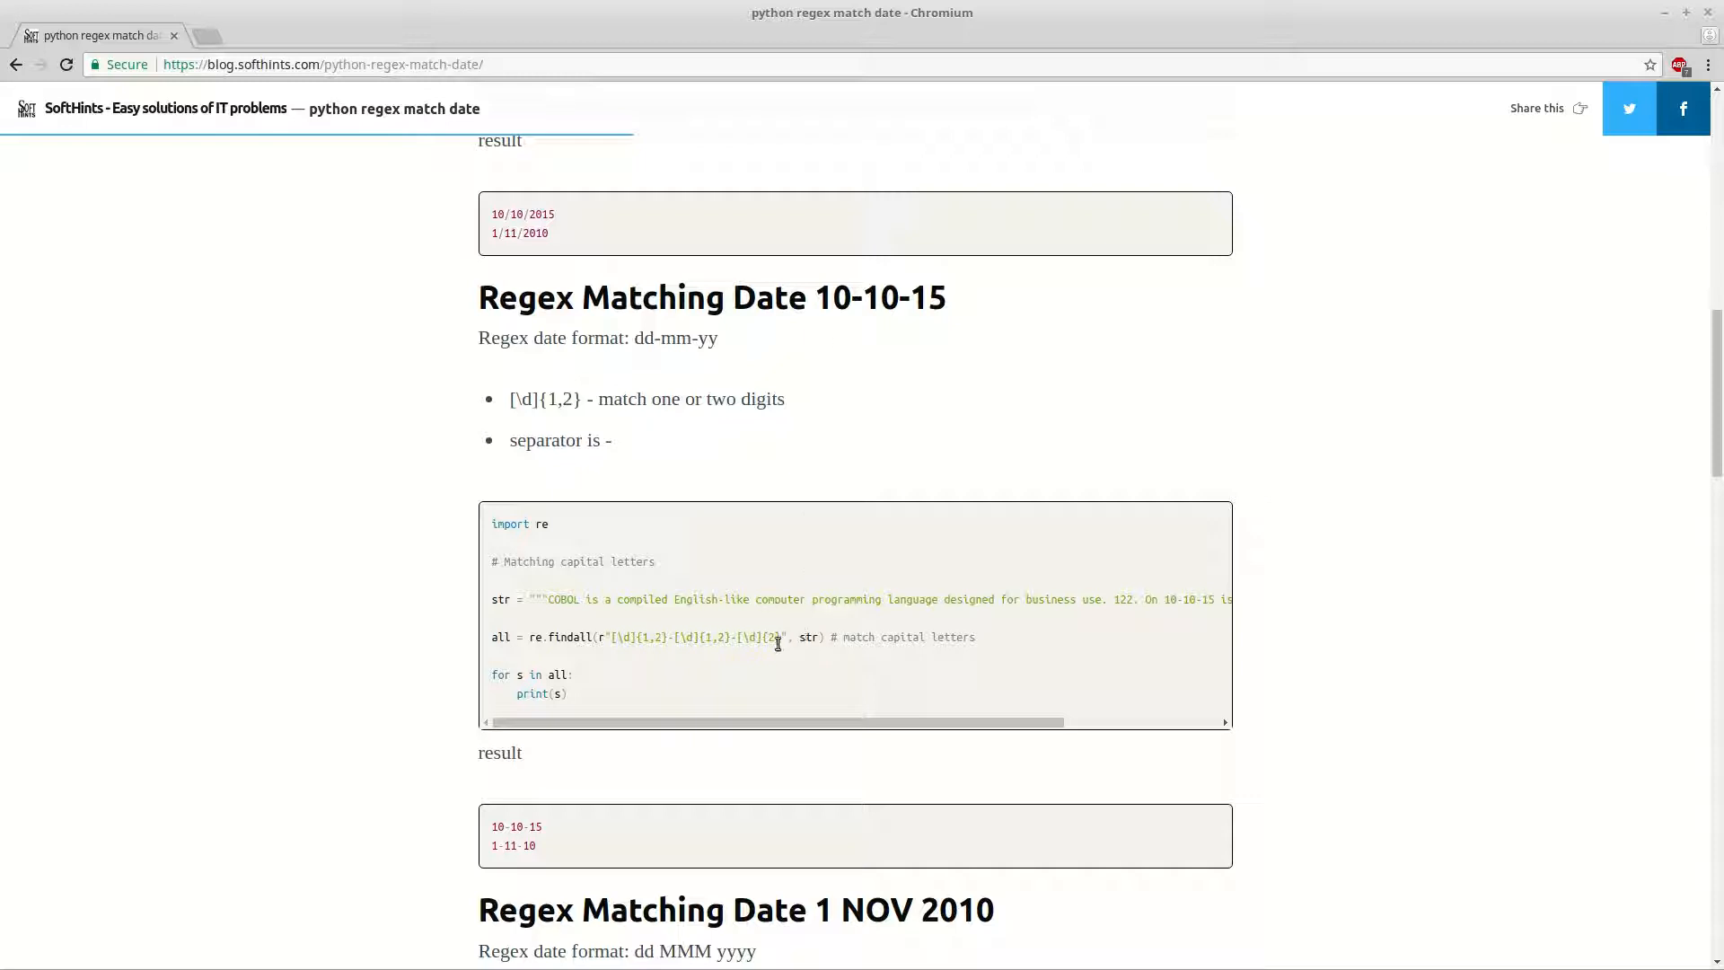
{"action": "key", "text": "ctrl+plus"}
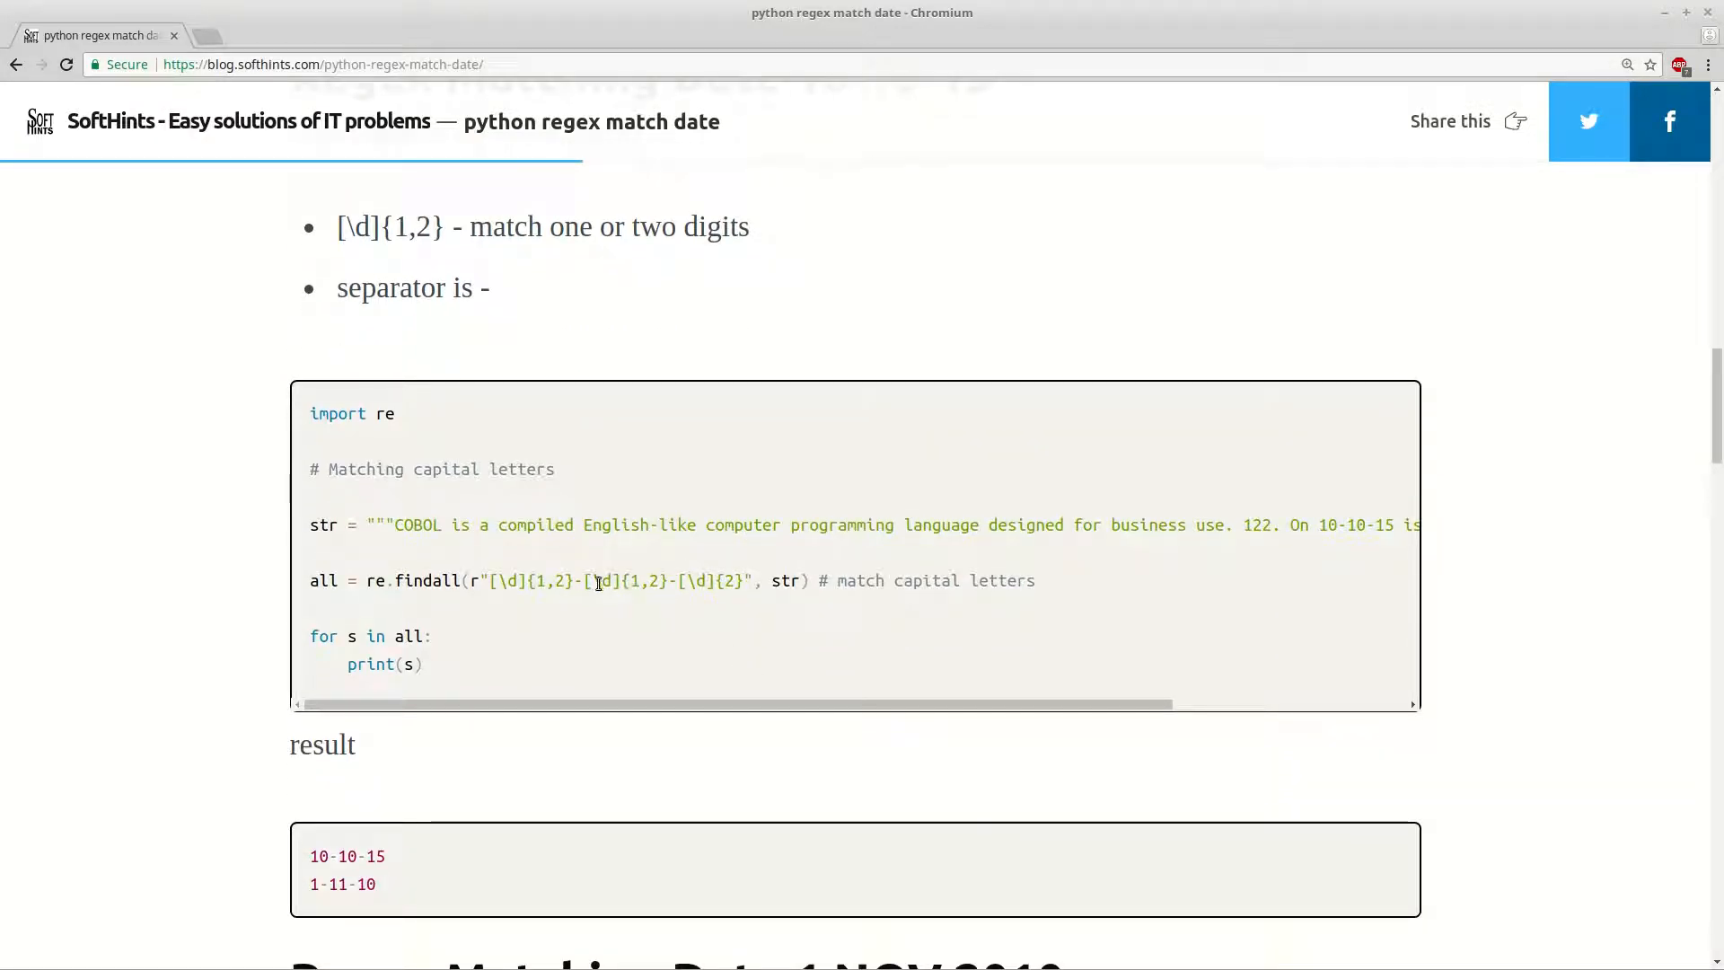
{"action": "scroll", "scroll_direction": "down", "scroll_amount": 3}
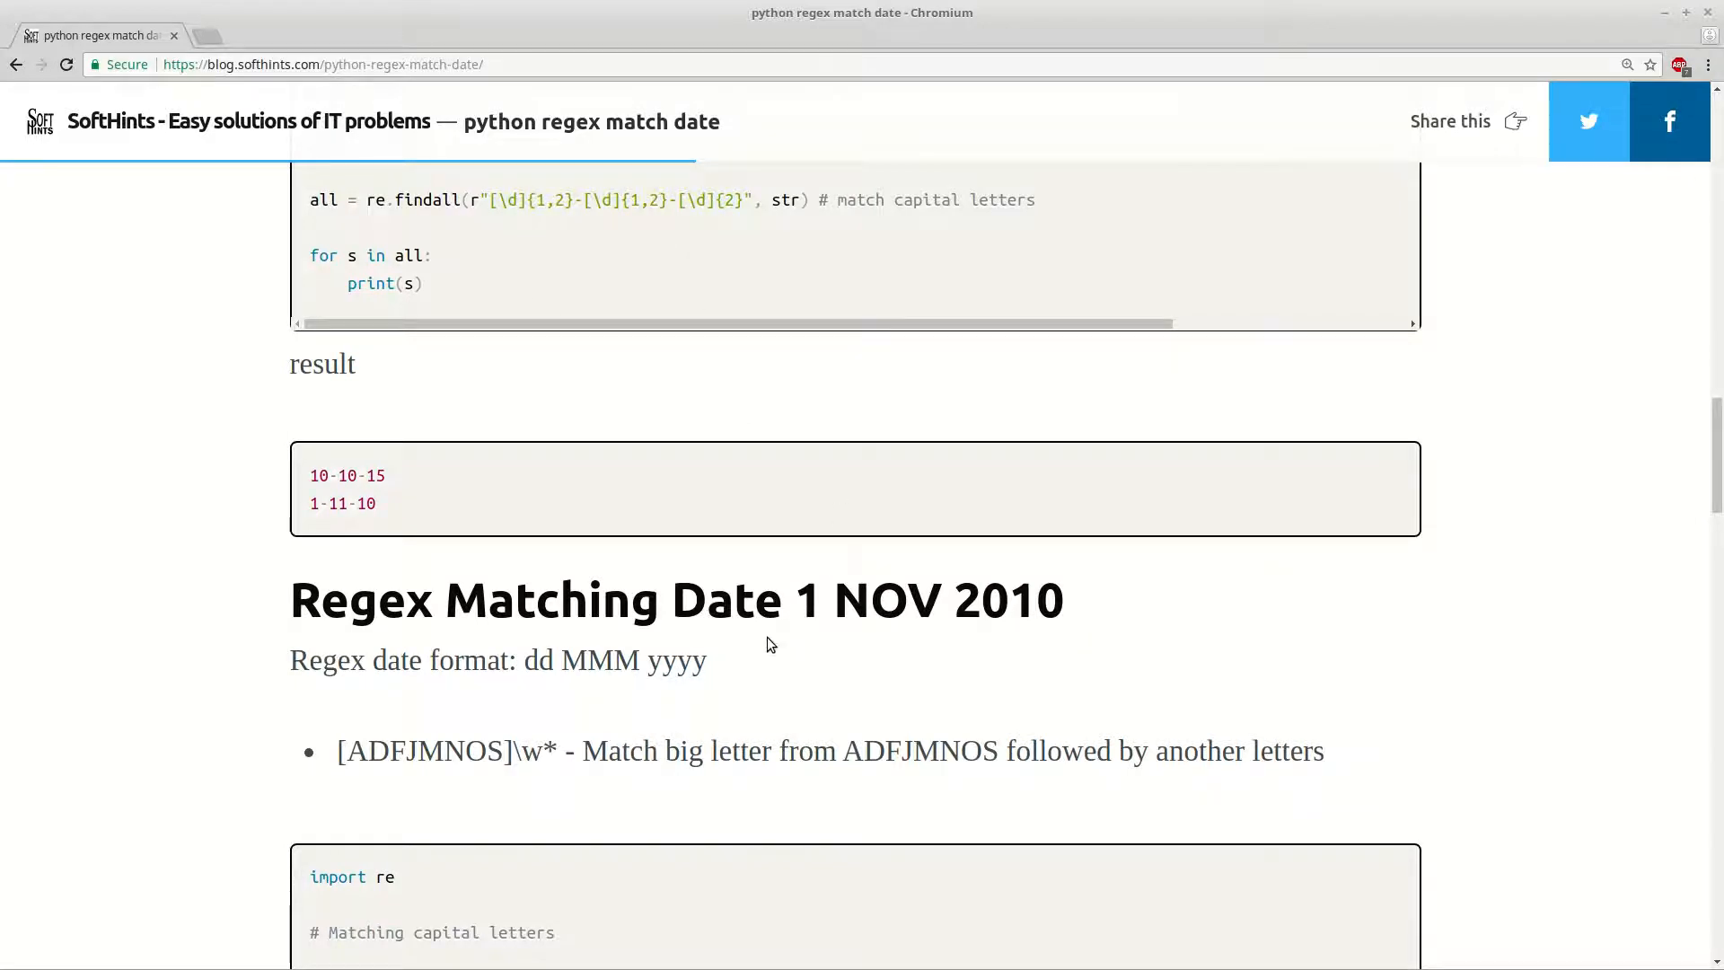
{"action": "scroll", "scroll_direction": "down", "scroll_amount": 3}
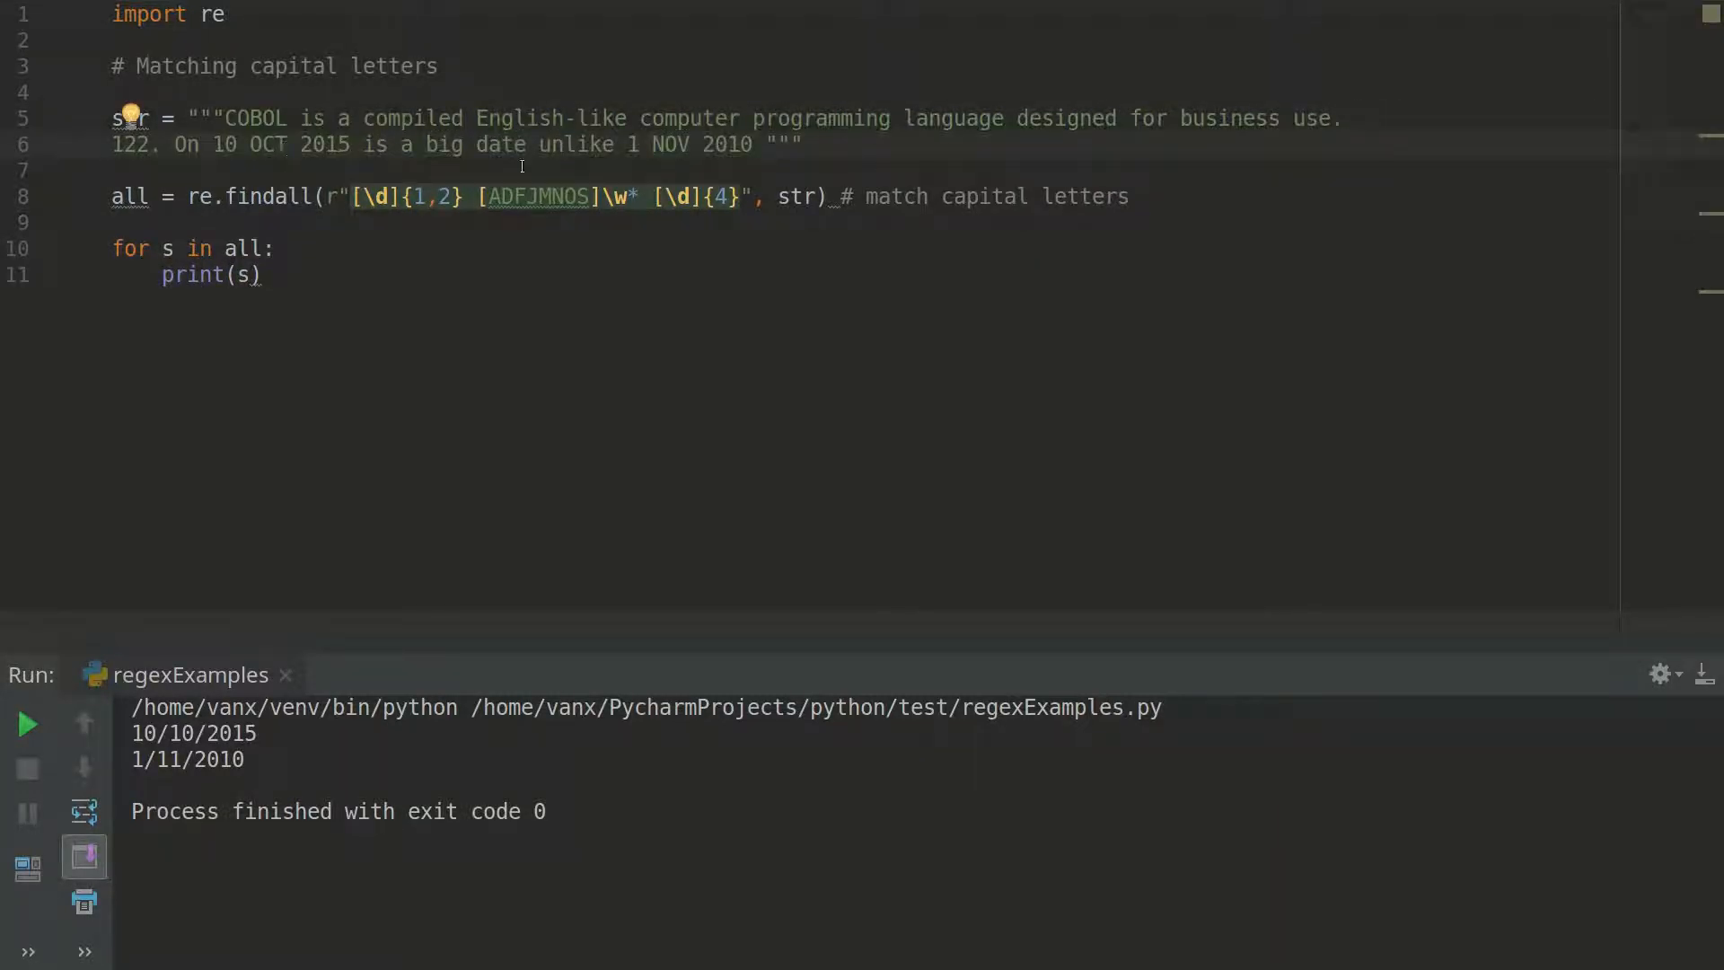
{"action": "mouse_move", "coordinate": [562, 224]}
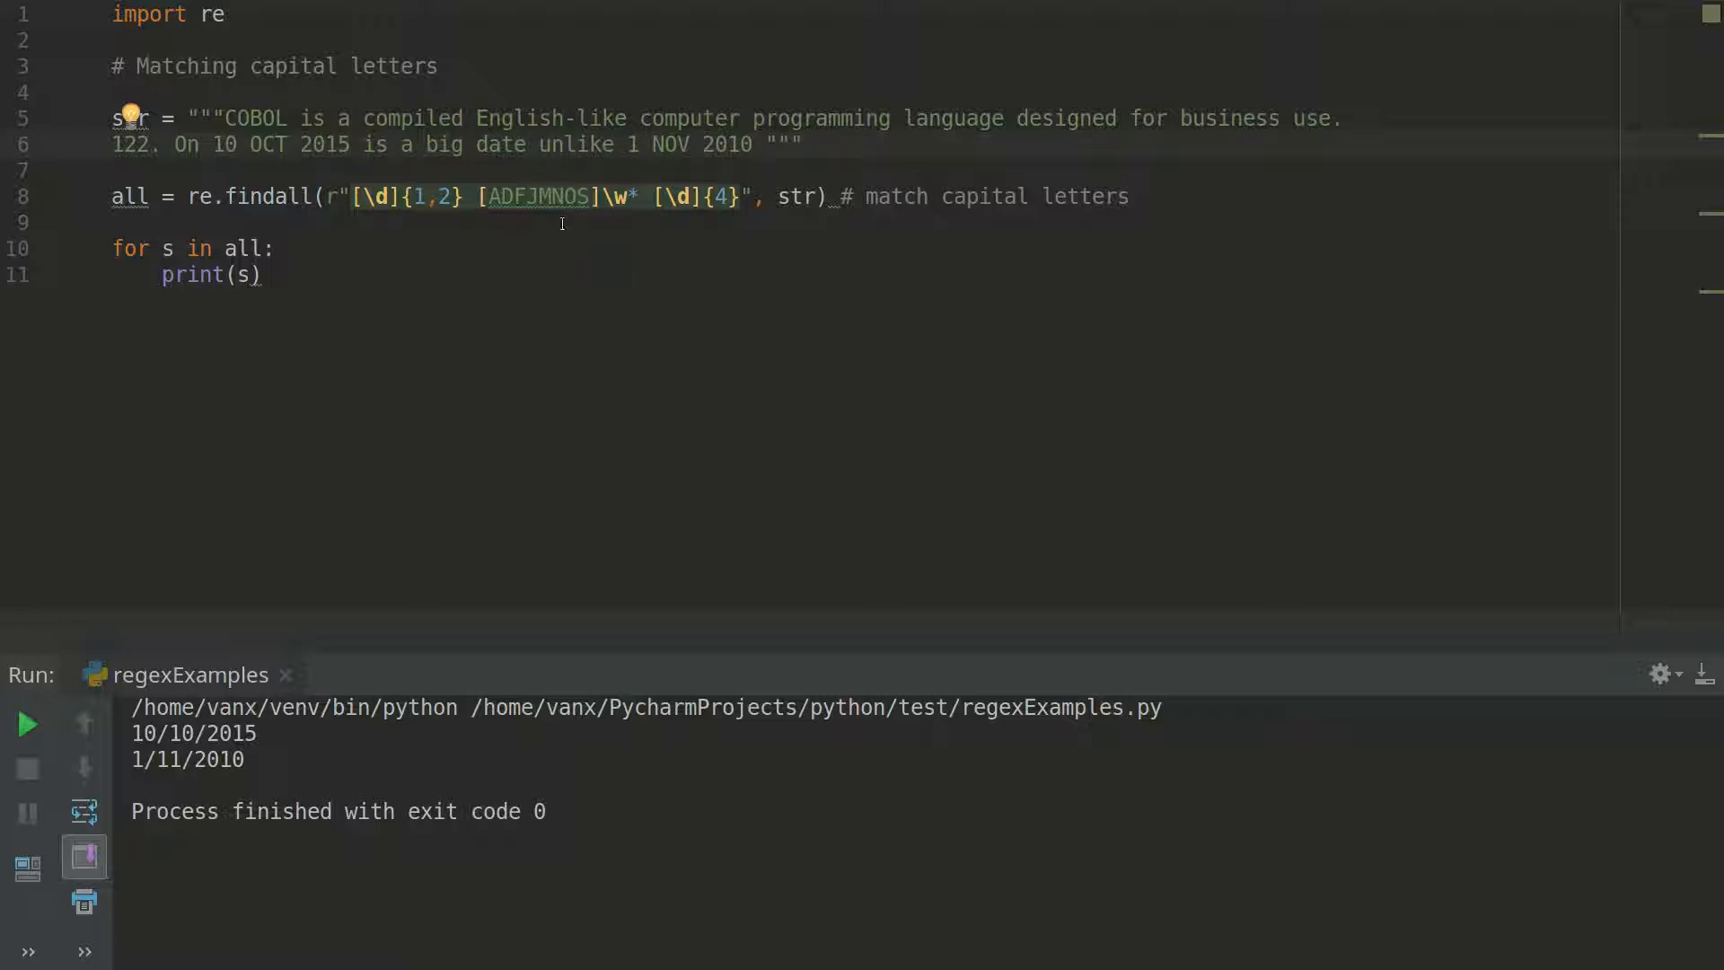
{"action": "mouse_move", "coordinate": [518, 196]}
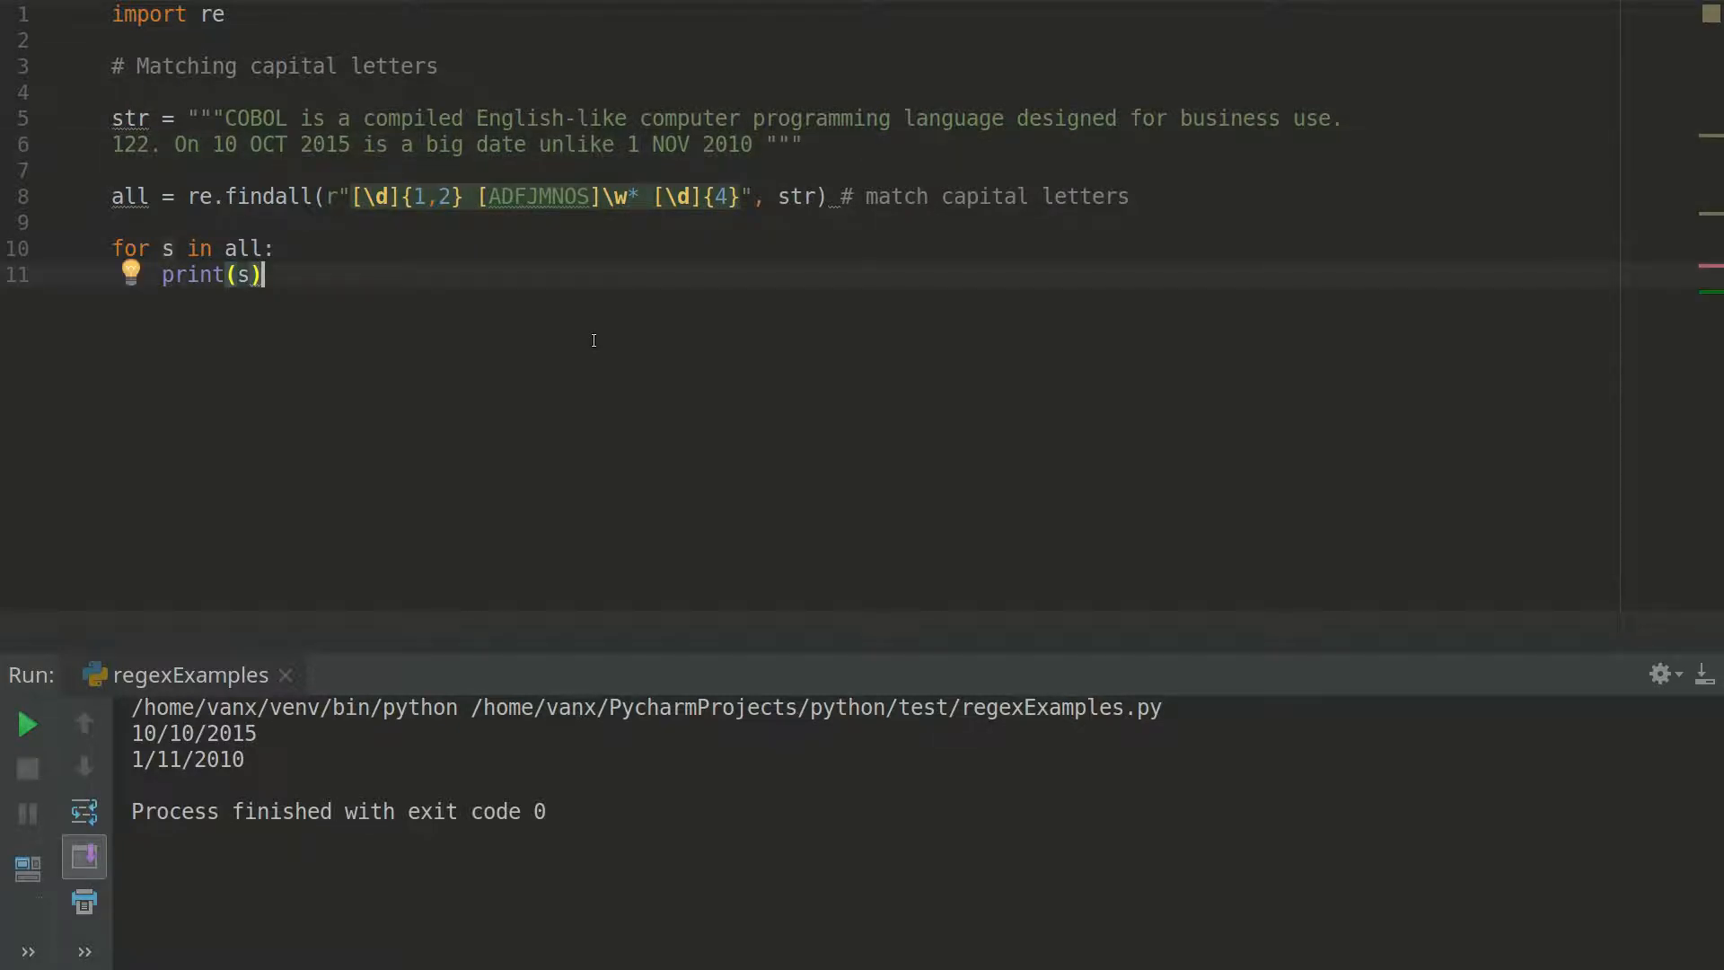
Run regexExamples.py to print the matches 10 OCT 2015 and 1 NOV 2010.
{"action": "left_click", "coordinate": [27, 723]}
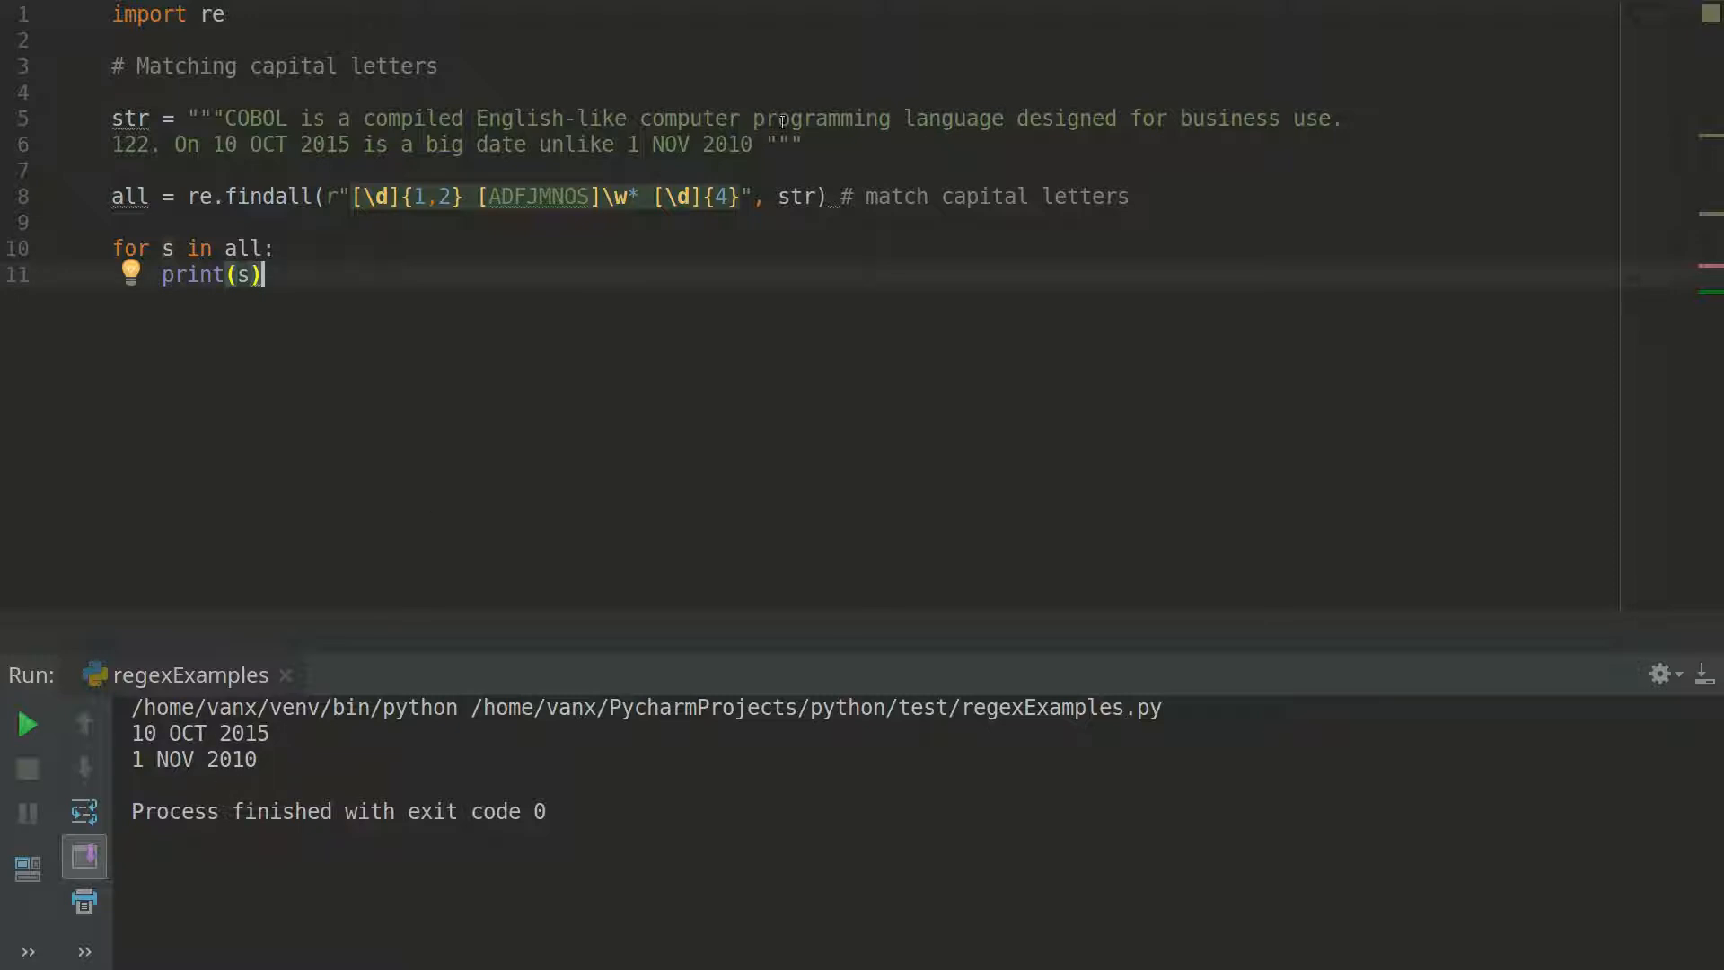
{"action": "mouse_move", "coordinate": [613, 204]}
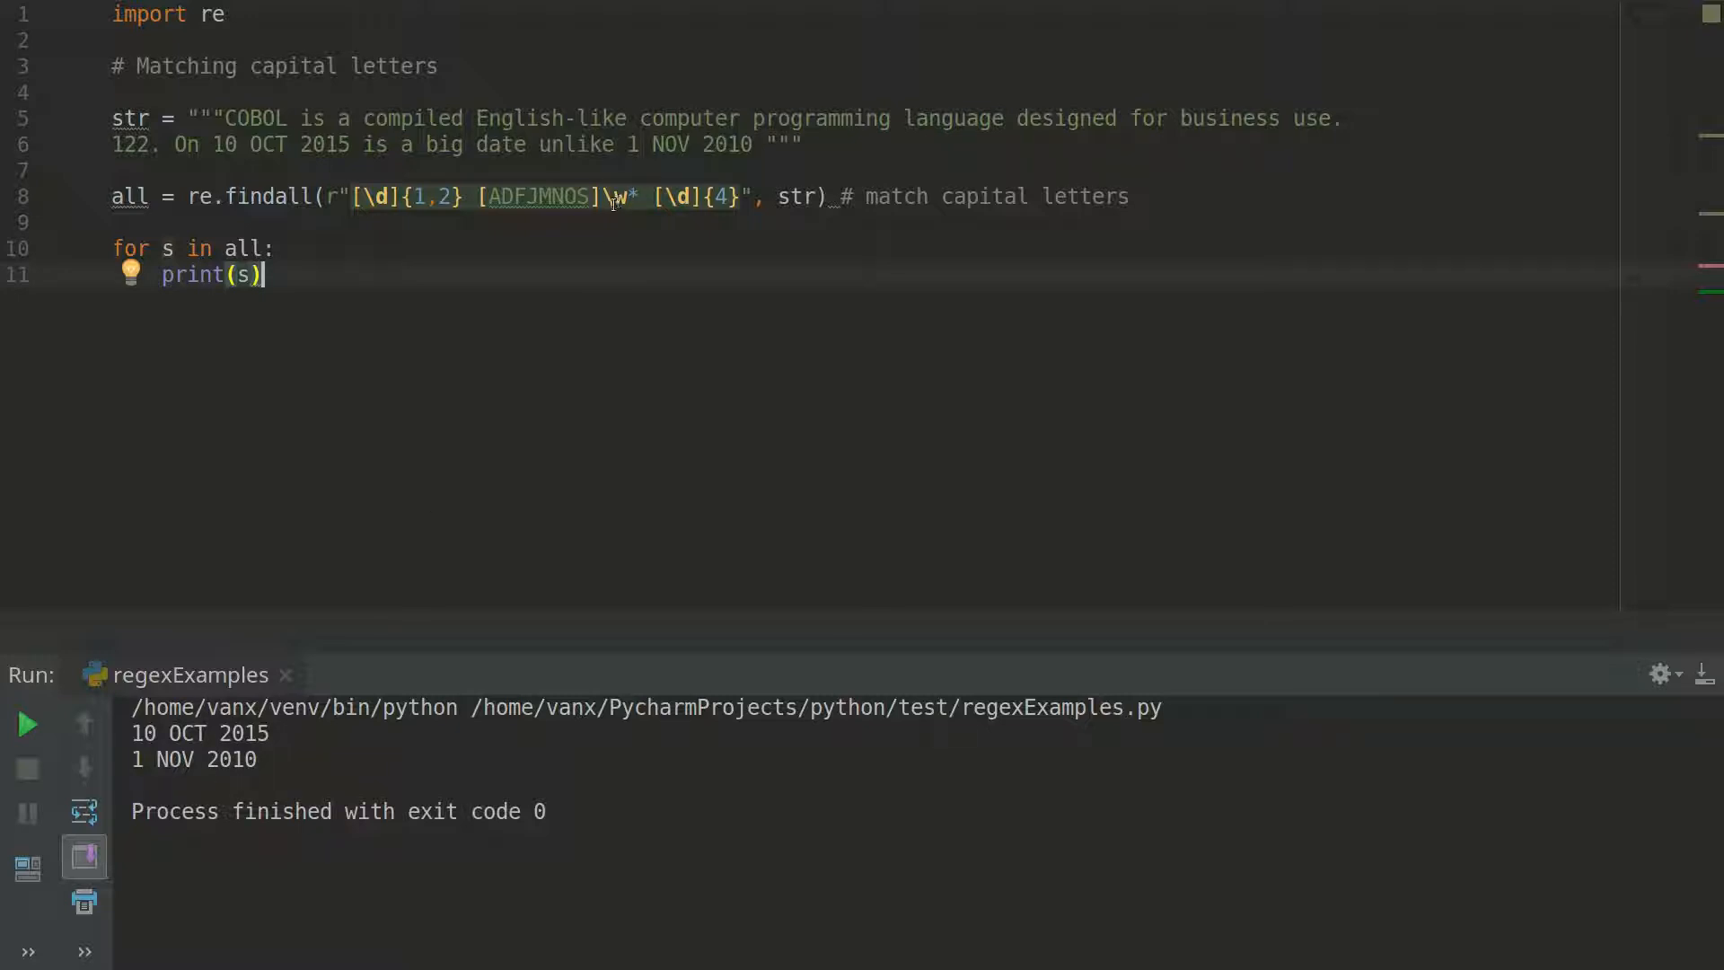
{"action": "mouse_move", "coordinate": [698, 143]}
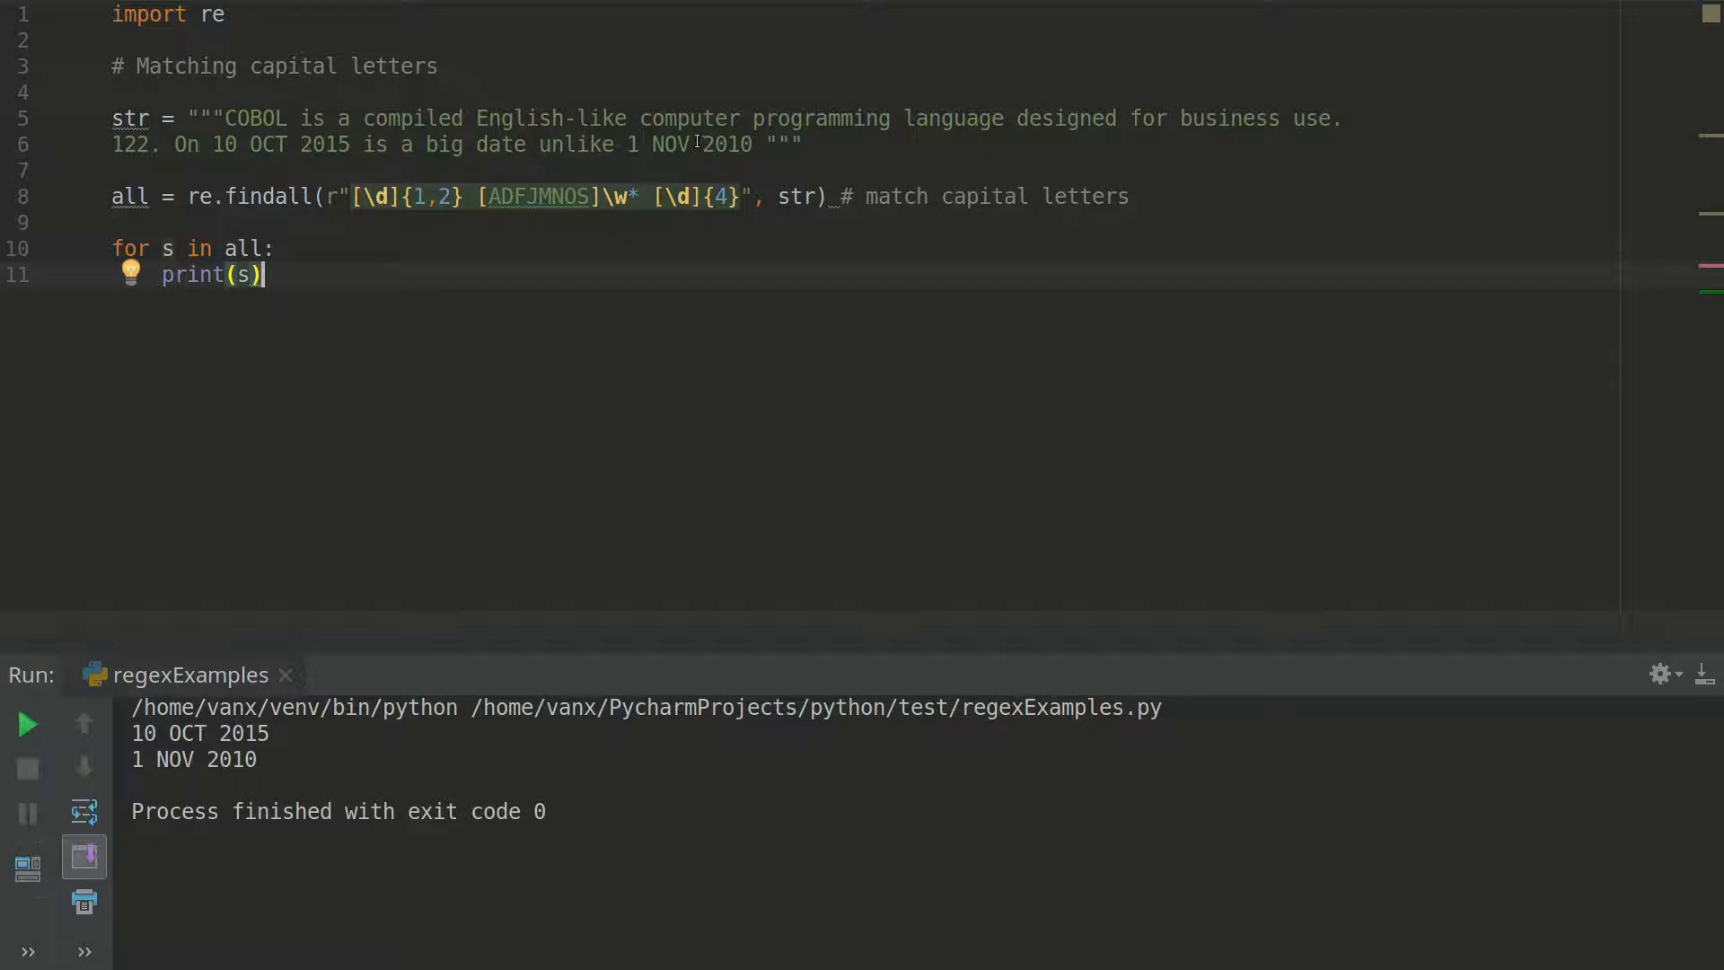
Append 'sdsd' after NOV in the sample string, making it 1 NOVsdsd 2010.
{"action": "type", "text": "sdsd"}
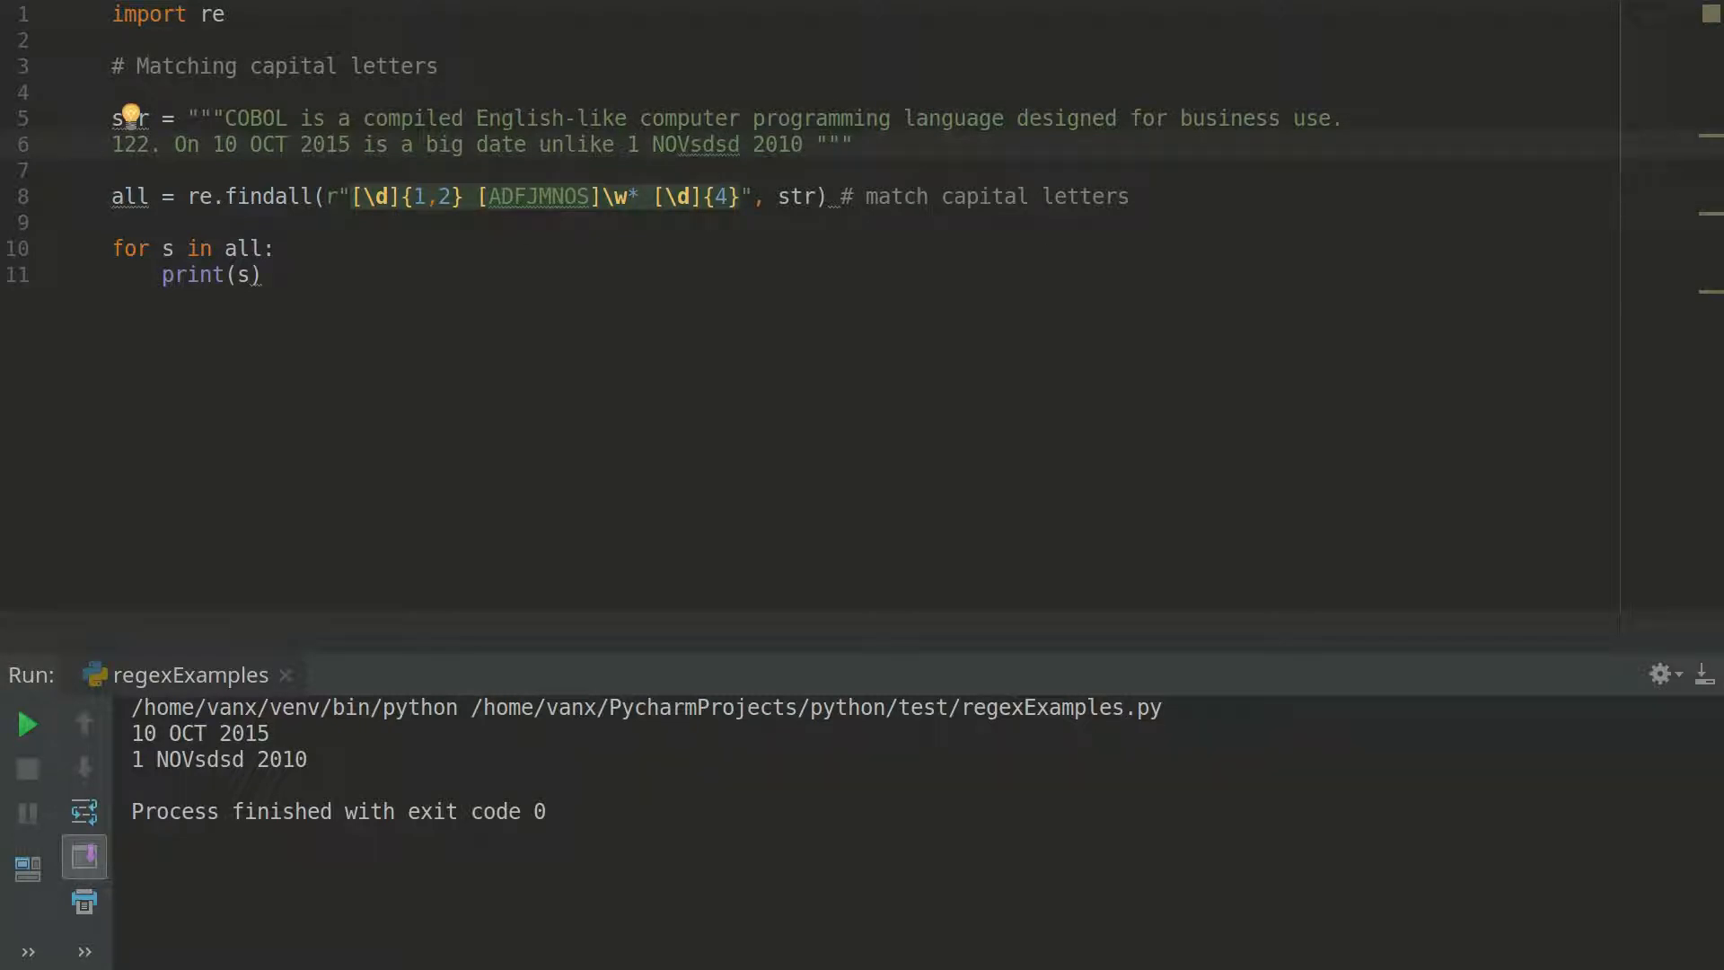
{"action": "mouse_move", "coordinate": [602, 272]}
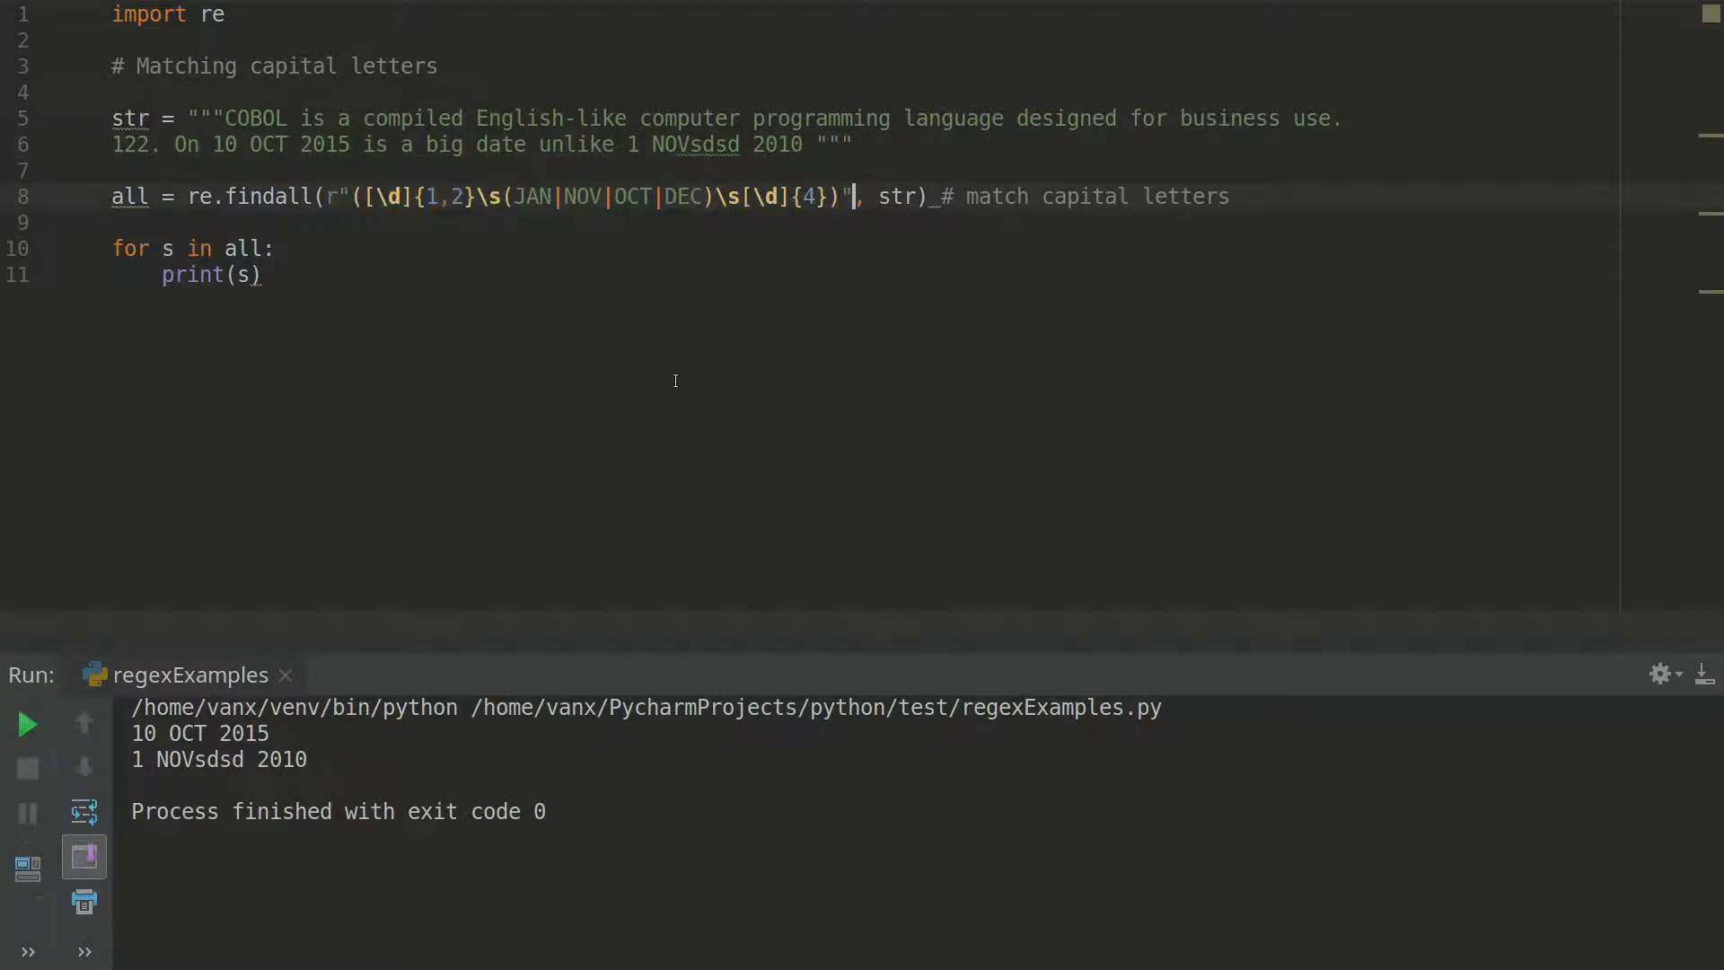
Rerun the script with the JAN|NOV|OCT|DEC month pattern, matching only 10 OCT 2015.
{"action": "left_click", "coordinate": [27, 725]}
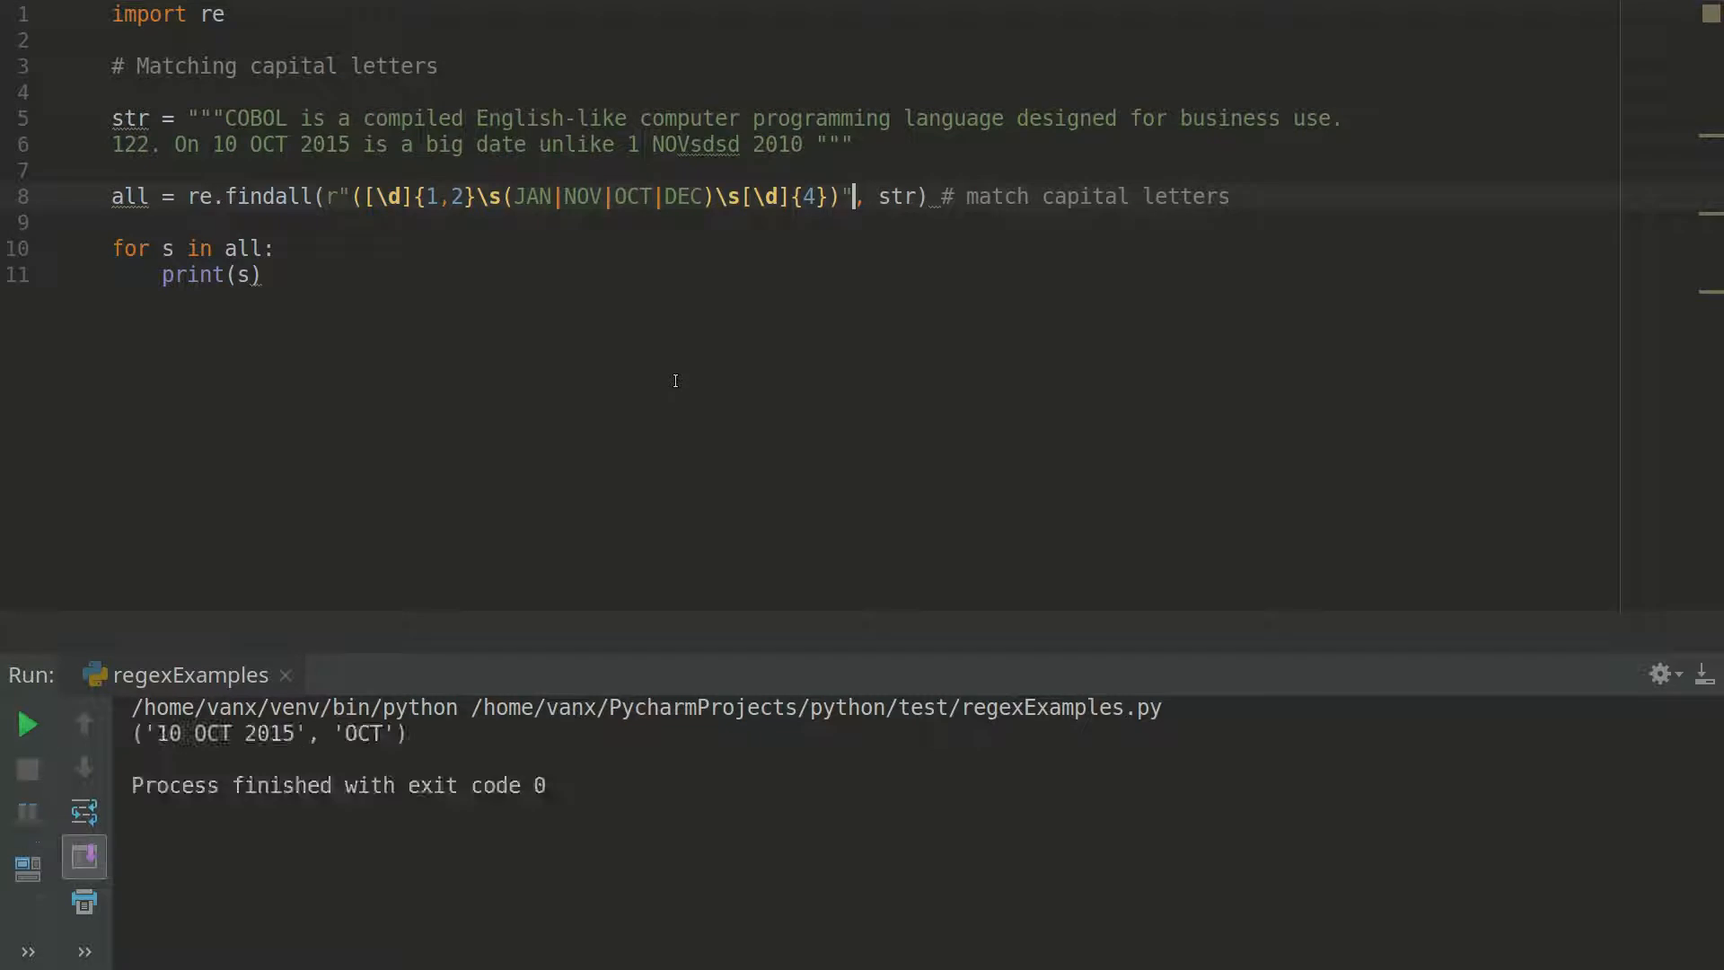
{"action": "mouse_move", "coordinate": [766, 205]}
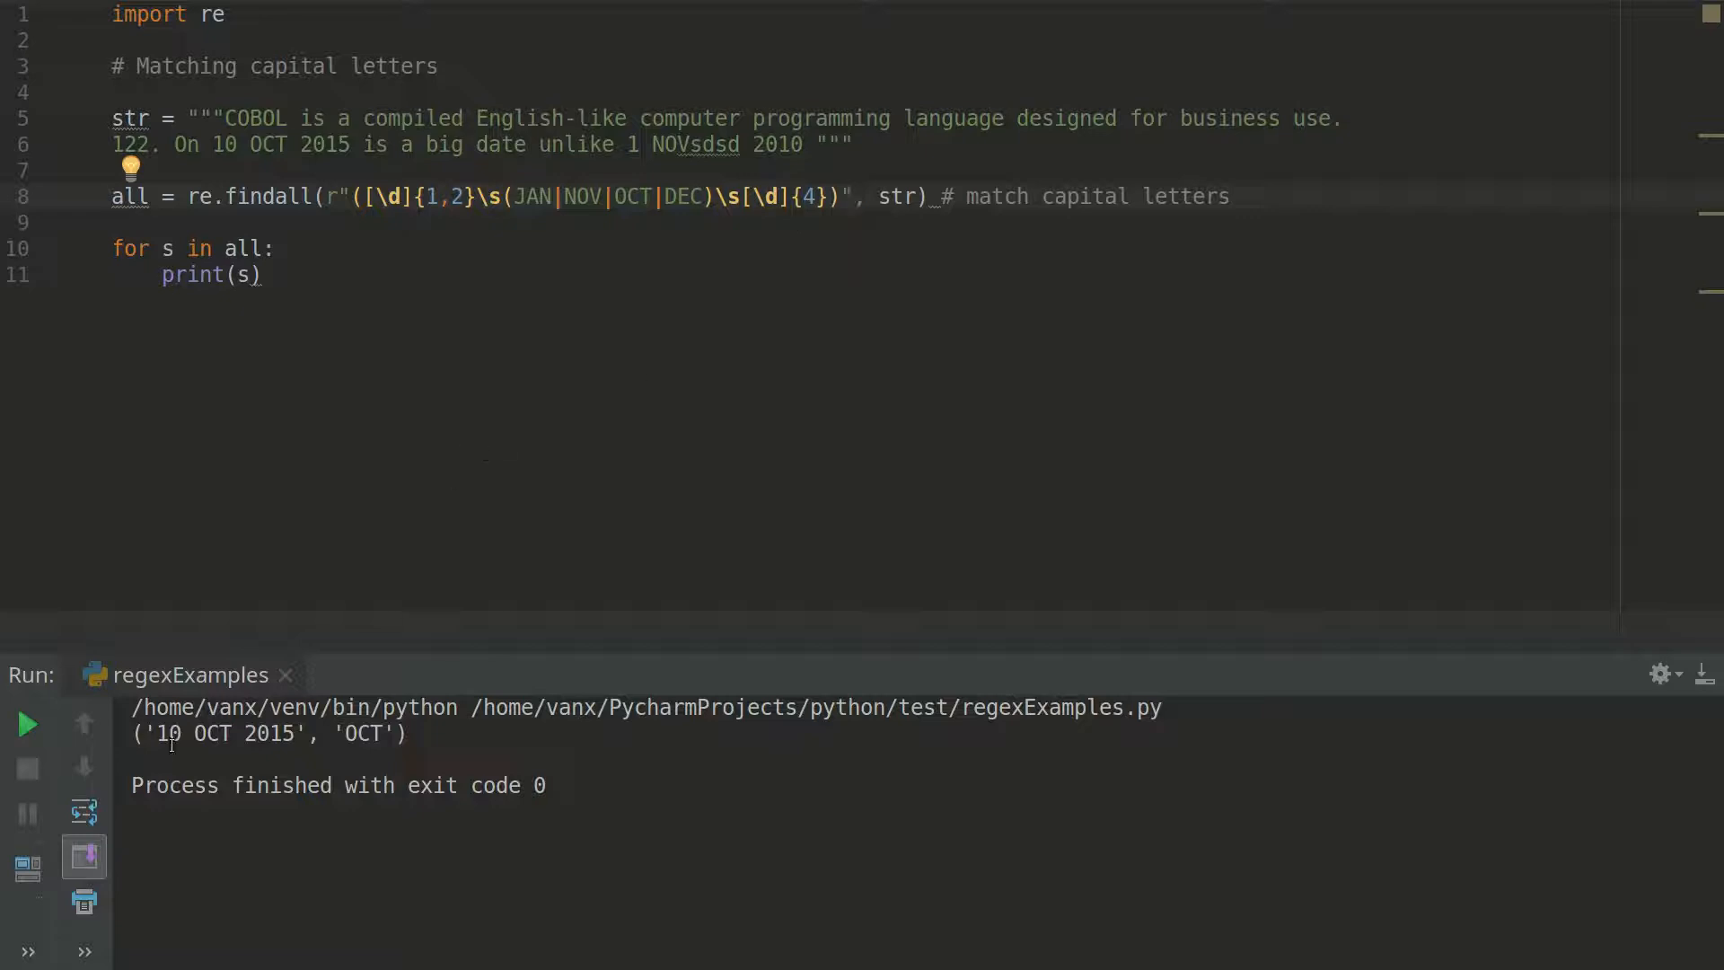
{"action": "mouse_move", "coordinate": [364, 784]}
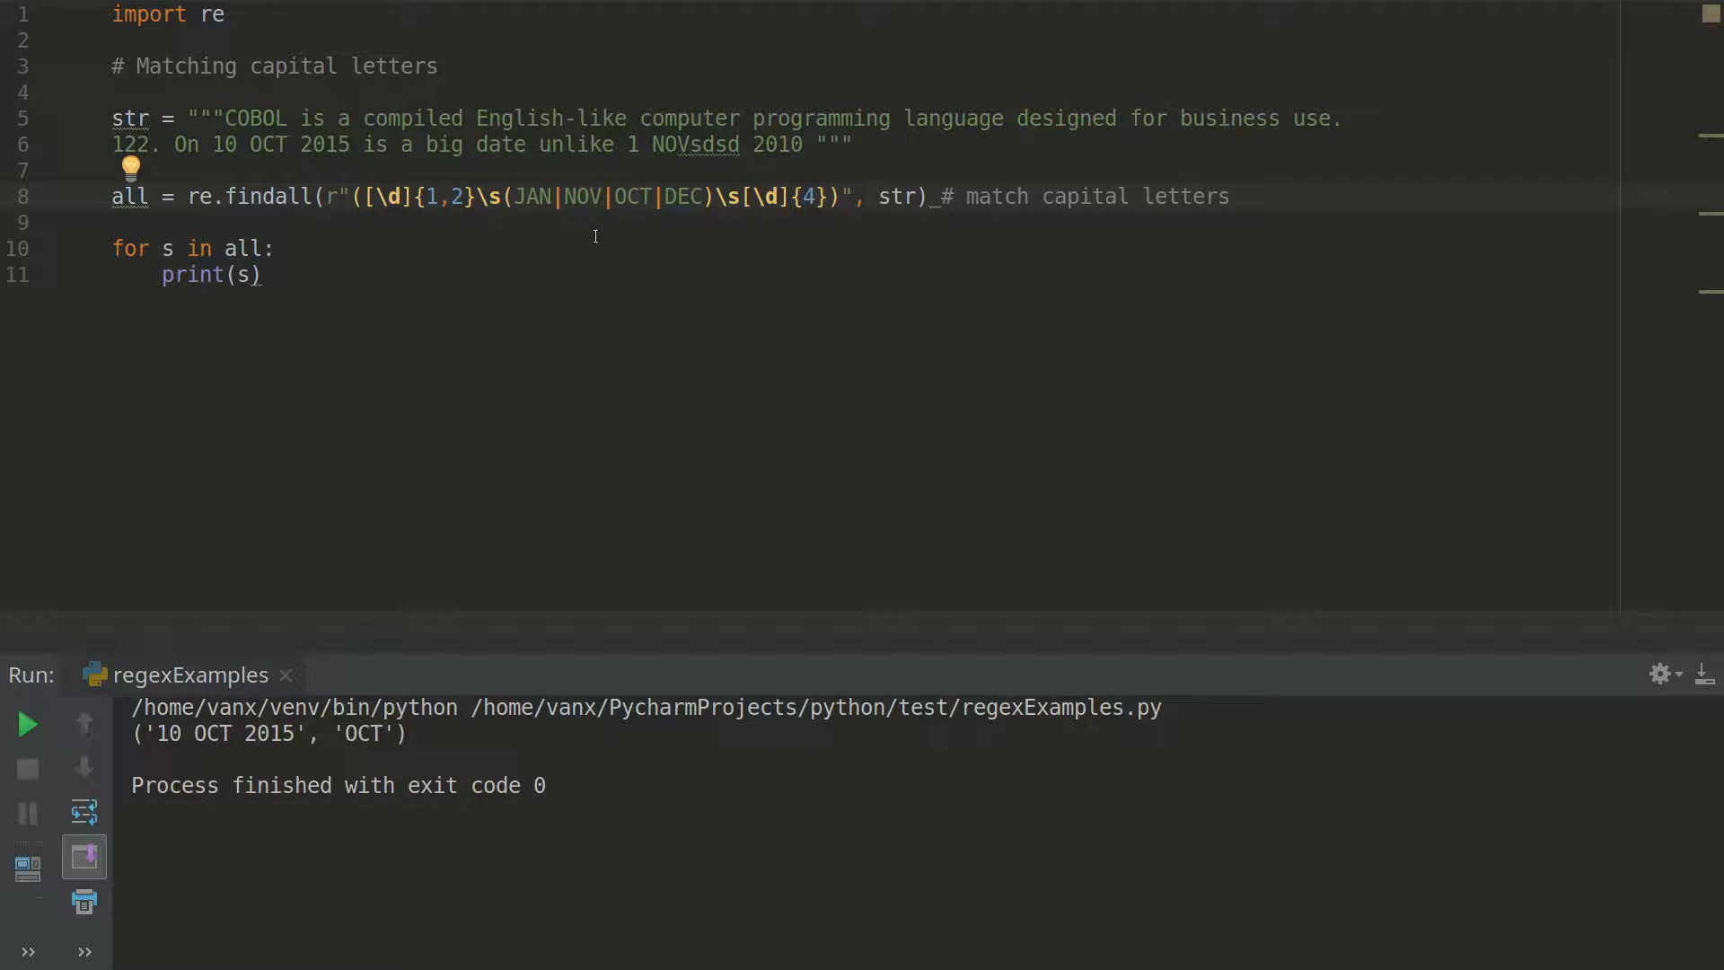
{"action": "mouse_move", "coordinate": [574, 315]}
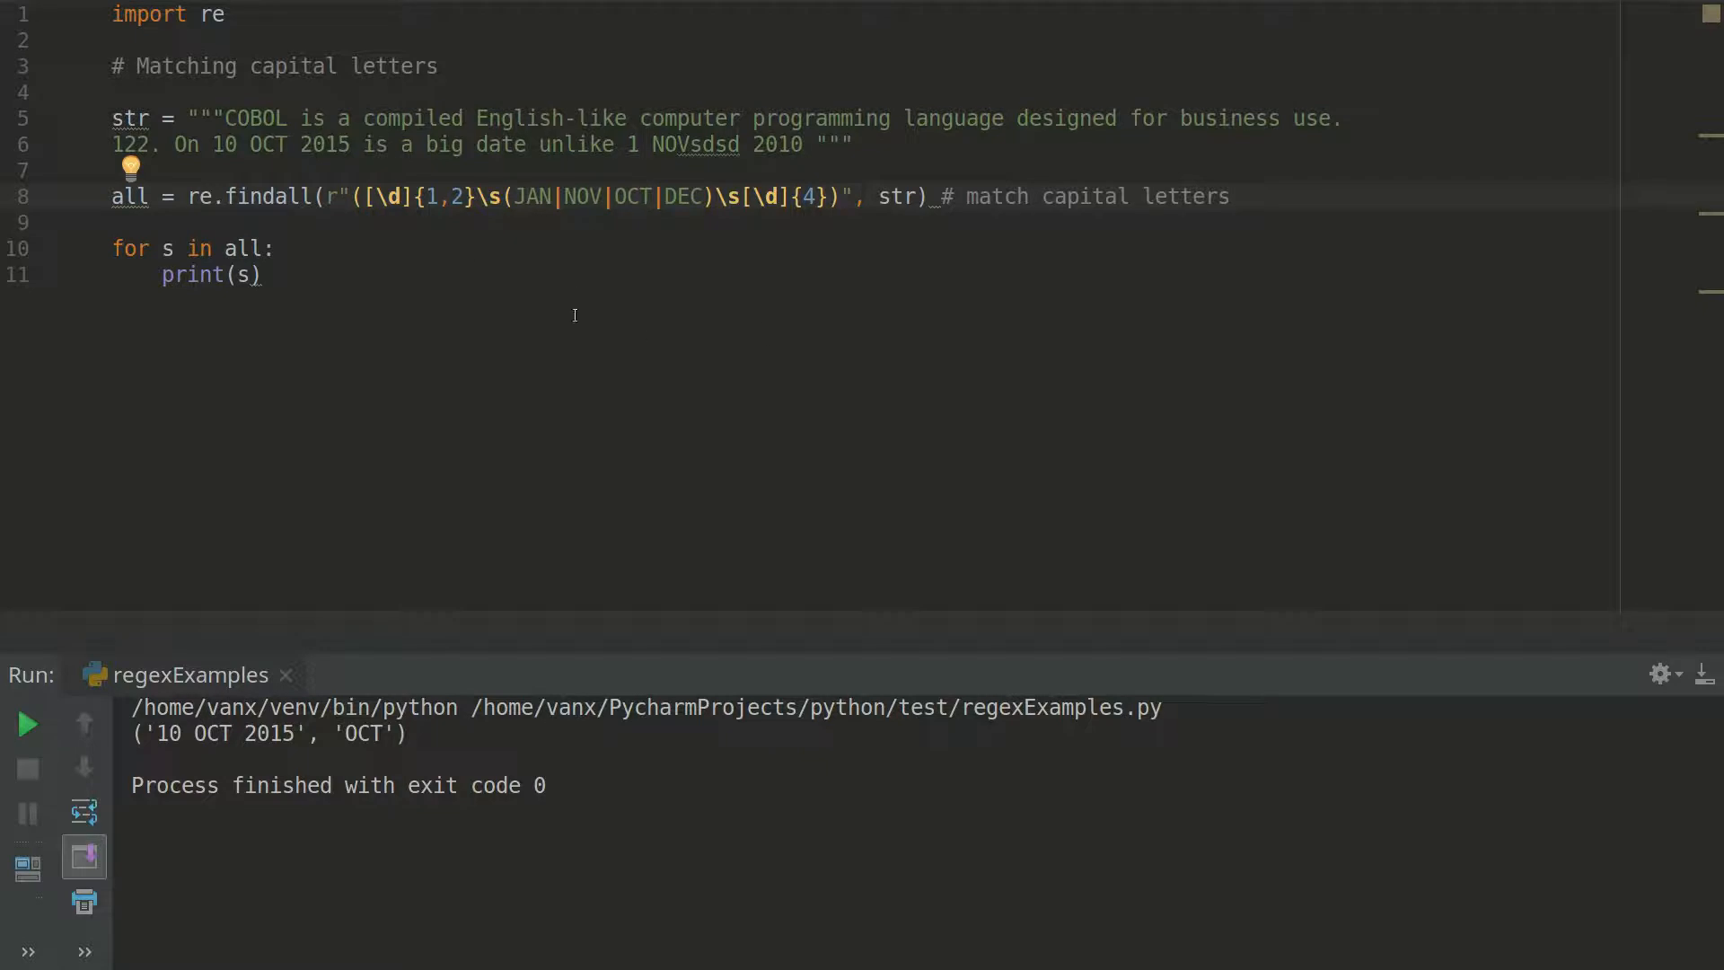
{"action": "mouse_move", "coordinate": [572, 289]}
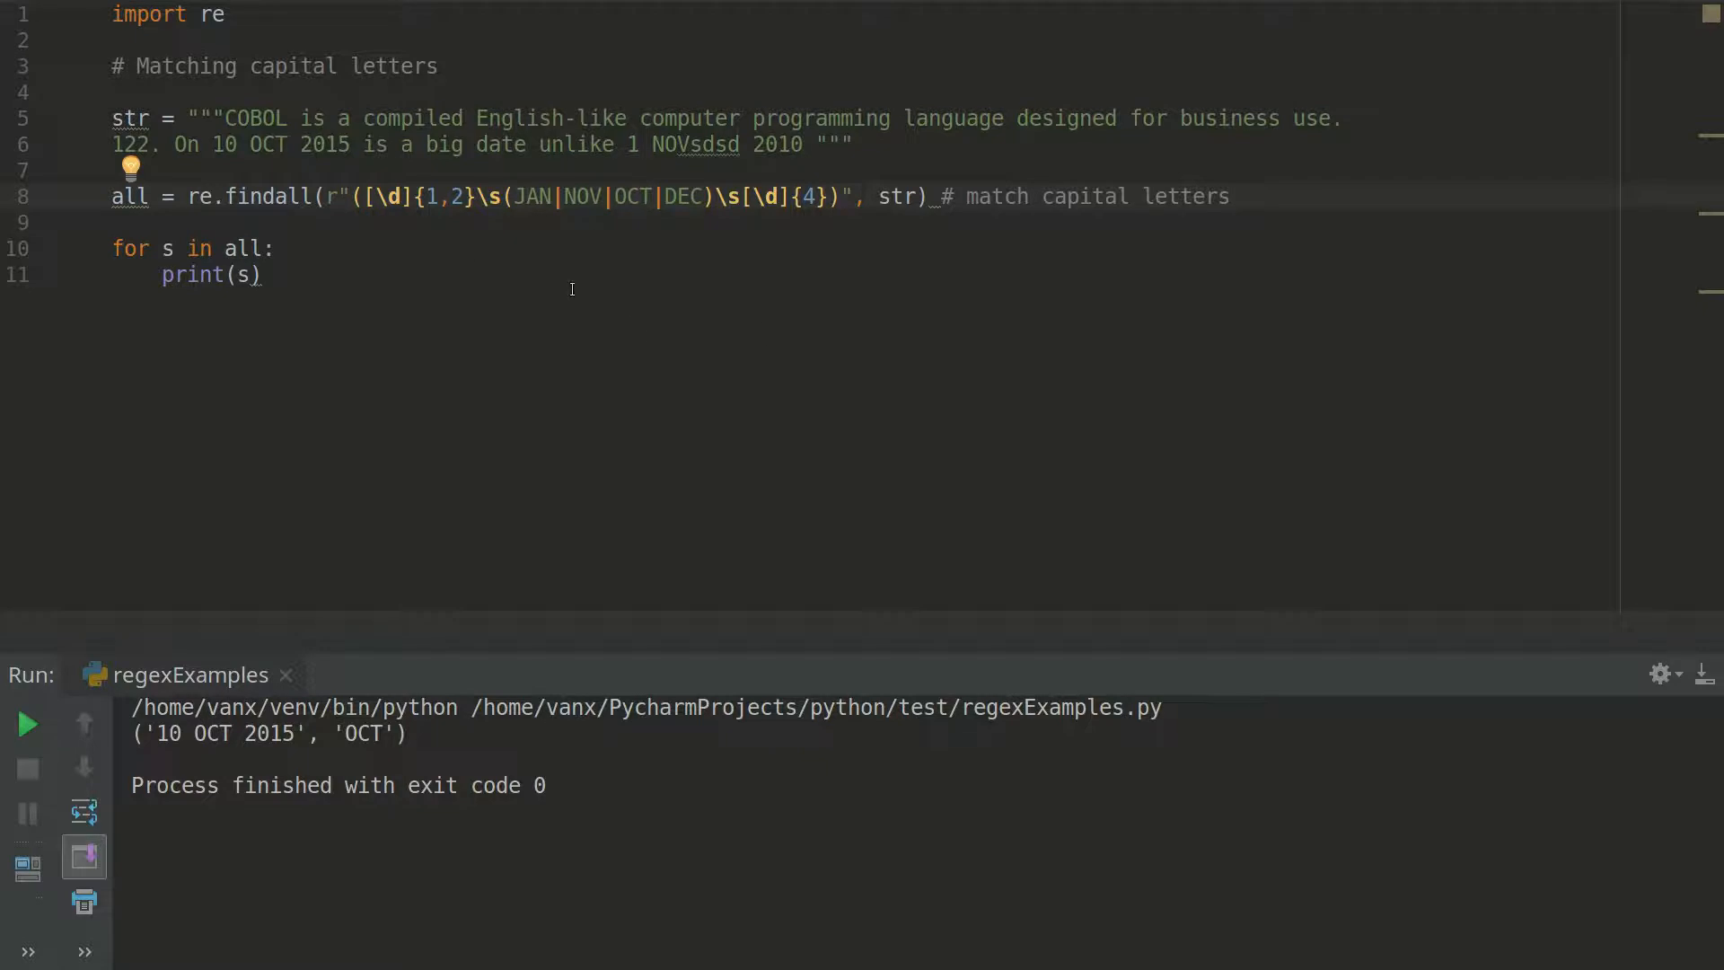
{"action": "mouse_move", "coordinate": [556, 226]}
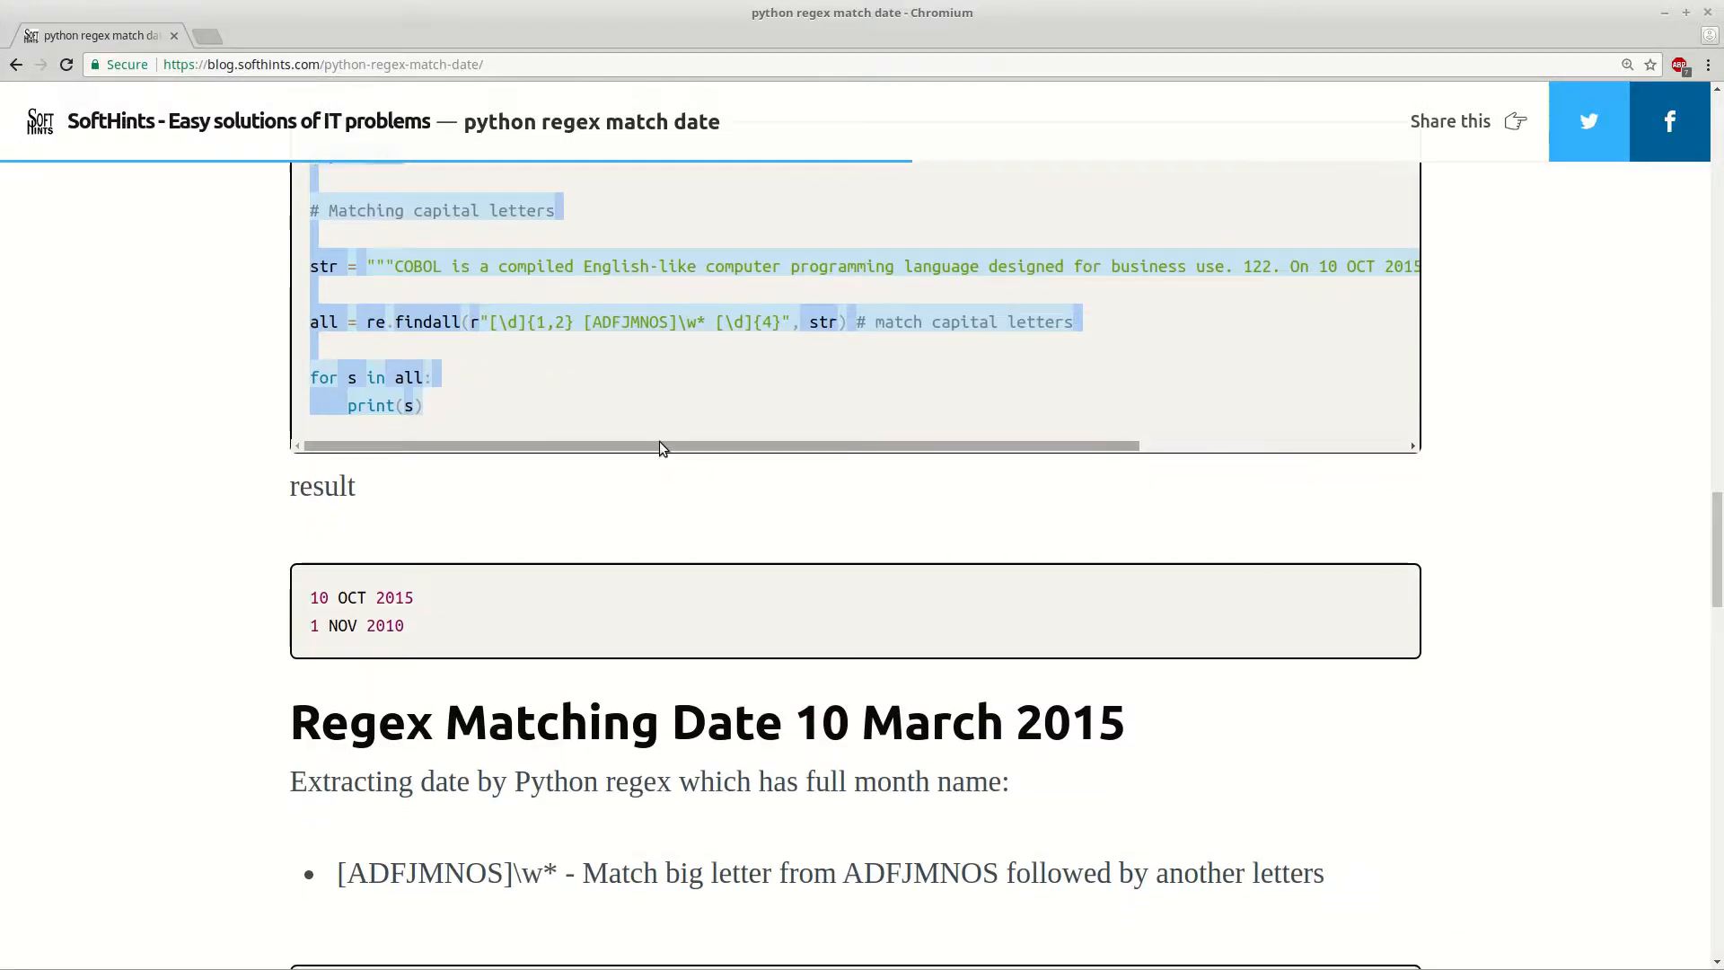
Scroll the SoftHints blog to the 'Regex Matching Date 10 March 2015' heading.
{"action": "scroll", "scroll_direction": "down", "scroll_amount": 3}
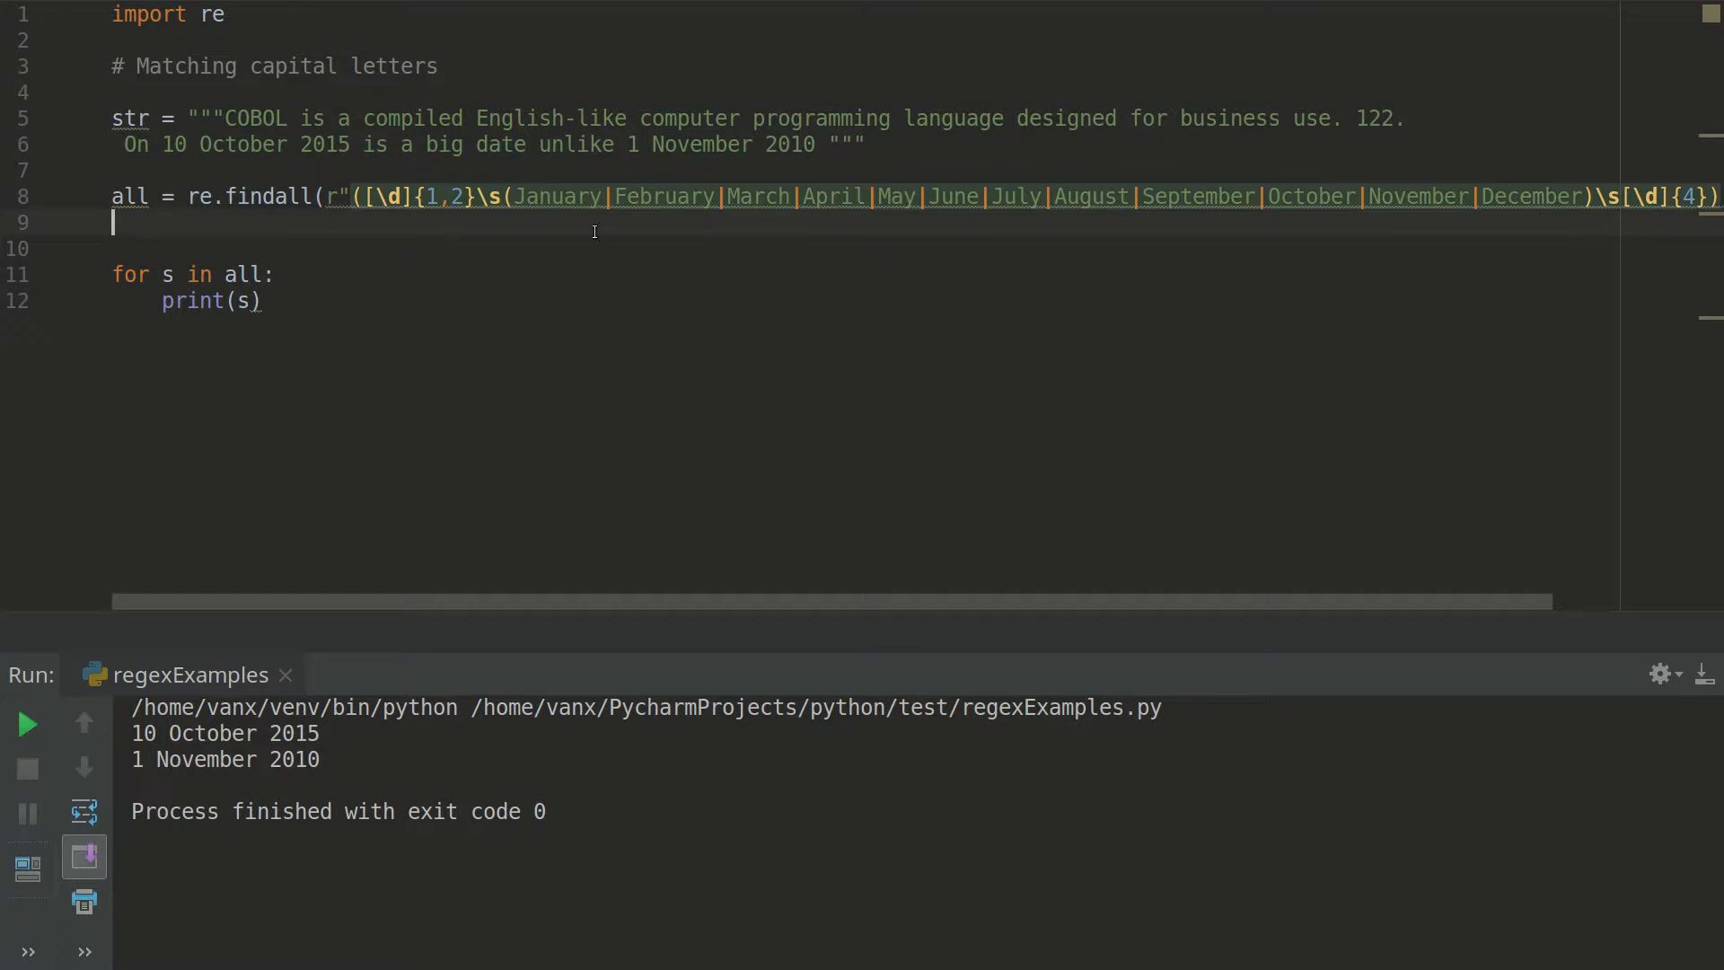
Run the full-month-name script, printing 10 October 2015 and 1 November 2010 with months.
{"action": "left_click", "coordinate": [27, 722]}
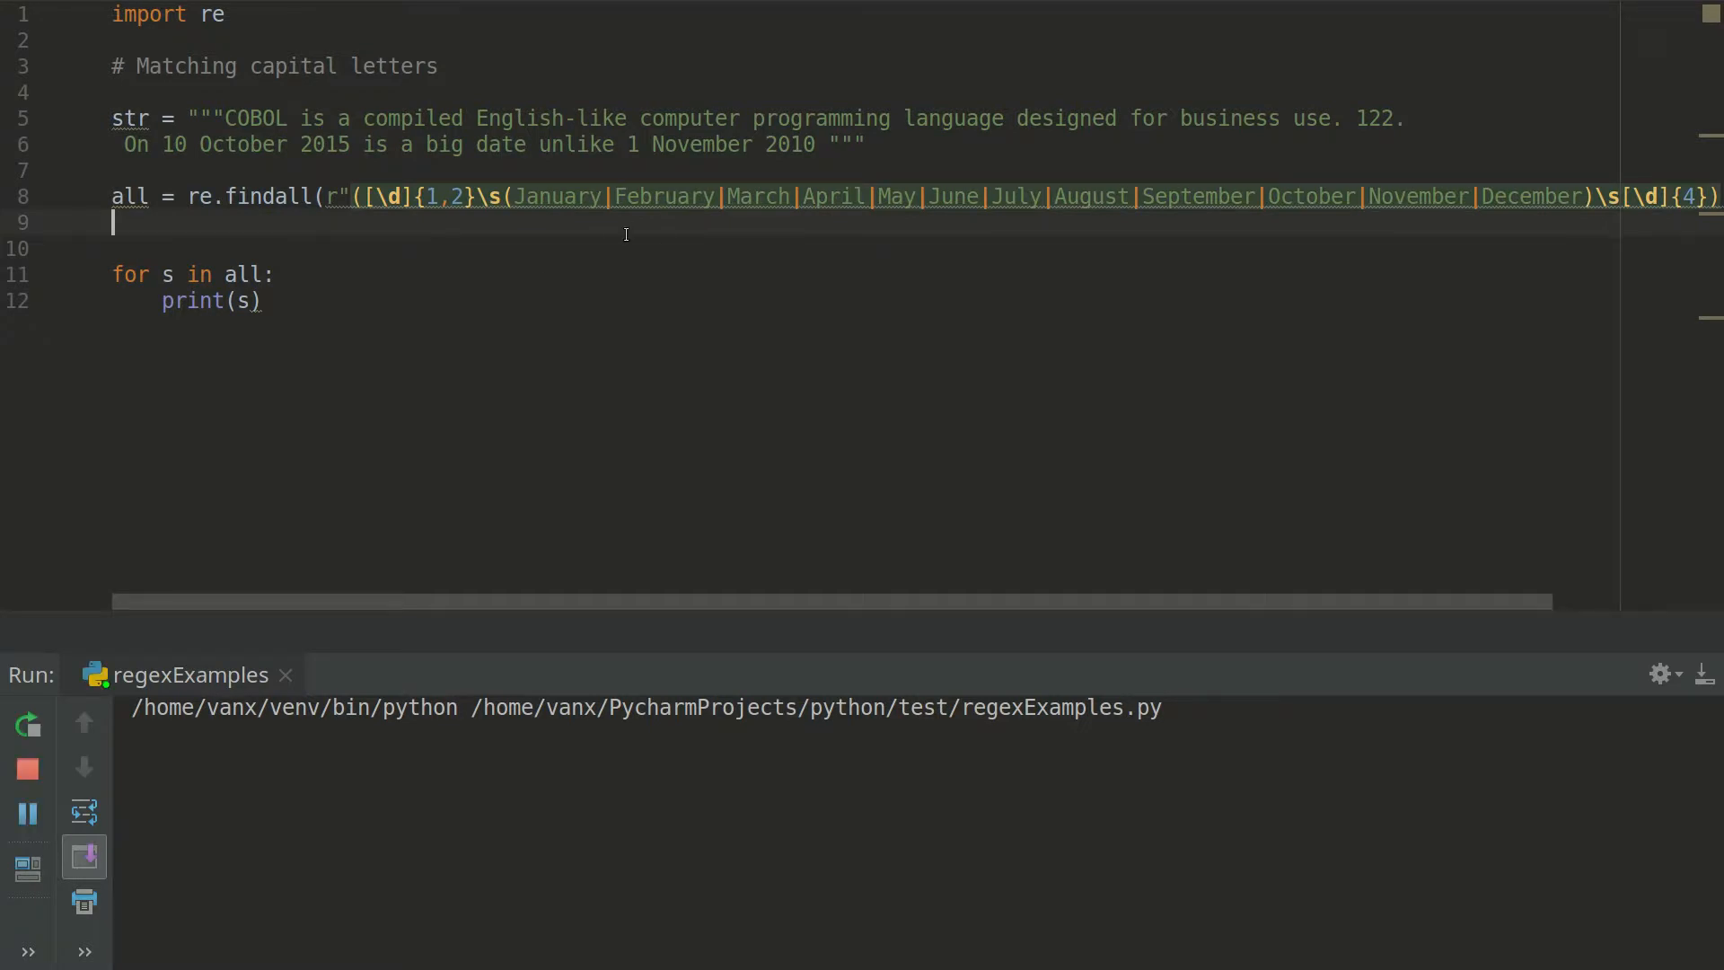
{"action": "left_click", "coordinate": [27, 725]}
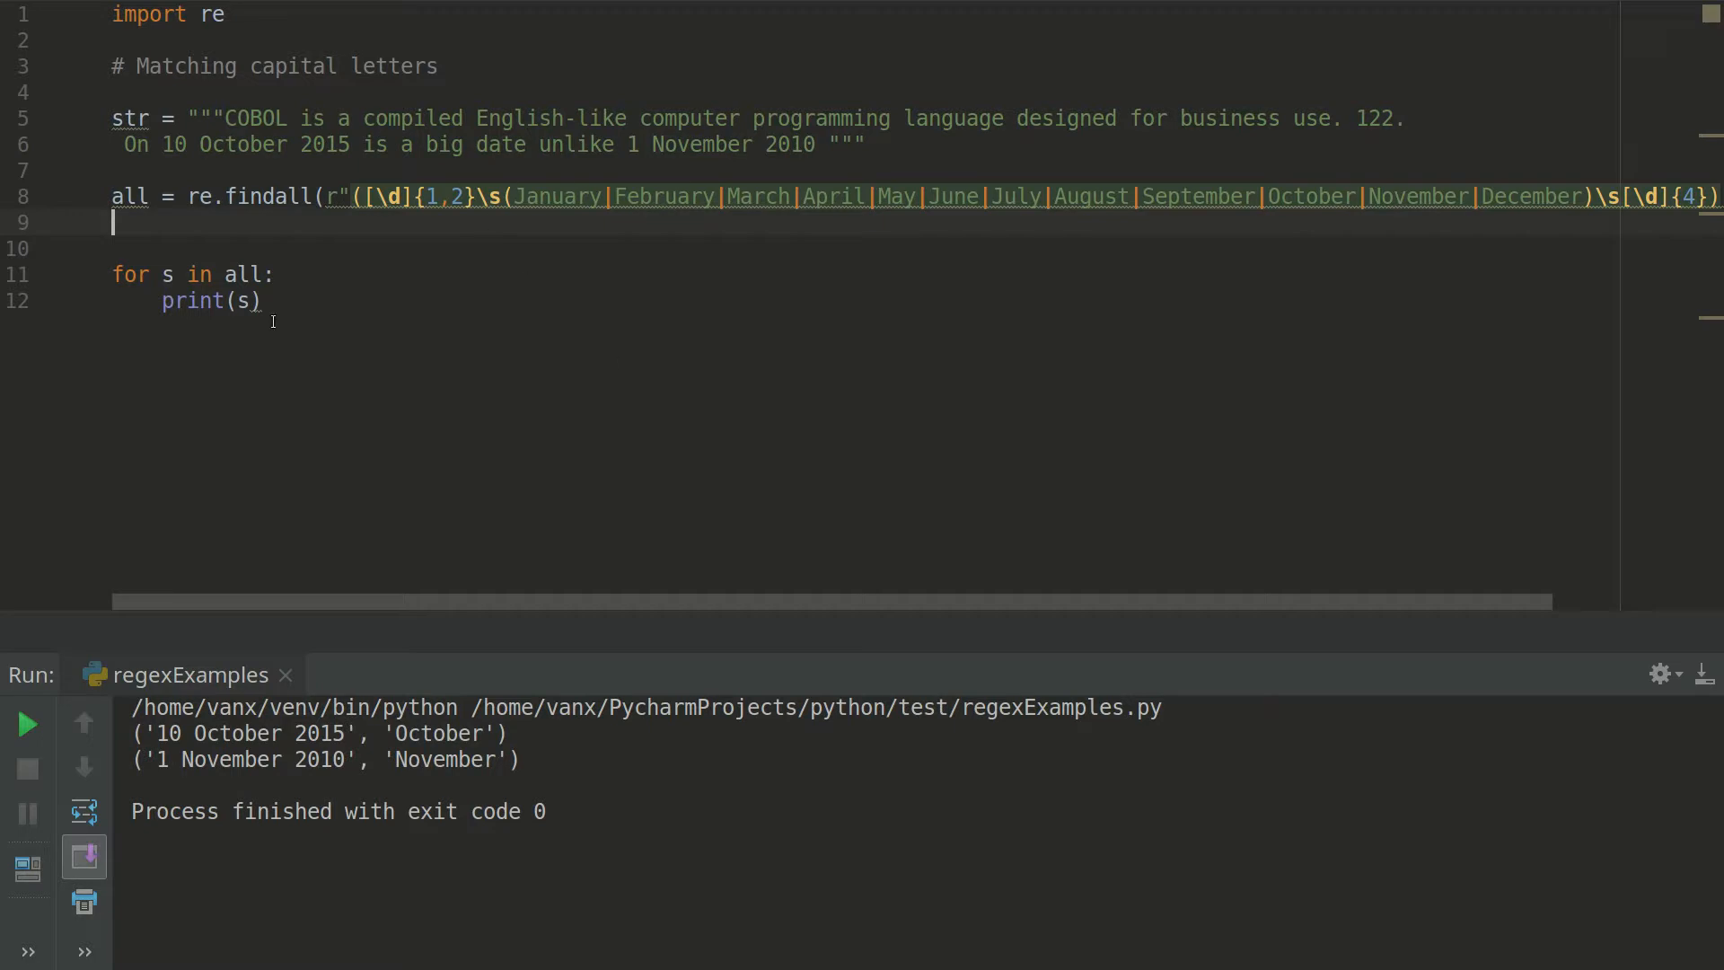
{"action": "mouse_move", "coordinate": [541, 324]}
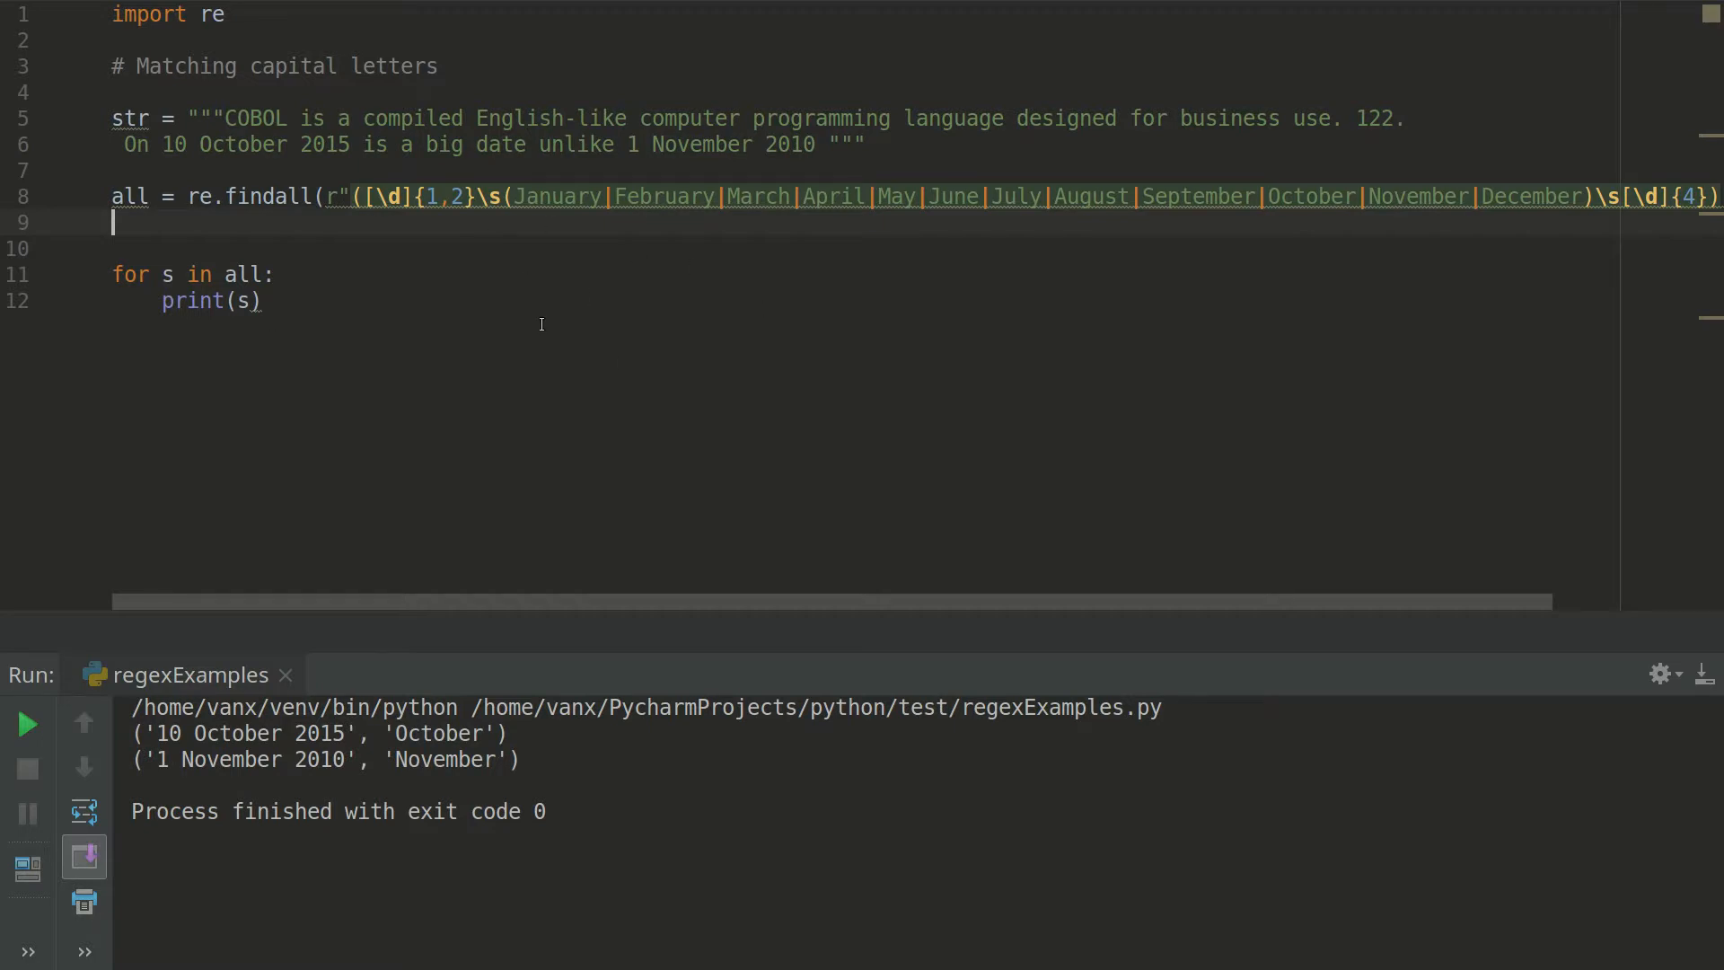
{"action": "mouse_move", "coordinate": [665, 261]}
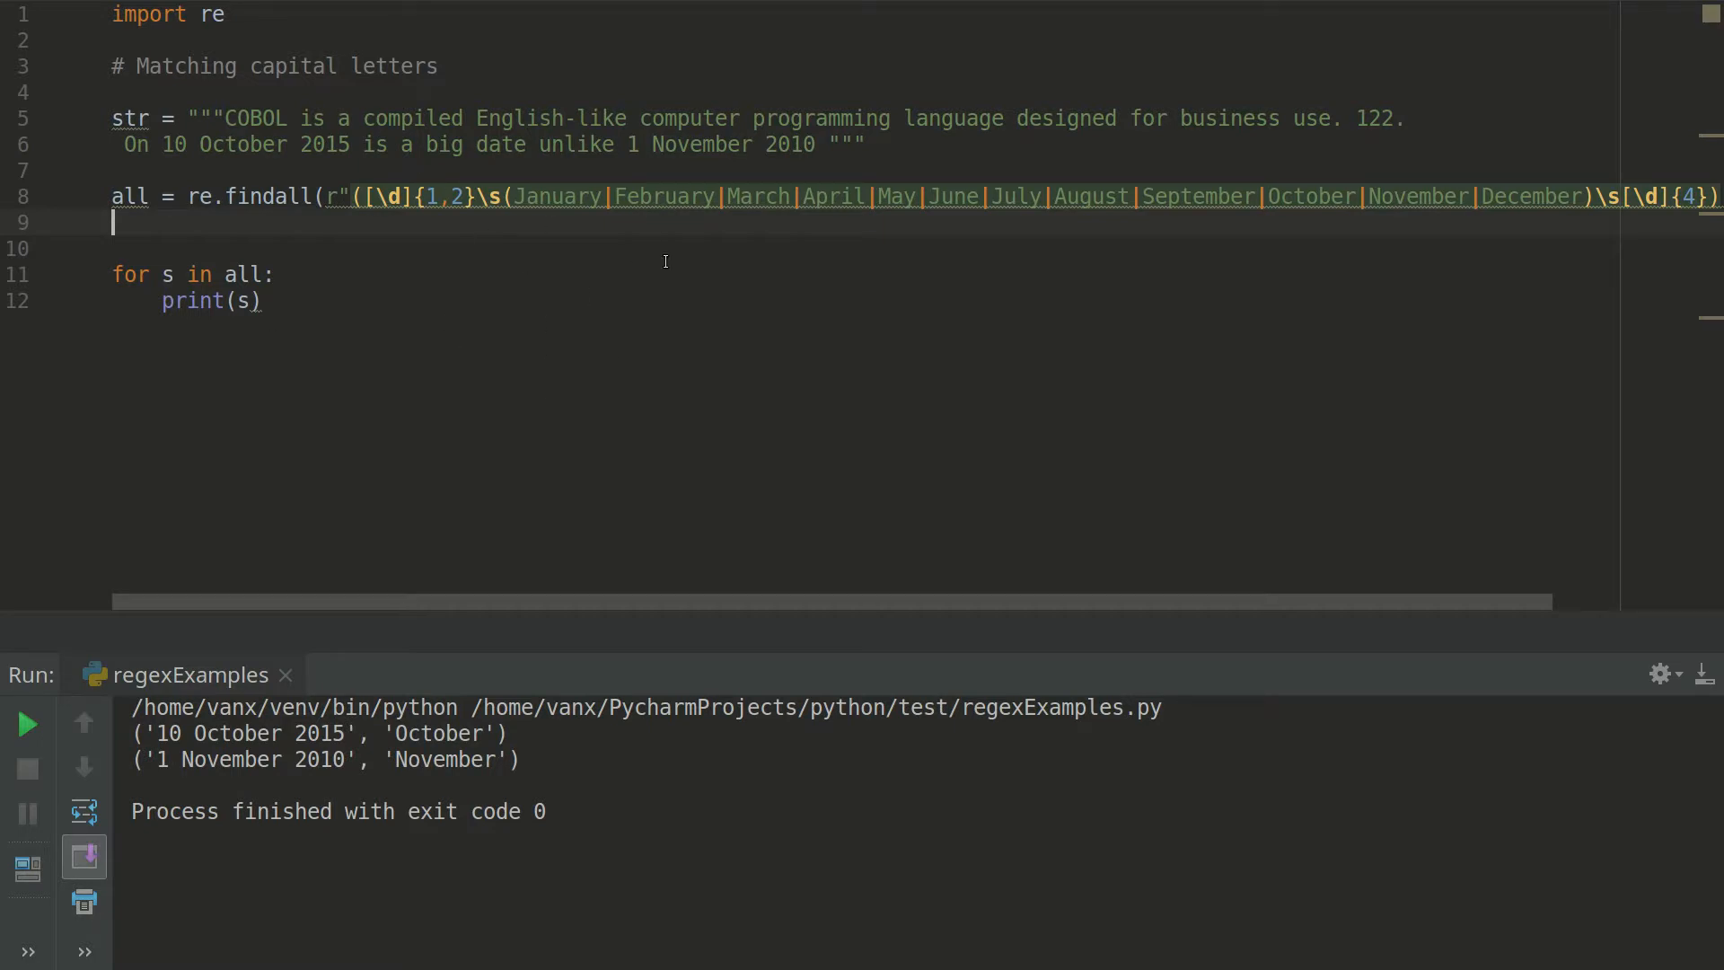
{"action": "mouse_move", "coordinate": [710, 254]}
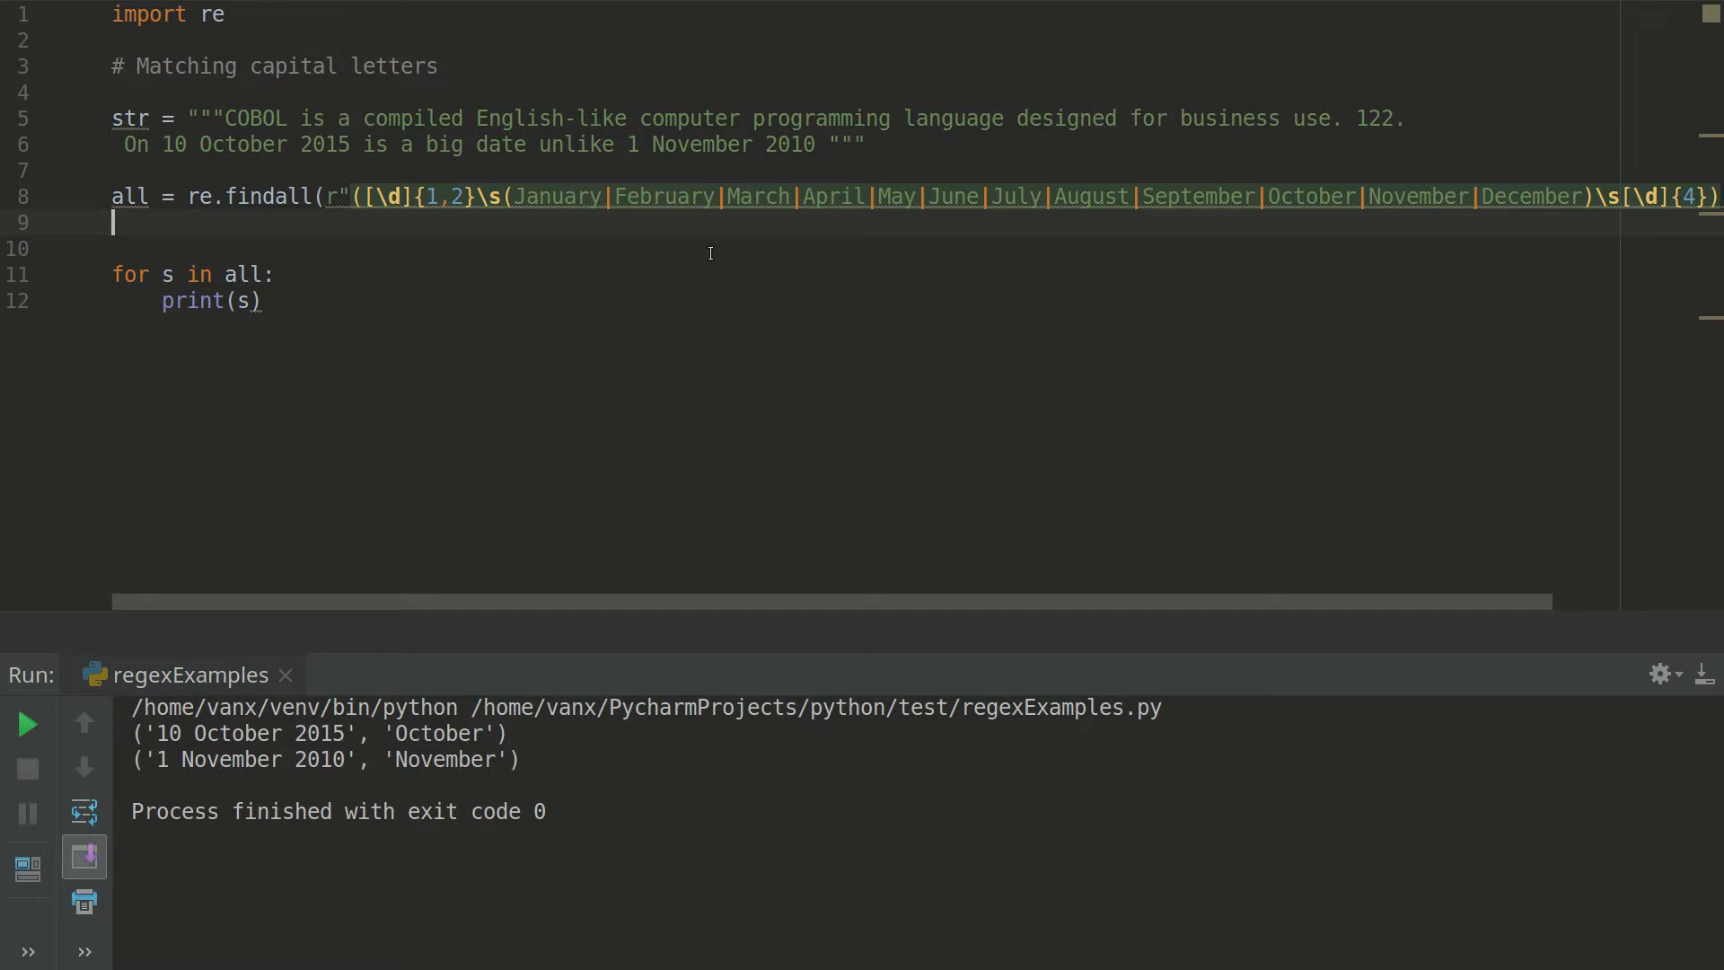
{"action": "mouse_move", "coordinate": [699, 264]}
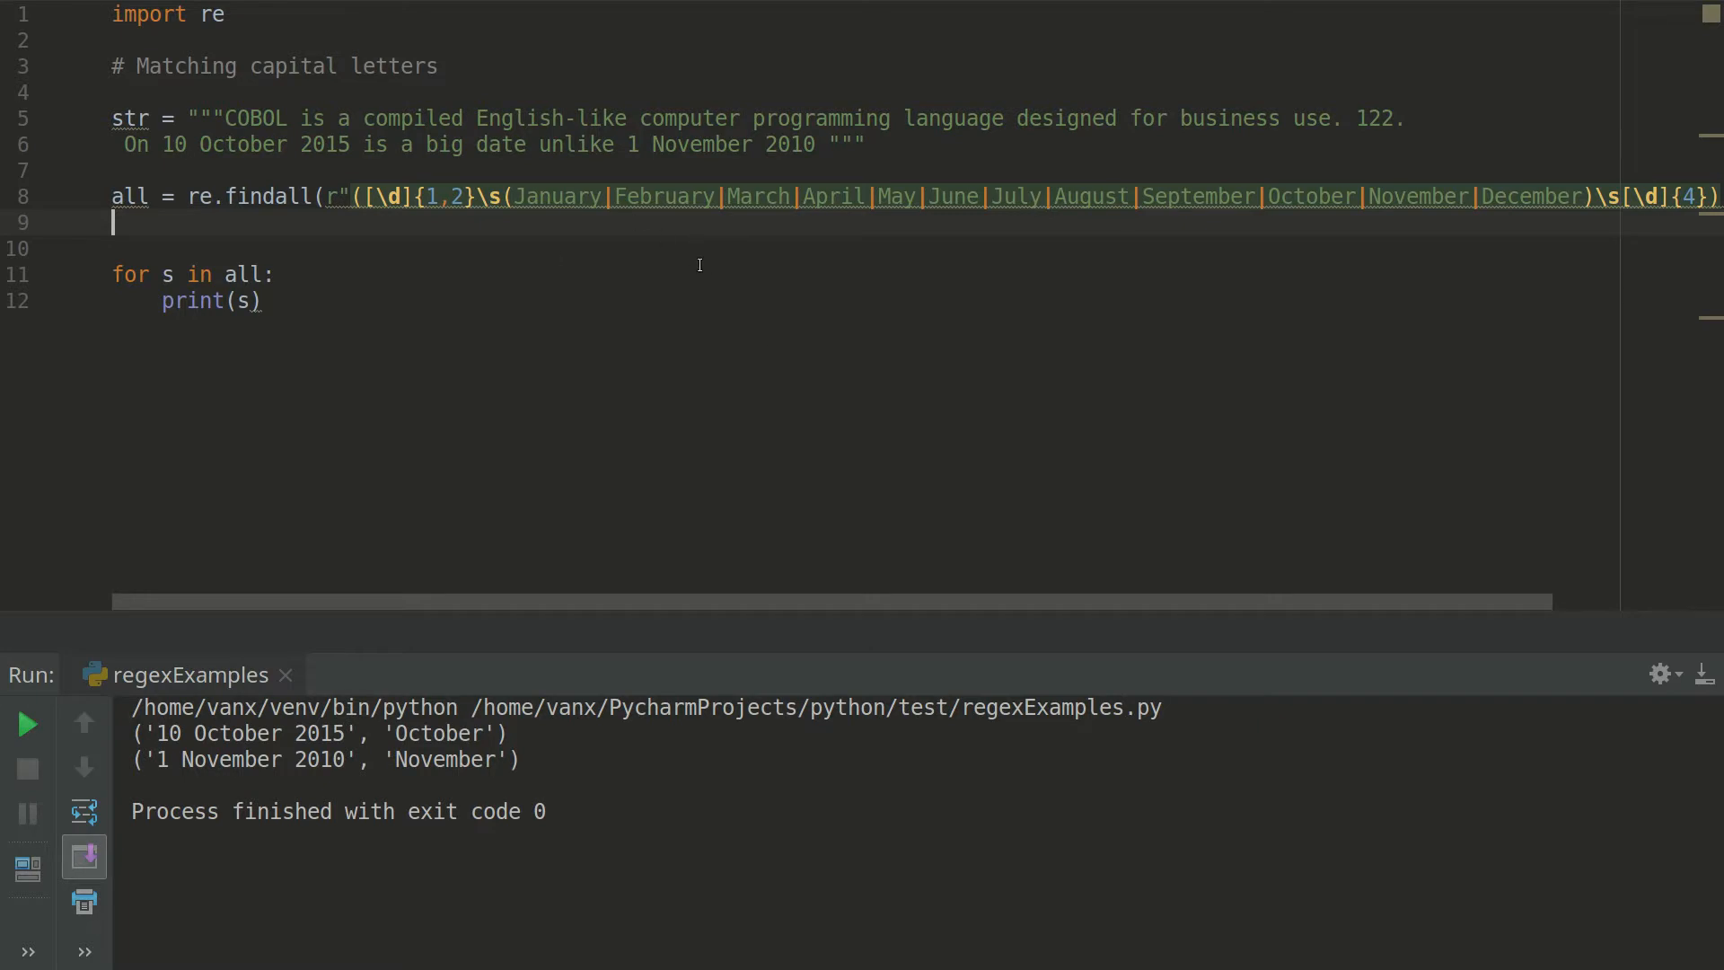
{"action": "mouse_move", "coordinate": [808, 318]}
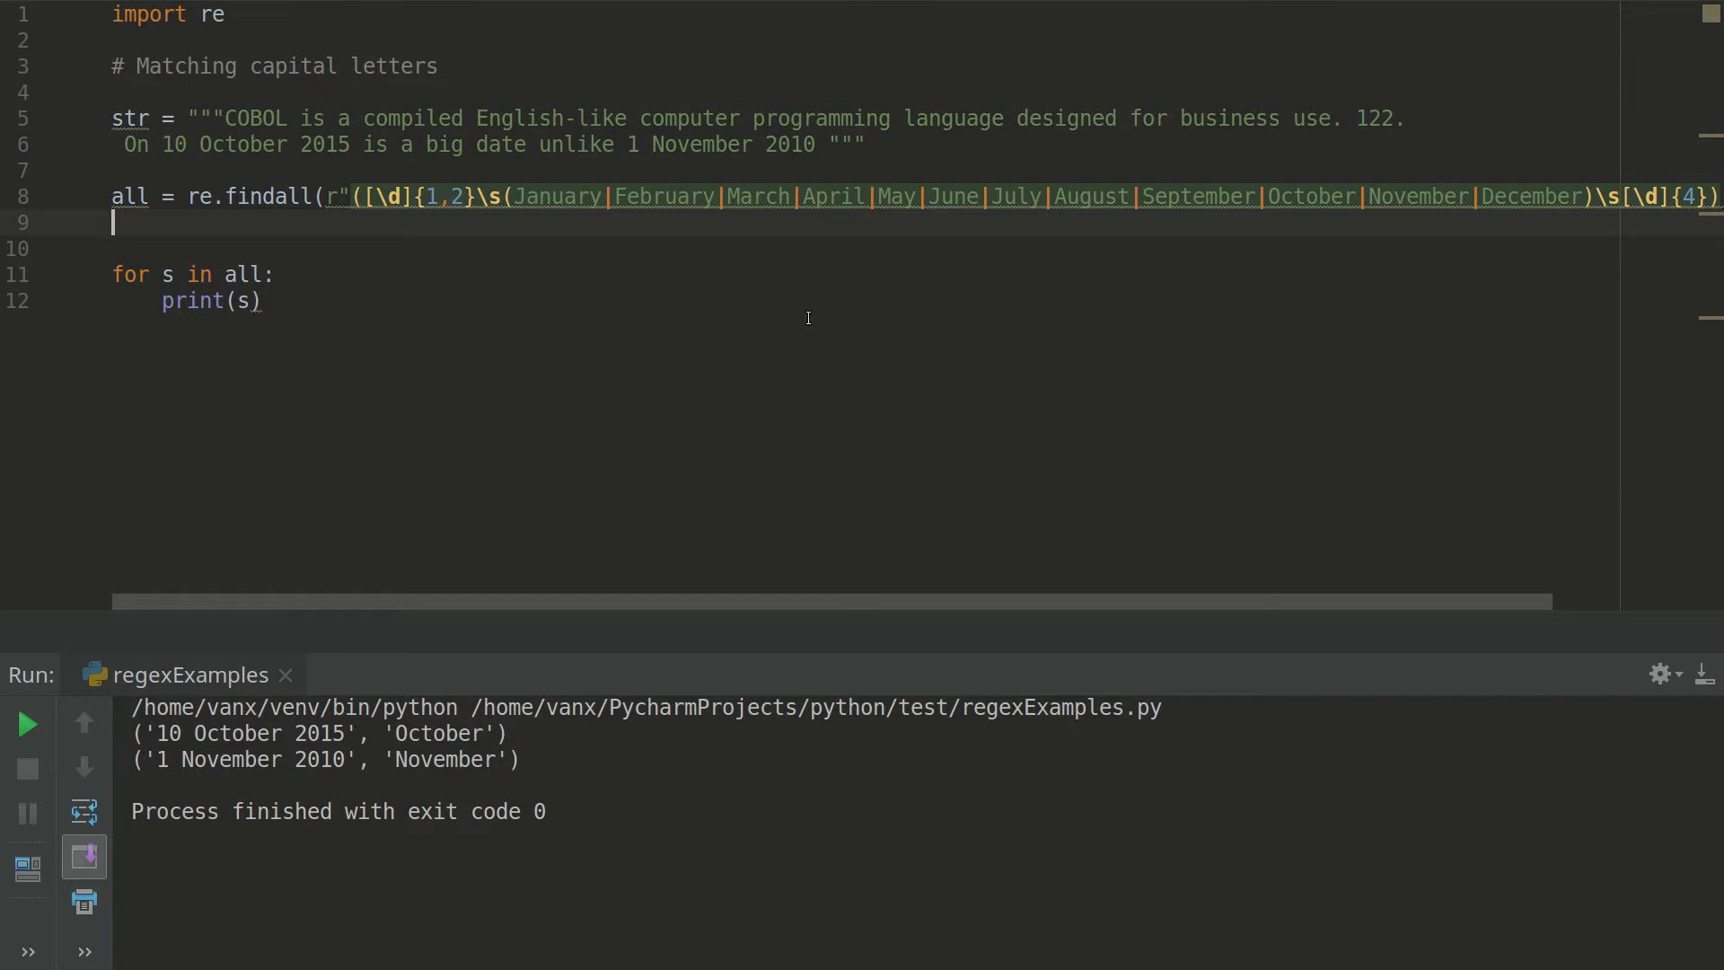
{"action": "mouse_move", "coordinate": [677, 307]}
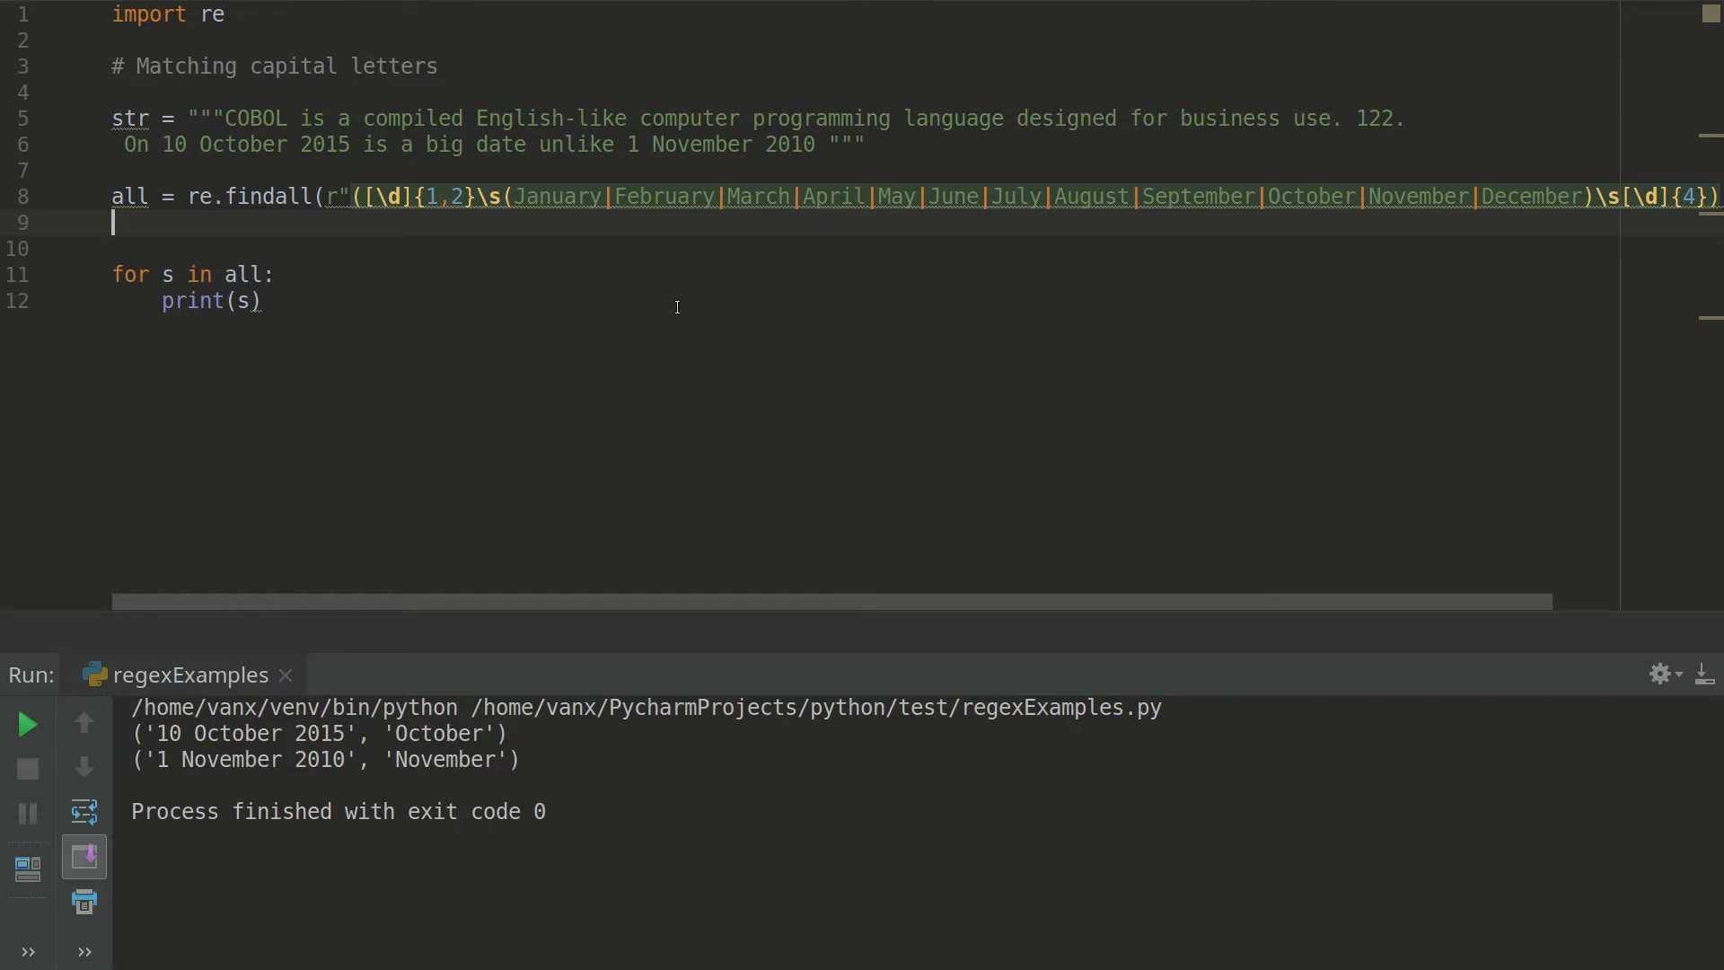
{"action": "mouse_move", "coordinate": [424, 282]}
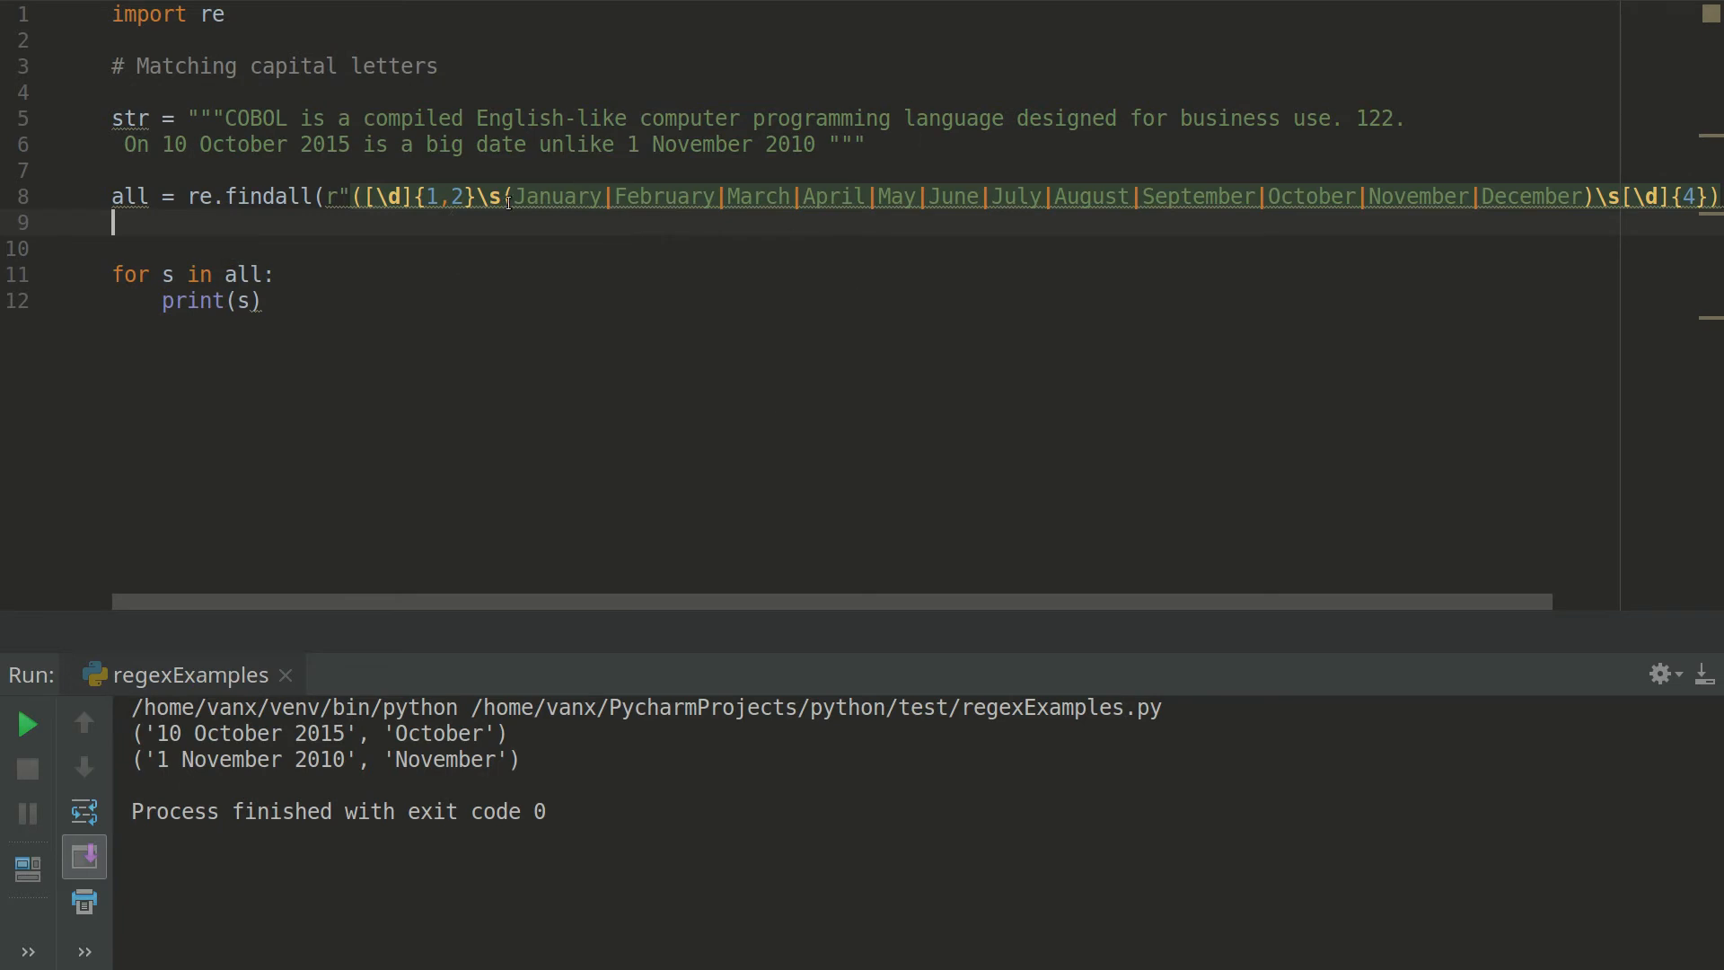
{"action": "mouse_move", "coordinate": [1081, 273]}
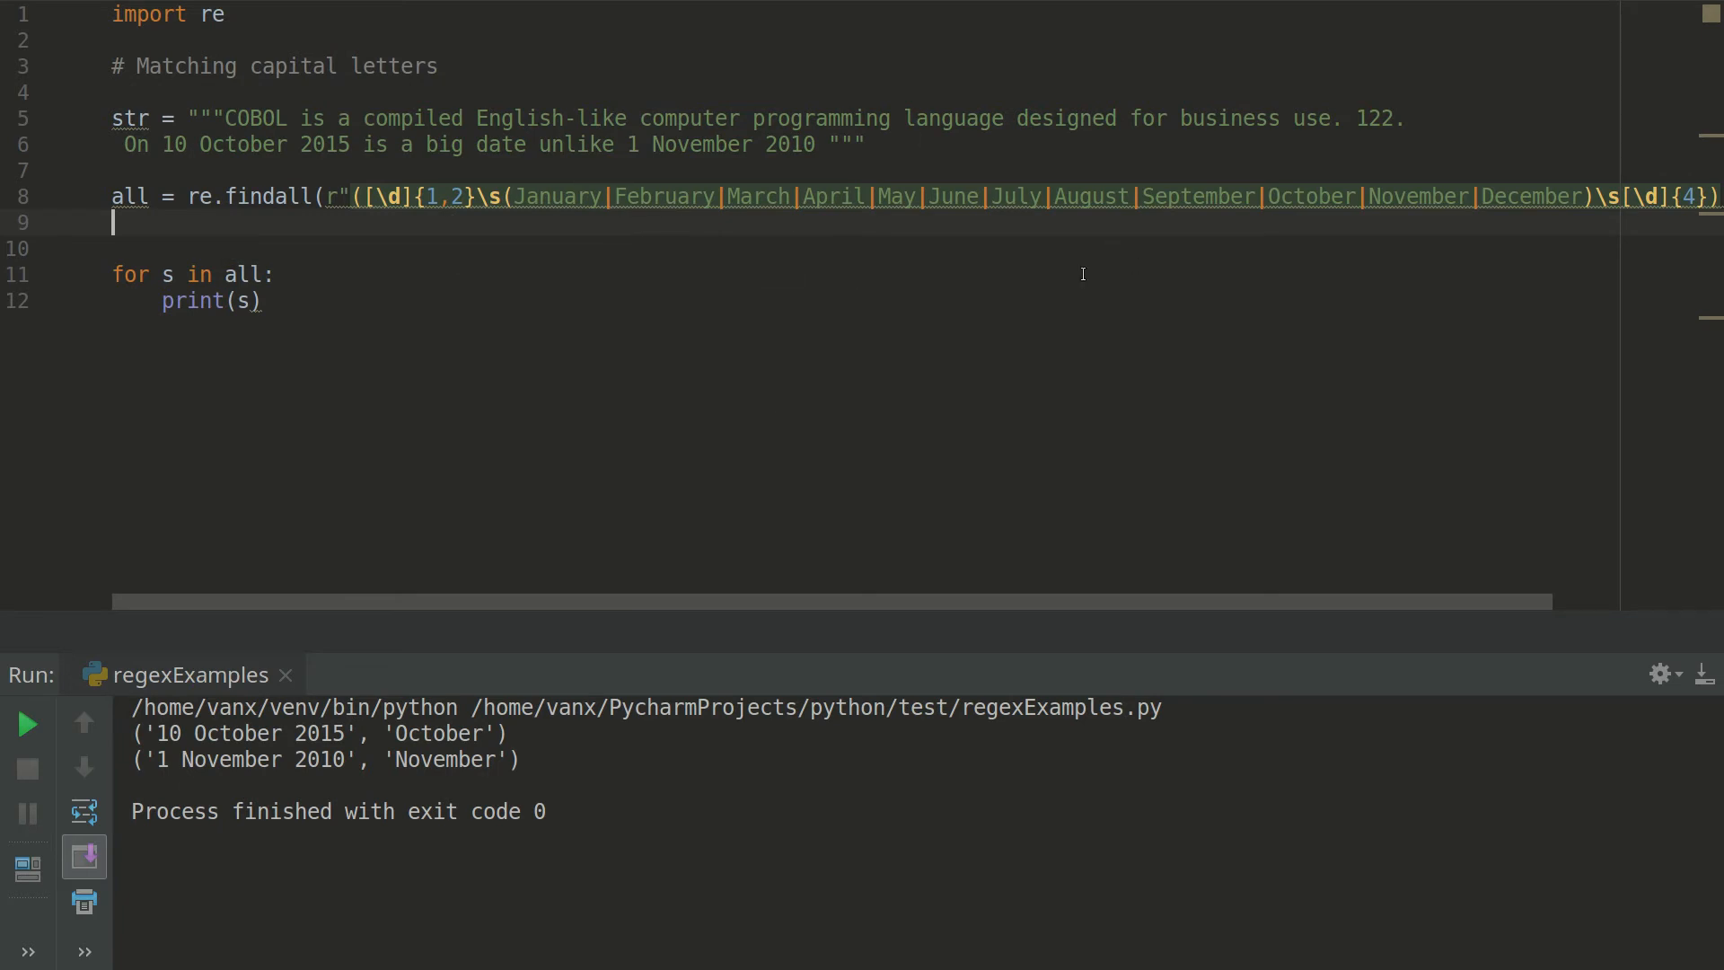